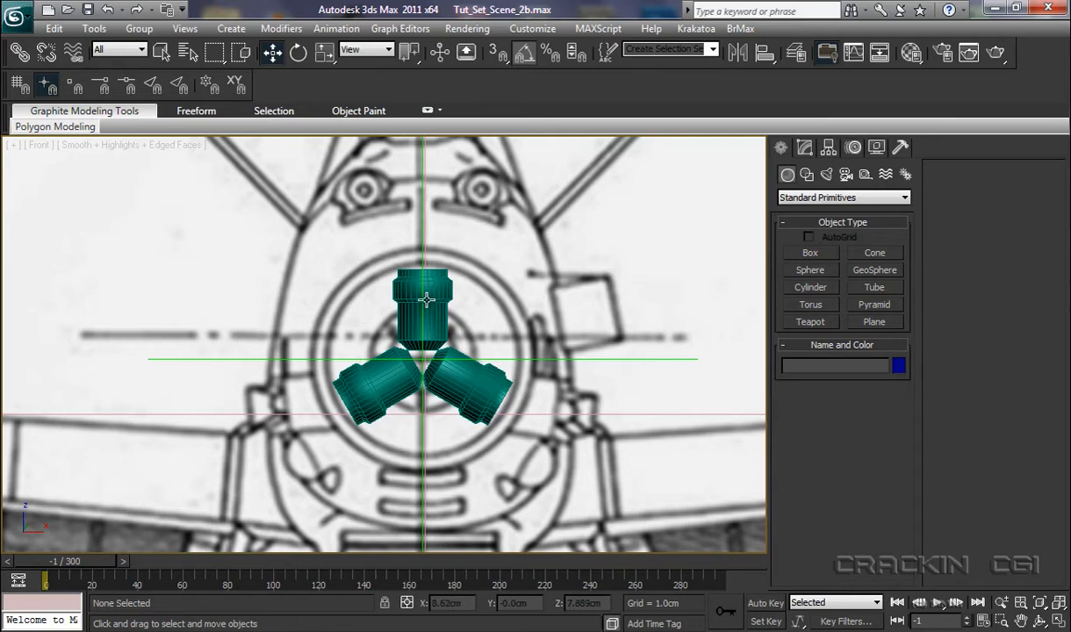
mouse_move(430, 302)
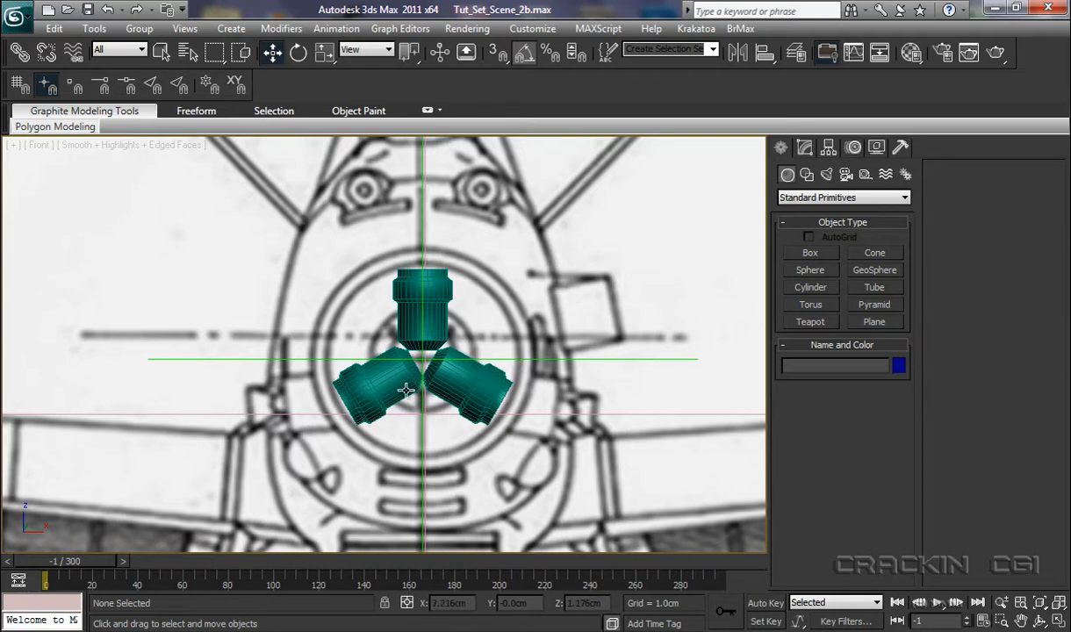
mouse_move(404, 390)
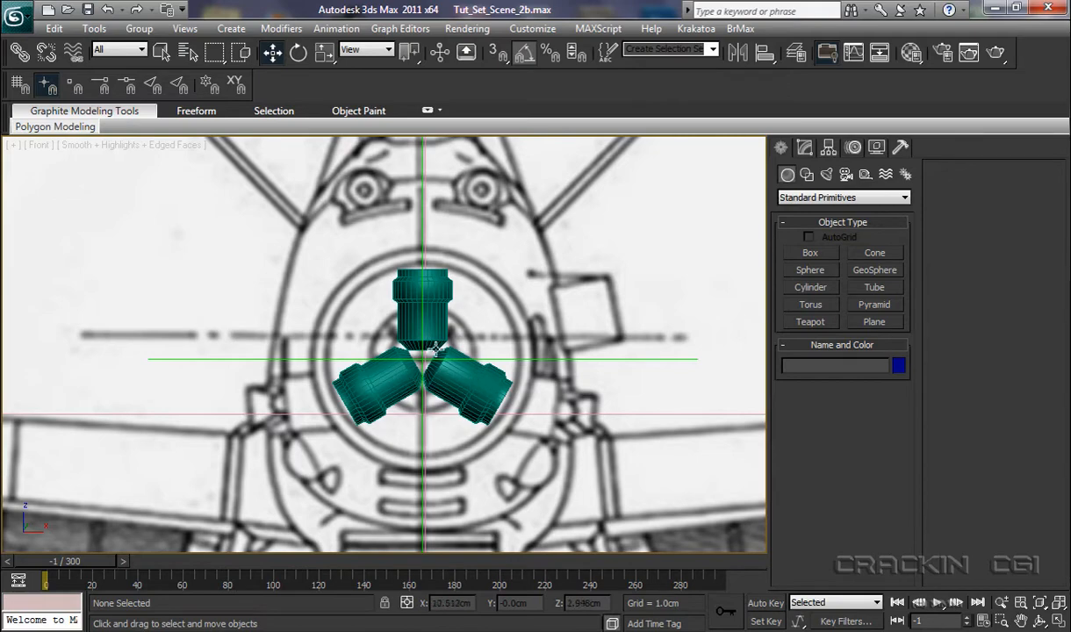
Attach the other two cylinders to Cylinder002 and rename the result Prop_Housing.
left_click(422, 312)
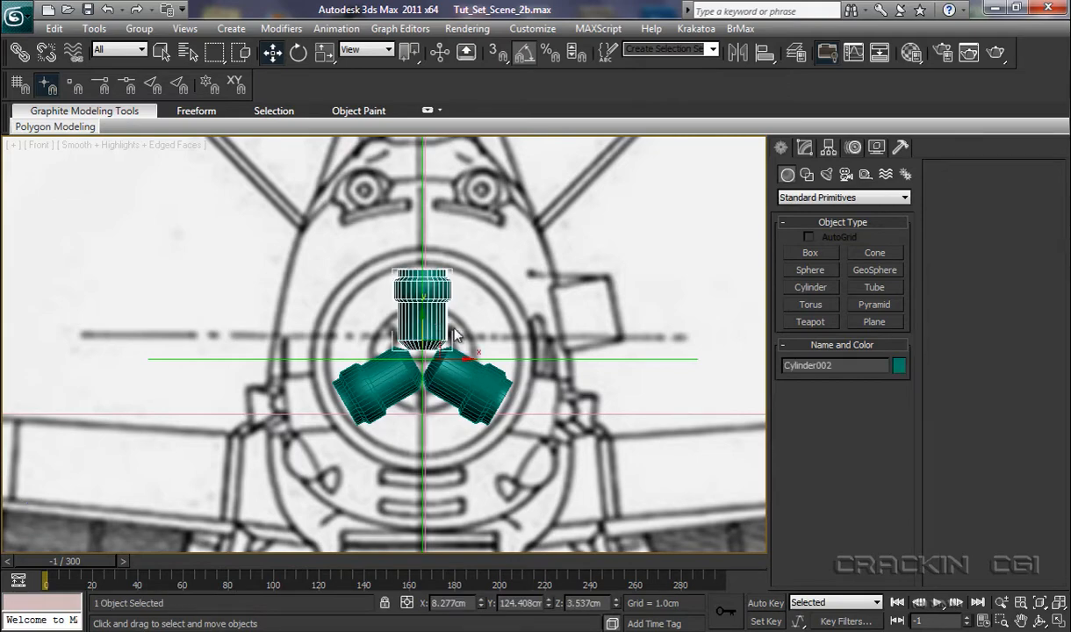
left_click(804, 148)
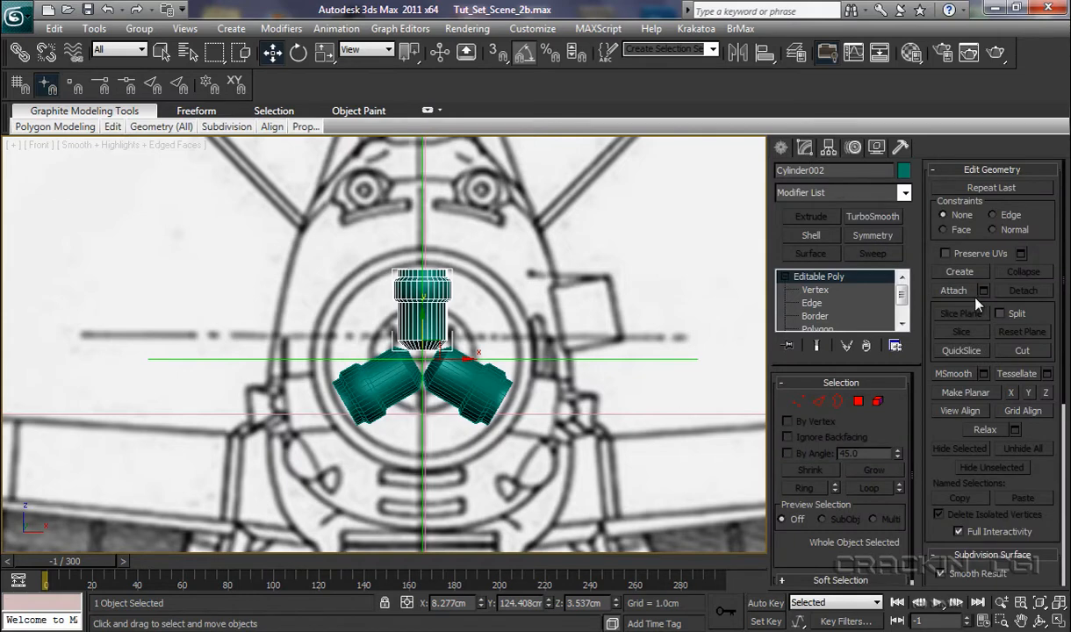
left_click(953, 292)
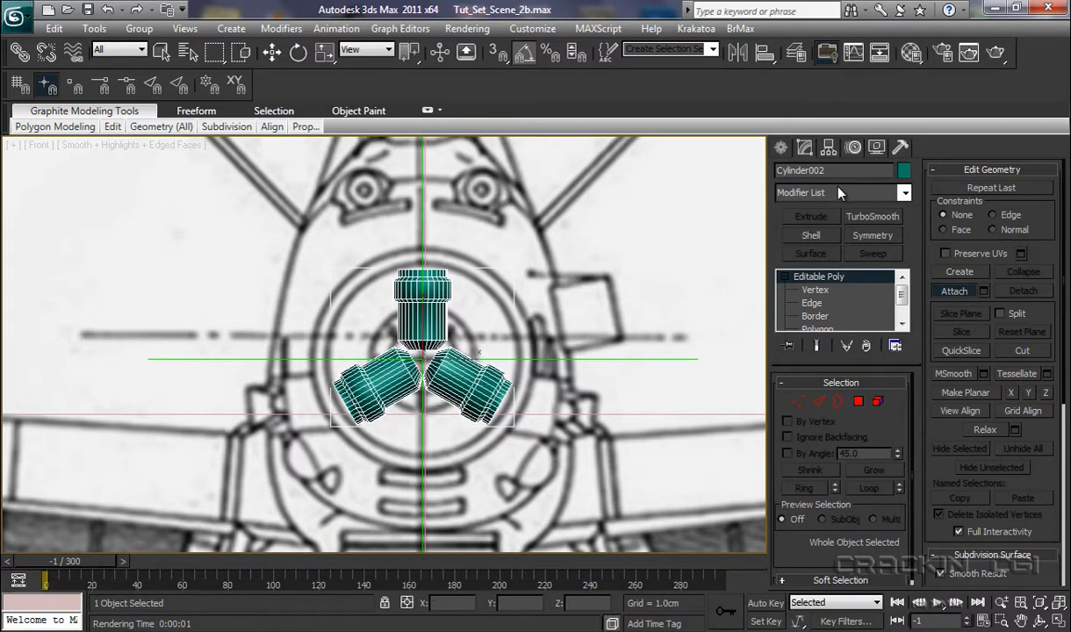
triple_click(832, 170)
type("Pro")
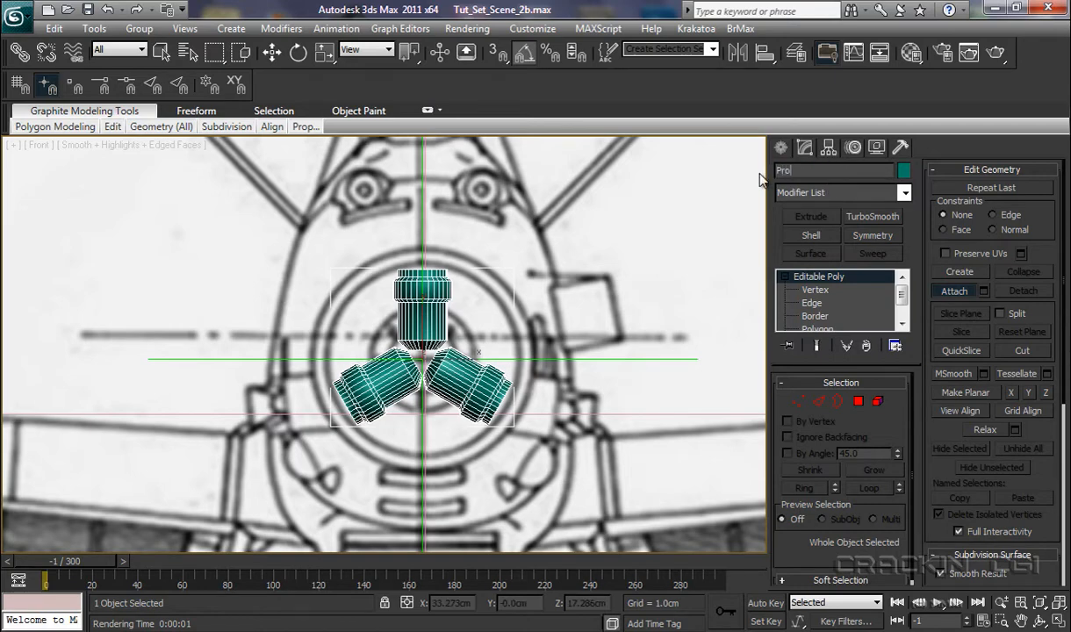
type("p_Housing")
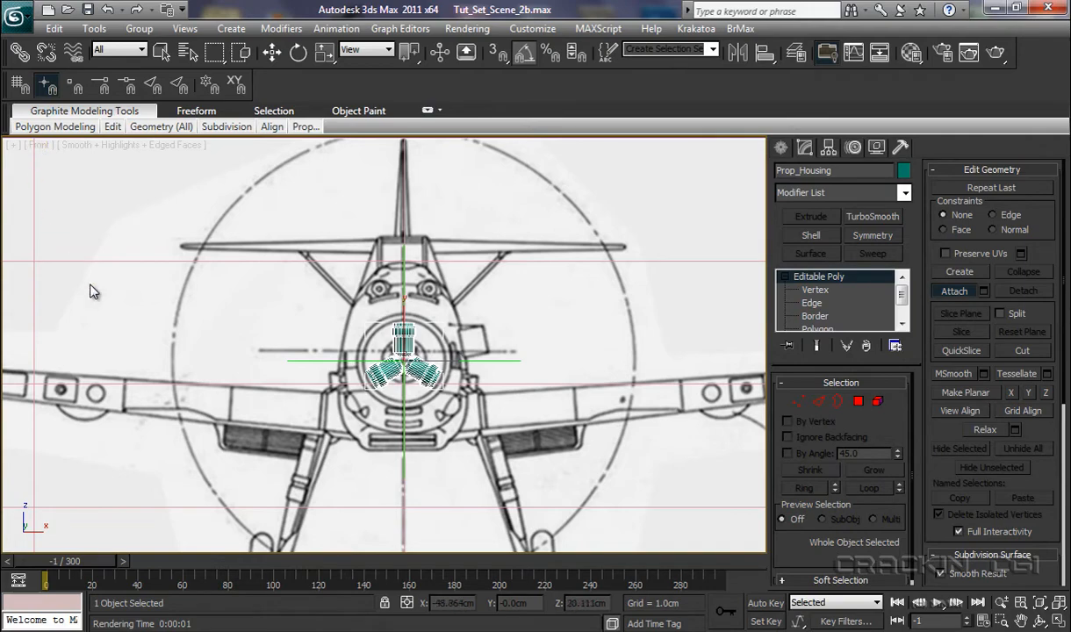
mouse_move(249, 309)
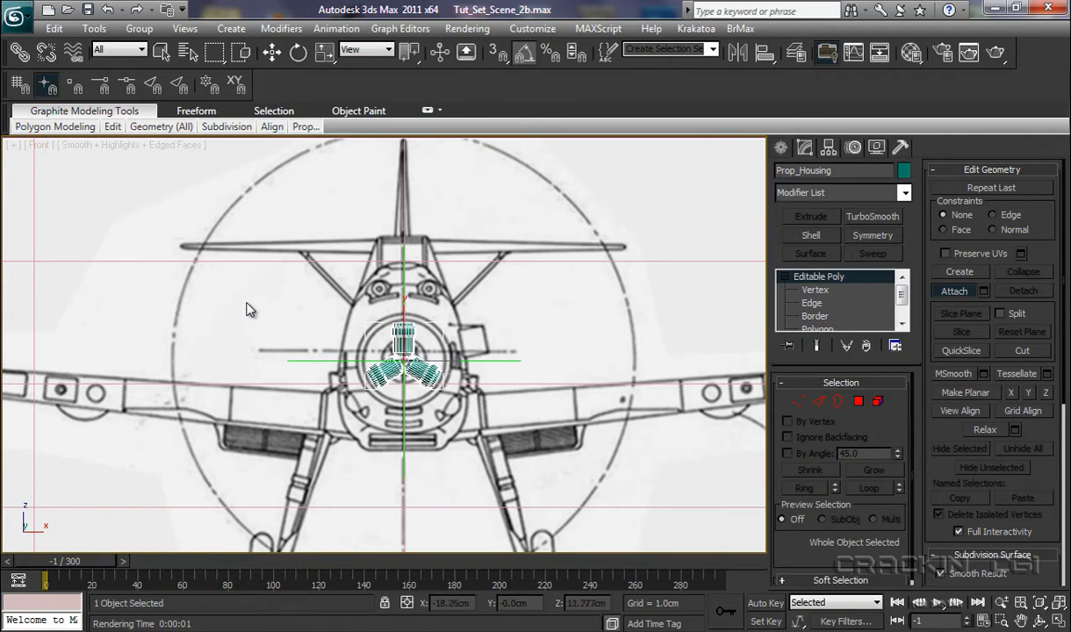
mouse_move(518, 393)
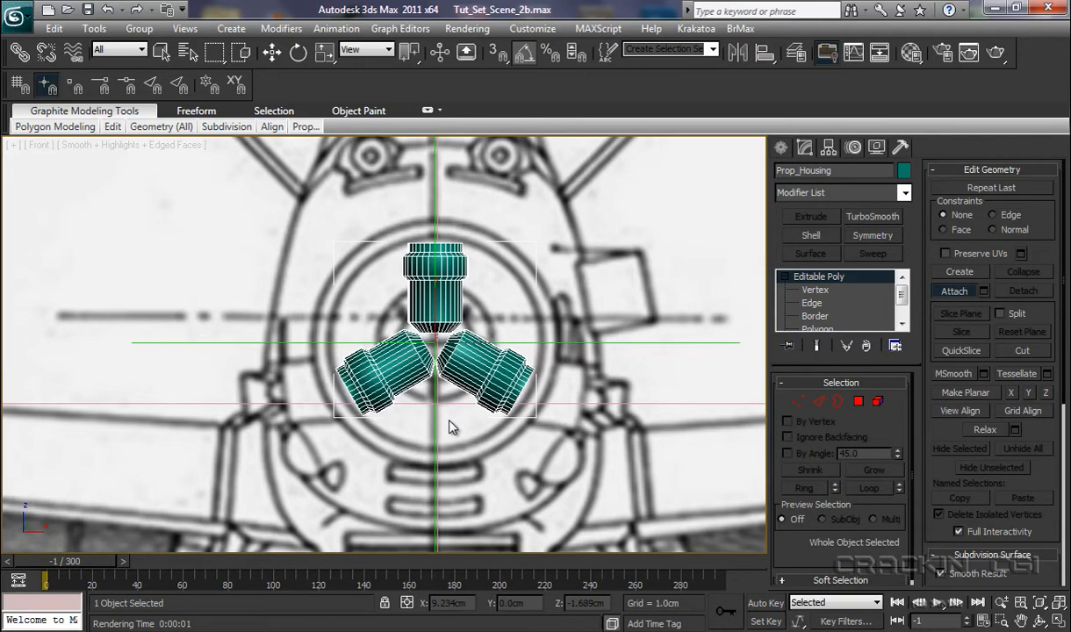
scroll("down", 3)
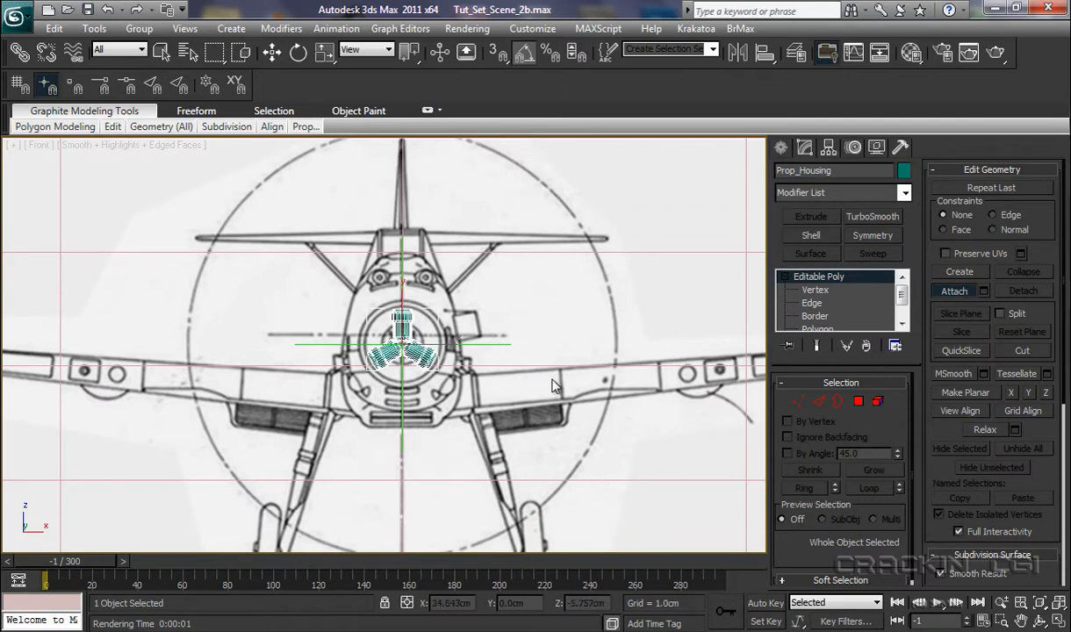
mouse_move(476, 513)
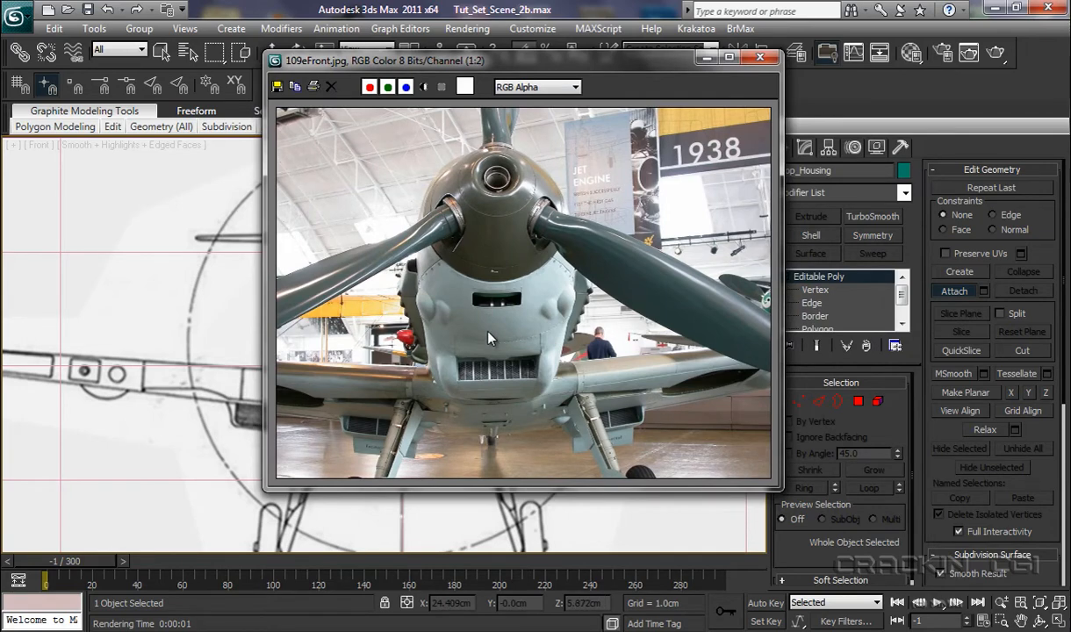
mouse_move(604, 281)
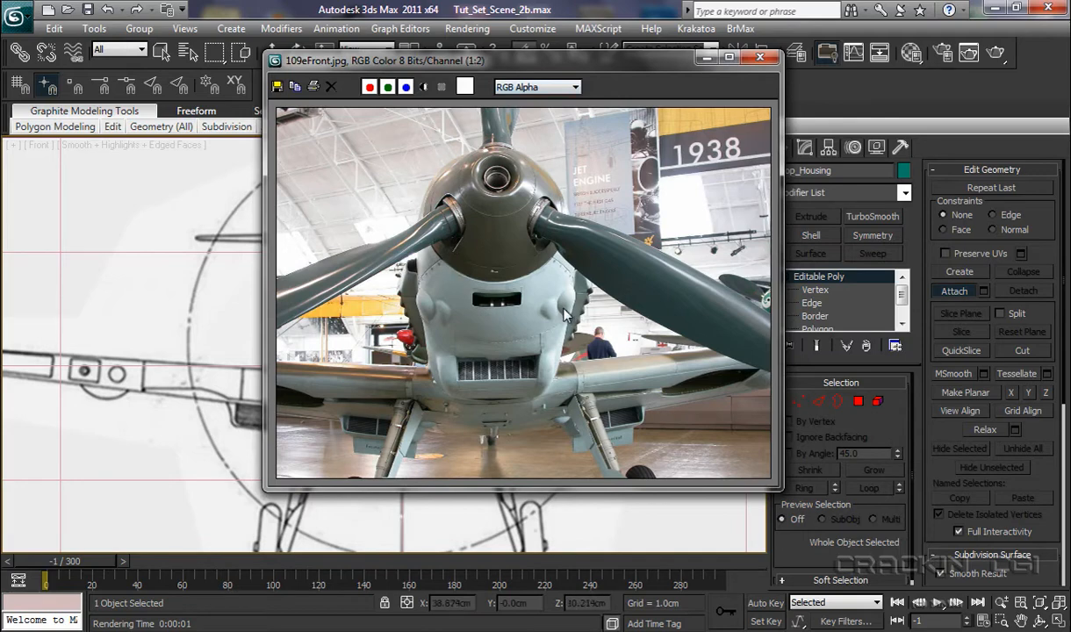
mouse_move(516, 144)
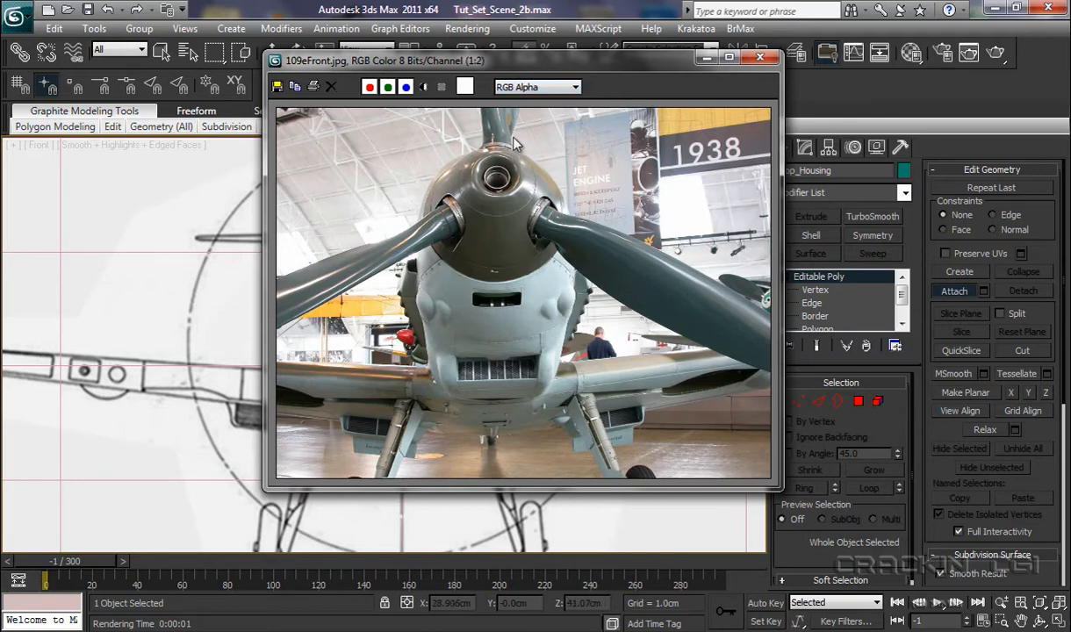
mouse_move(601, 418)
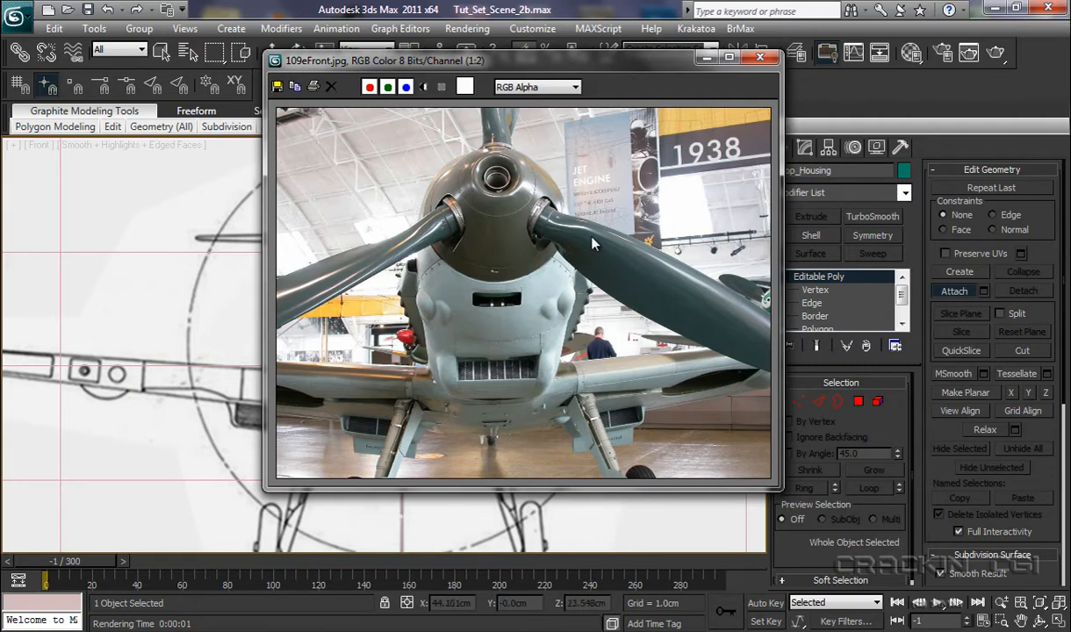
mouse_move(545, 235)
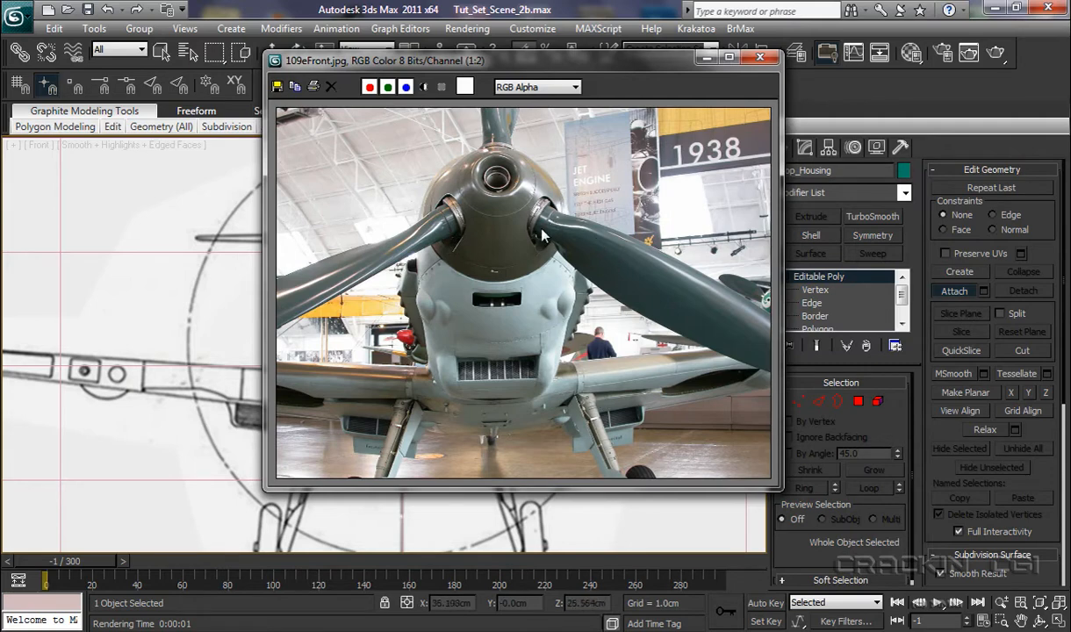
mouse_move(572, 287)
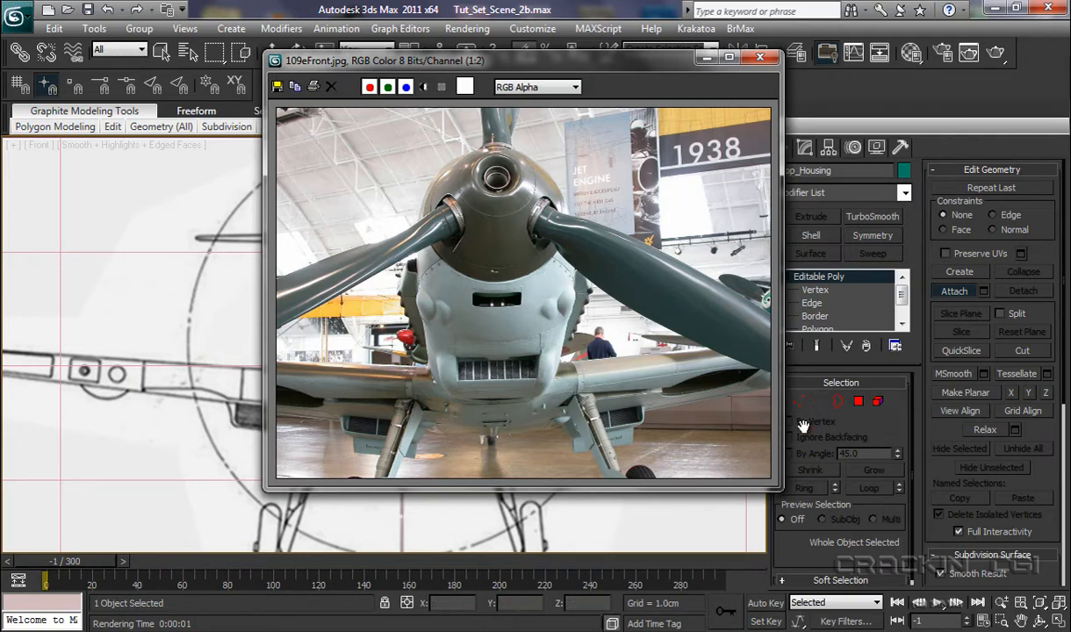
mouse_move(671, 271)
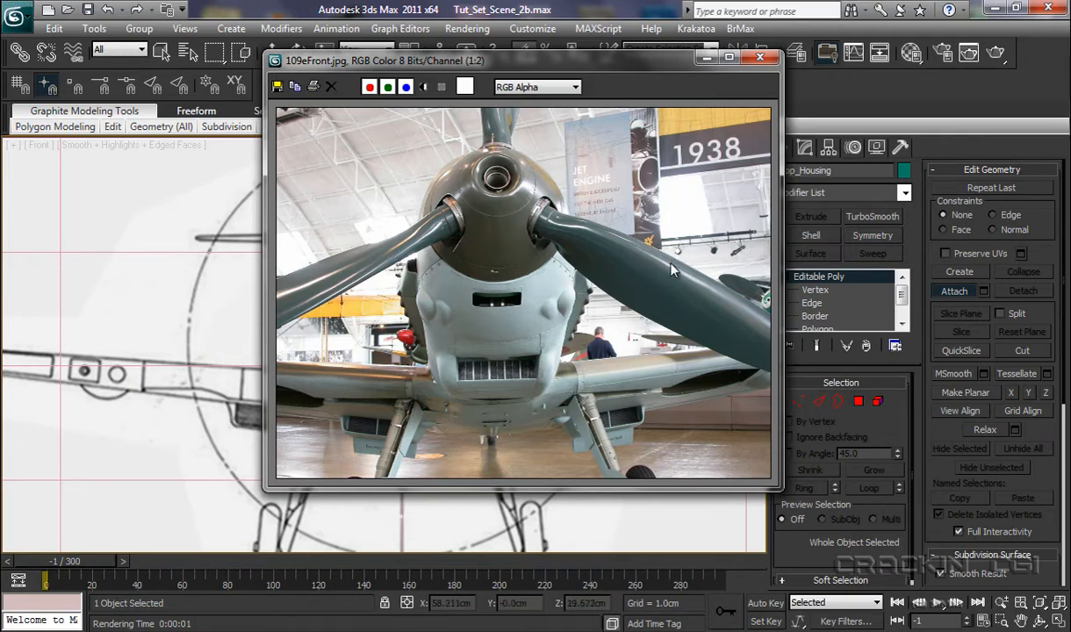
mouse_move(644, 323)
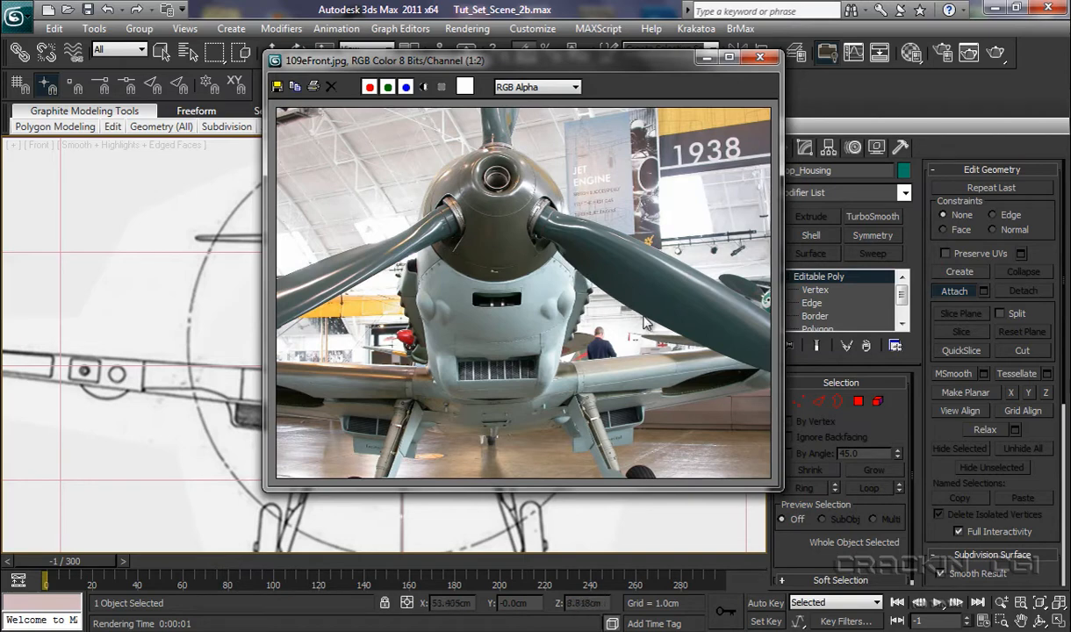
mouse_move(705, 344)
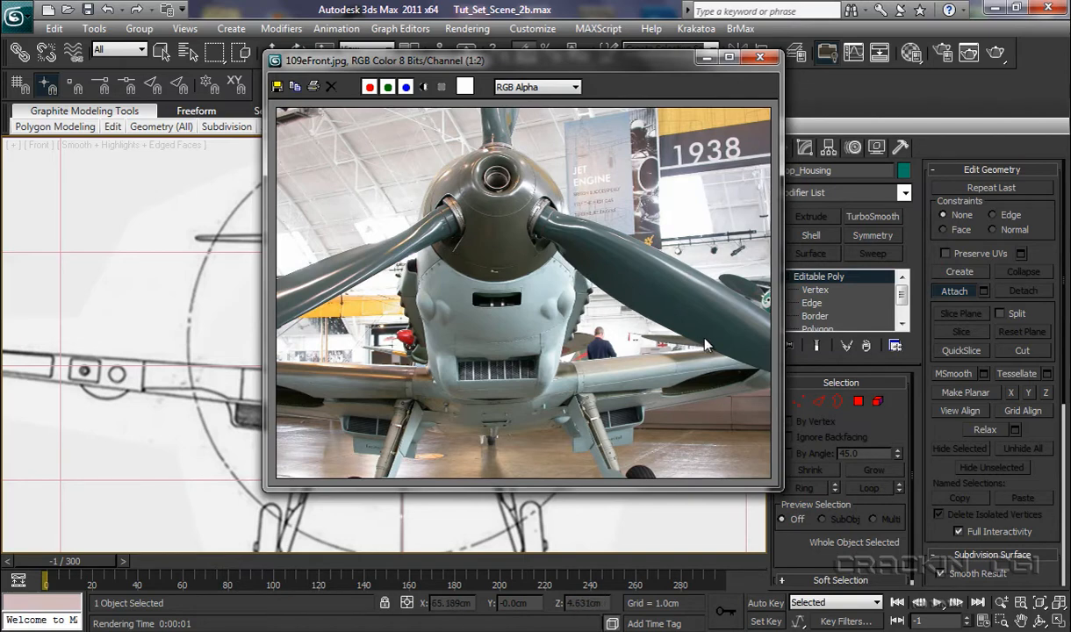
mouse_move(629, 295)
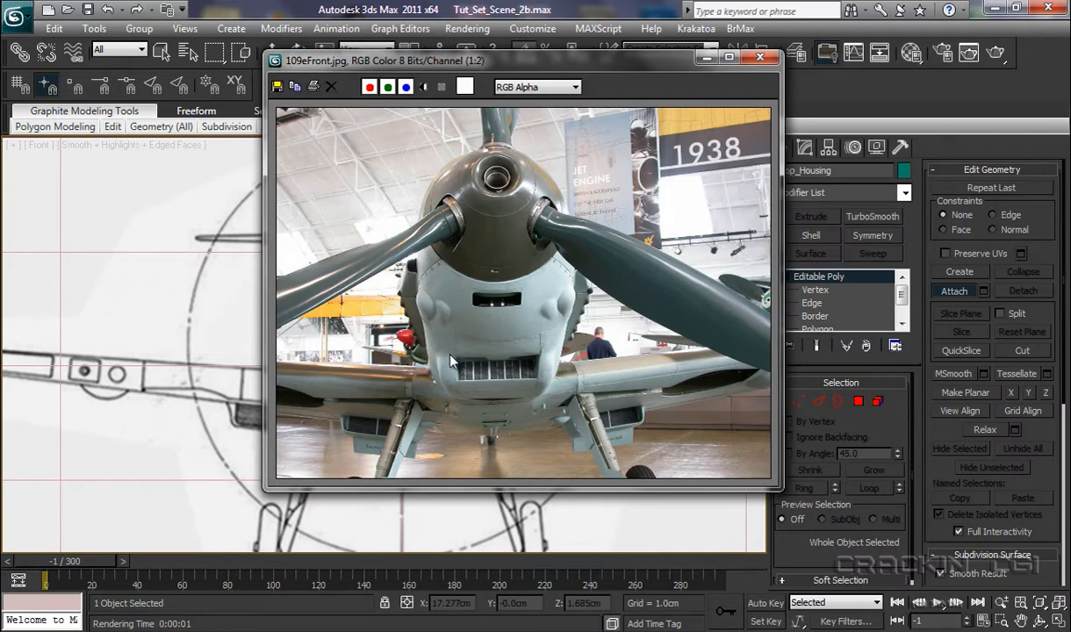
left_click(759, 56)
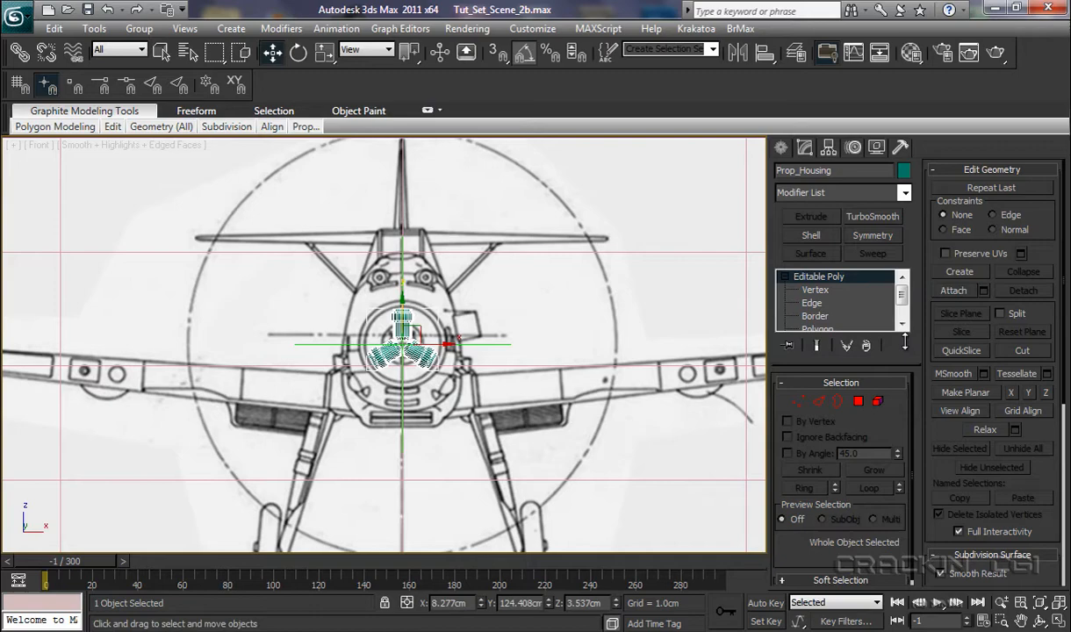
Create Capsule001 from Extended Primitives, drawn upright above the hub in the Front viewport.
left_click(564, 328)
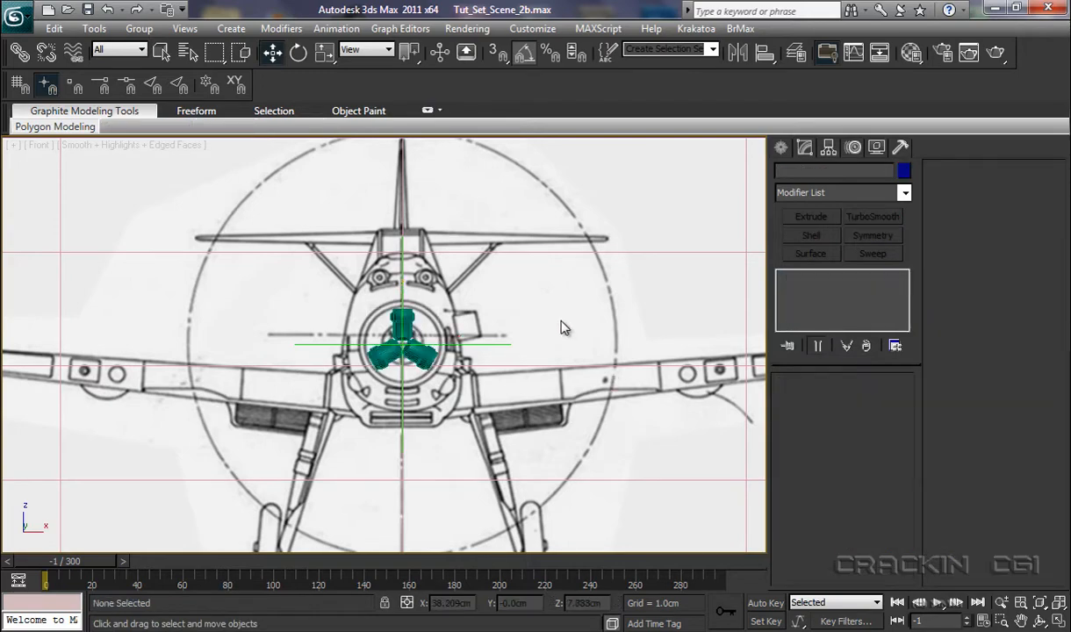
left_click(780, 148)
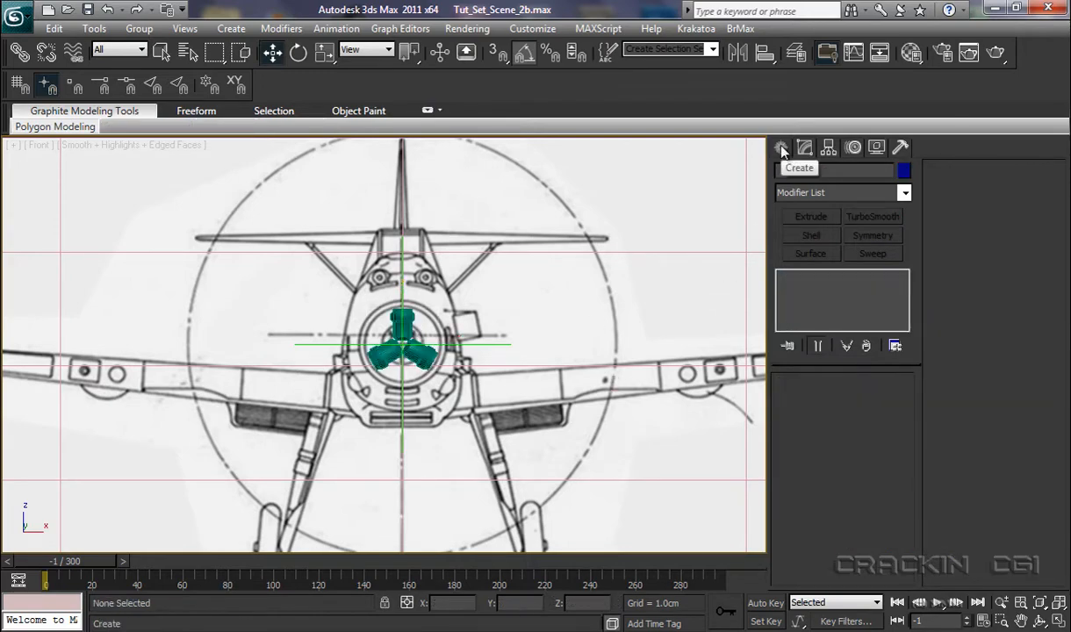
left_click(786, 147)
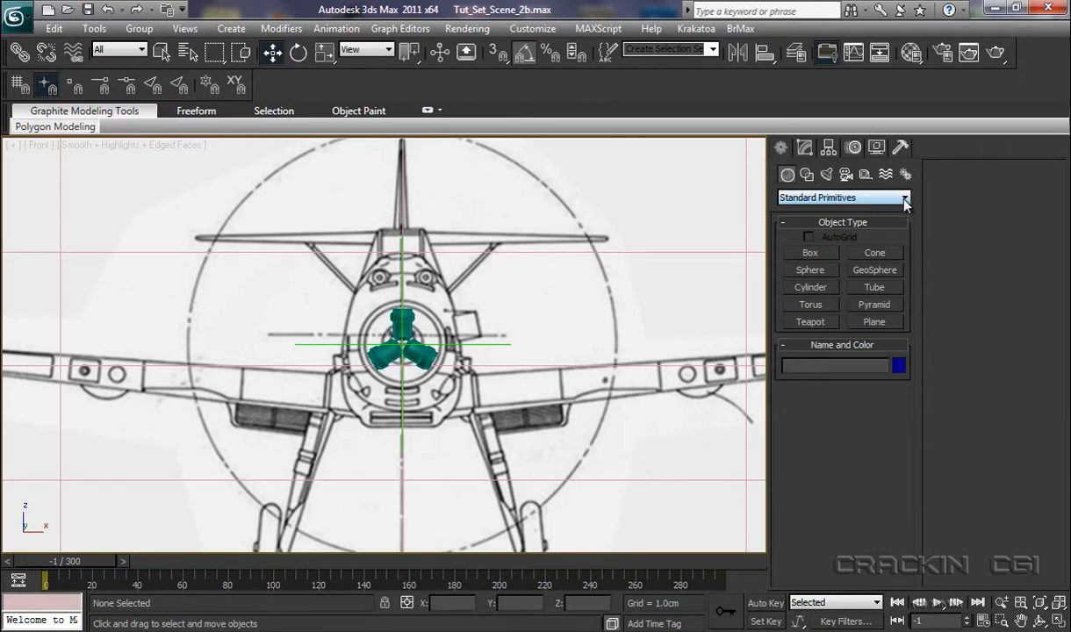
left_click(904, 197)
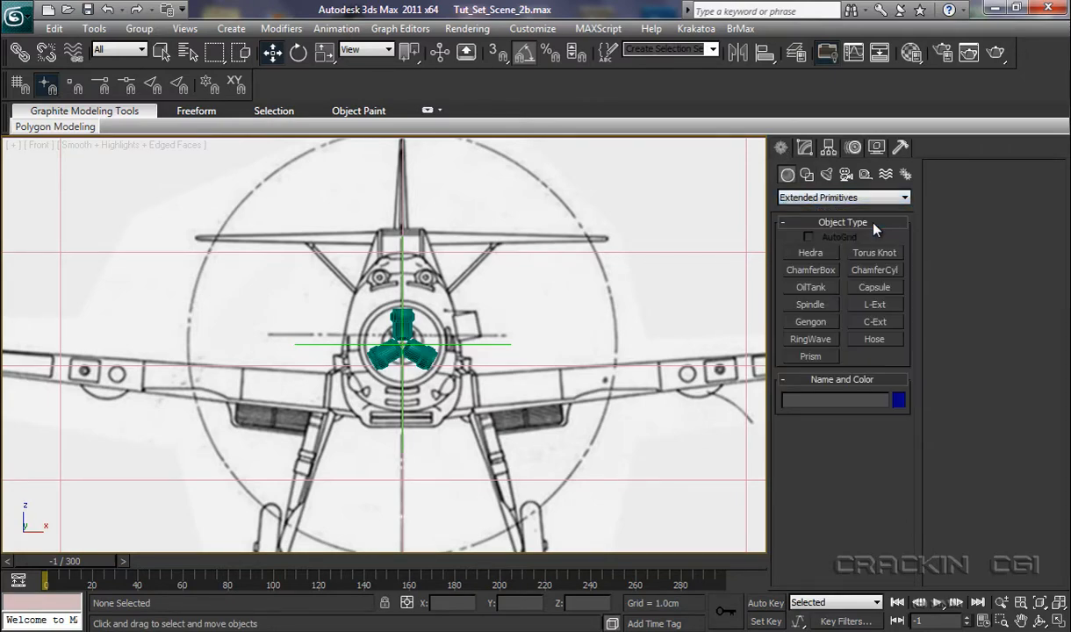
mouse_move(885, 291)
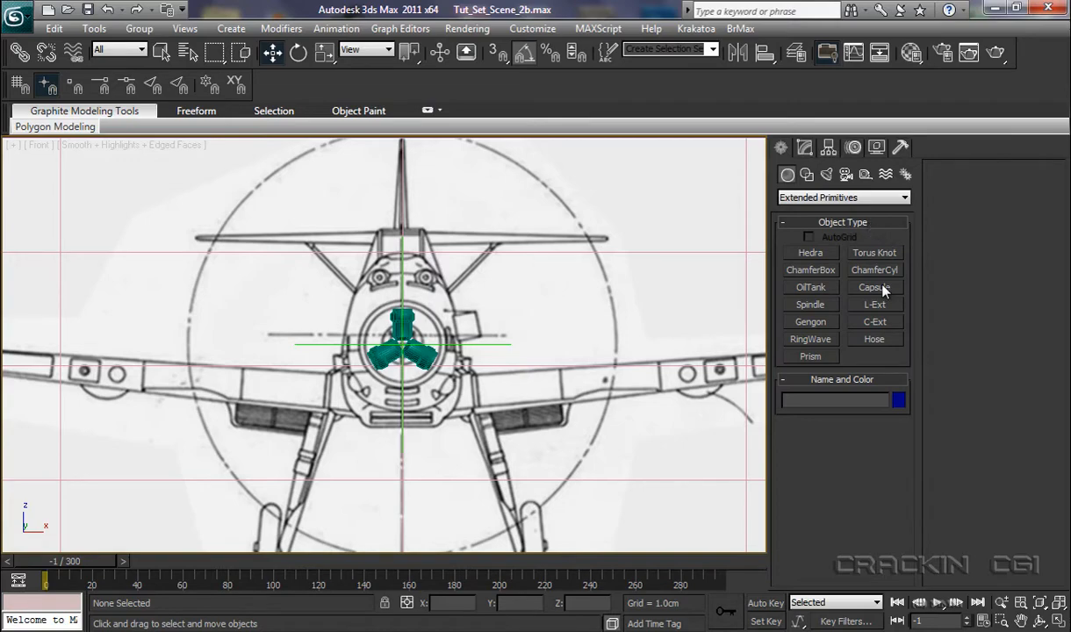
left_click(872, 288)
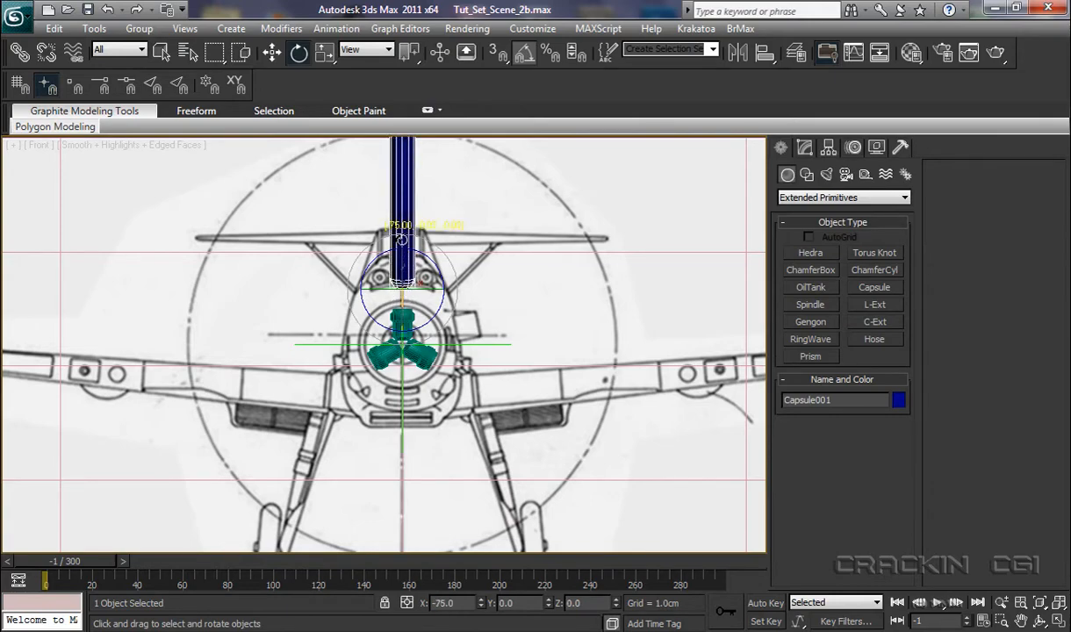
left_click_drag(403, 237, 390, 237)
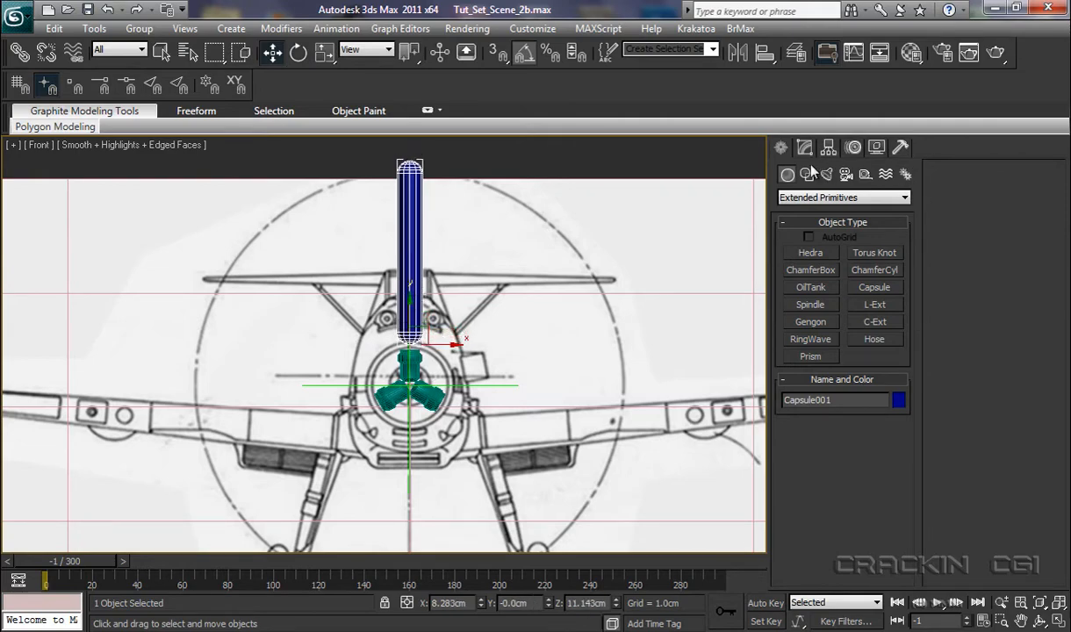
Raise Capsule001's Height to about 33.21 cm so it reaches the blade tip.
left_click(804, 148)
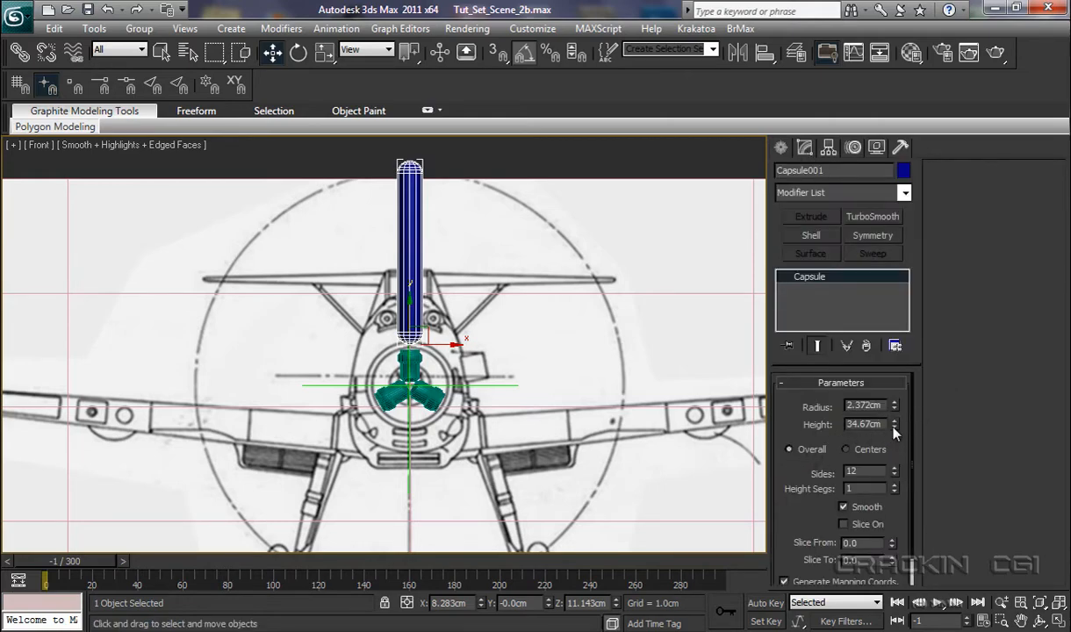
left_click(895, 422)
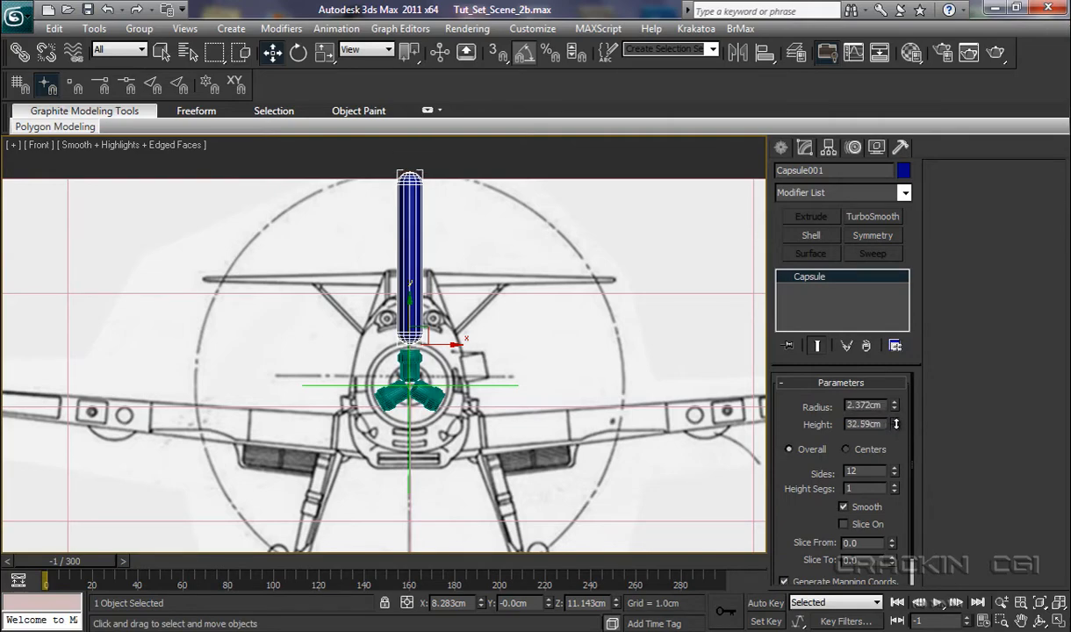
left_click(896, 423)
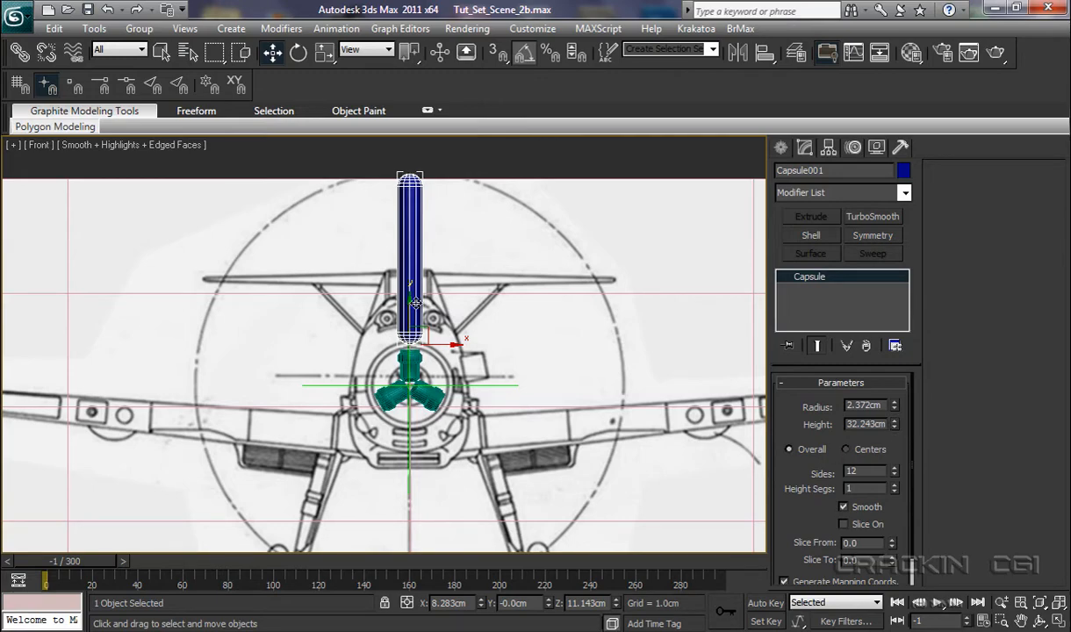
left_click_drag(413, 302, 411, 307)
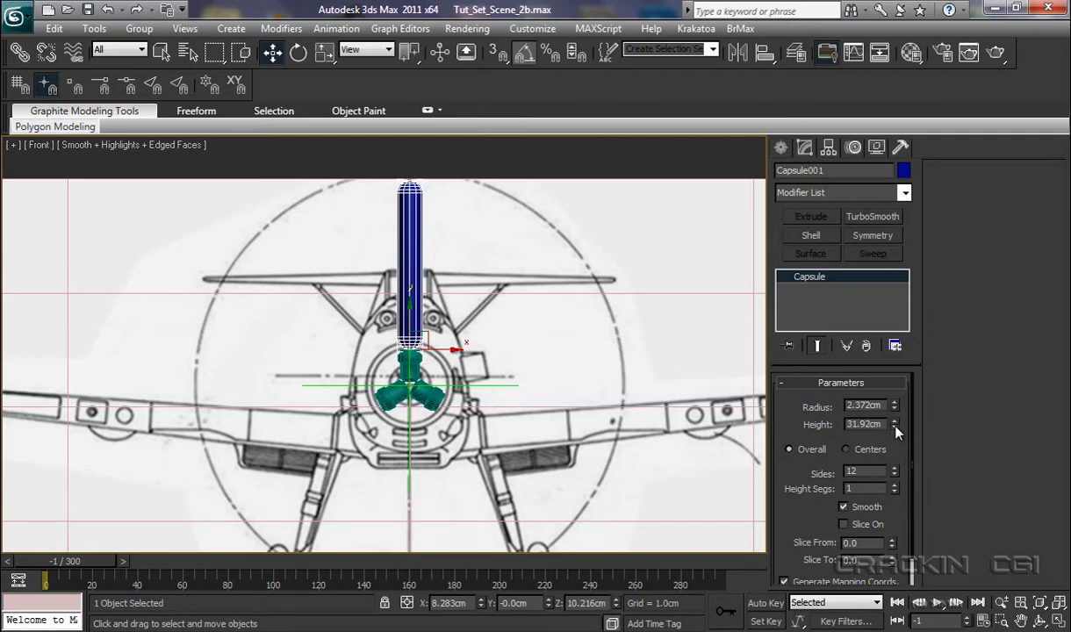
left_click(895, 422)
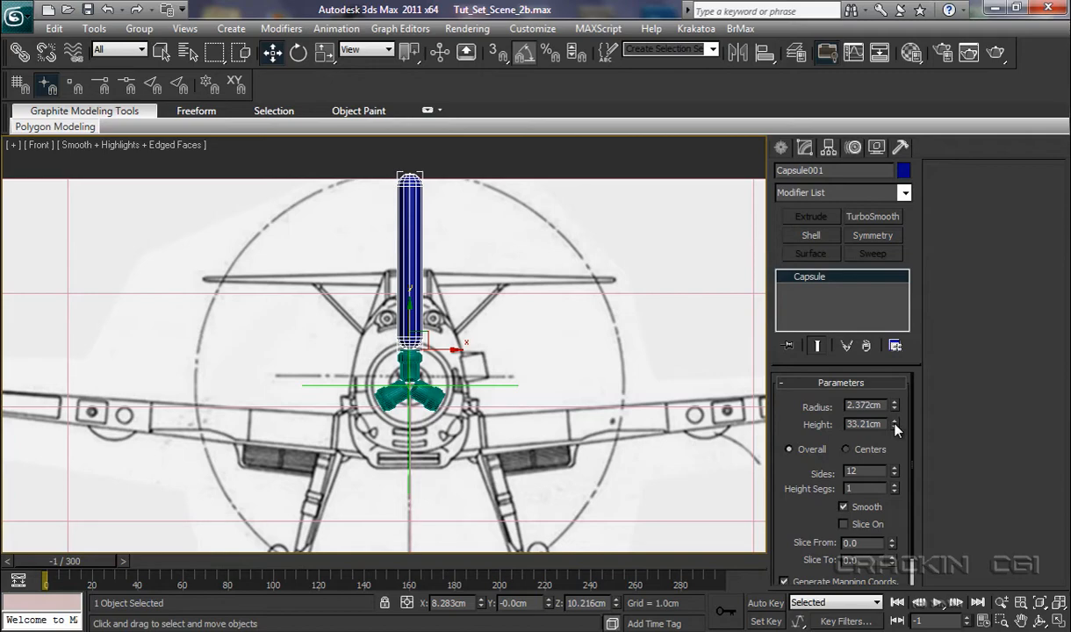
mouse_move(878, 448)
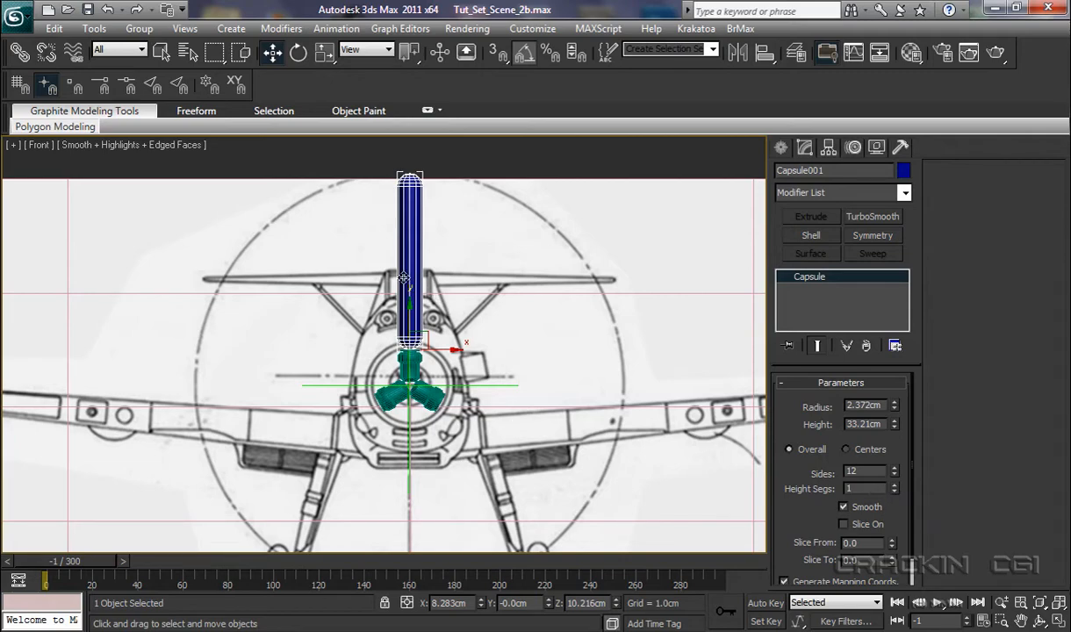
mouse_move(409, 283)
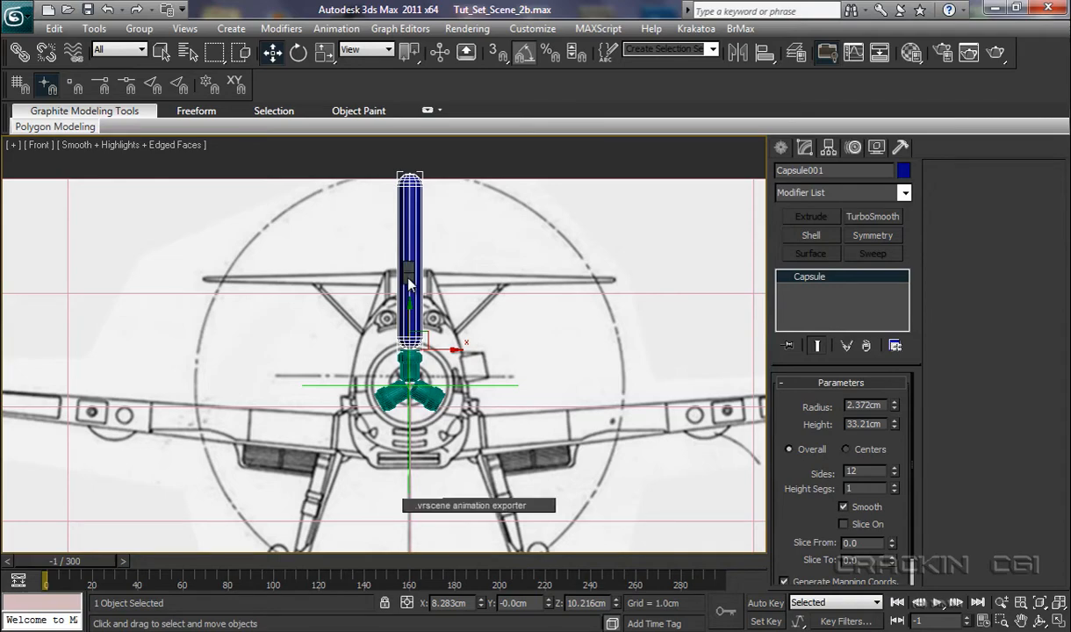
Convert Capsule001 to an Editable Poly via the quad menu.
right_click(408, 273)
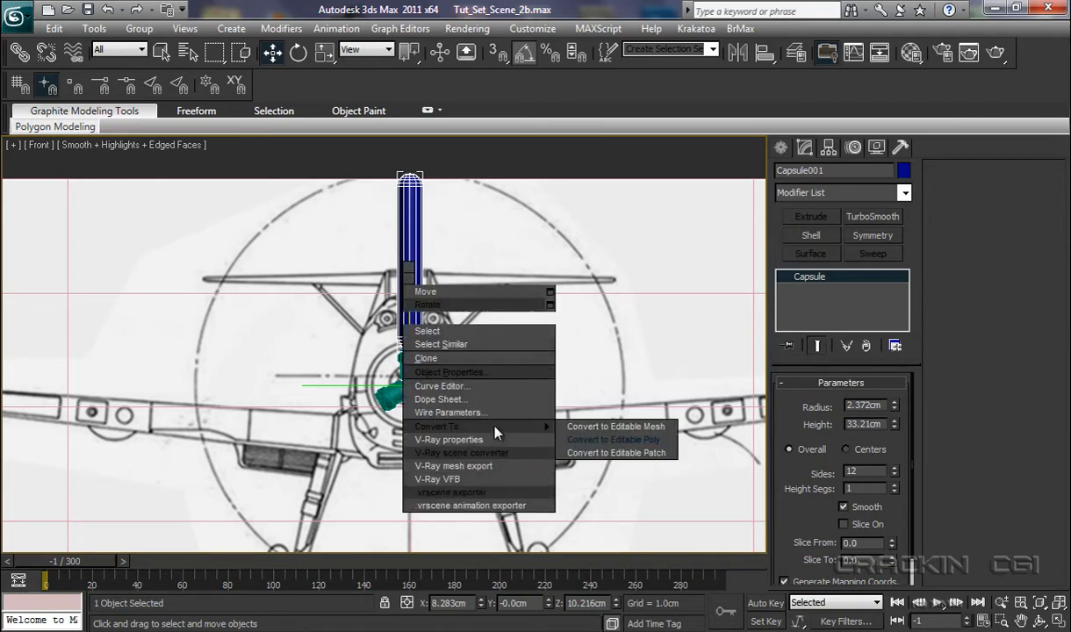
left_click(612, 439)
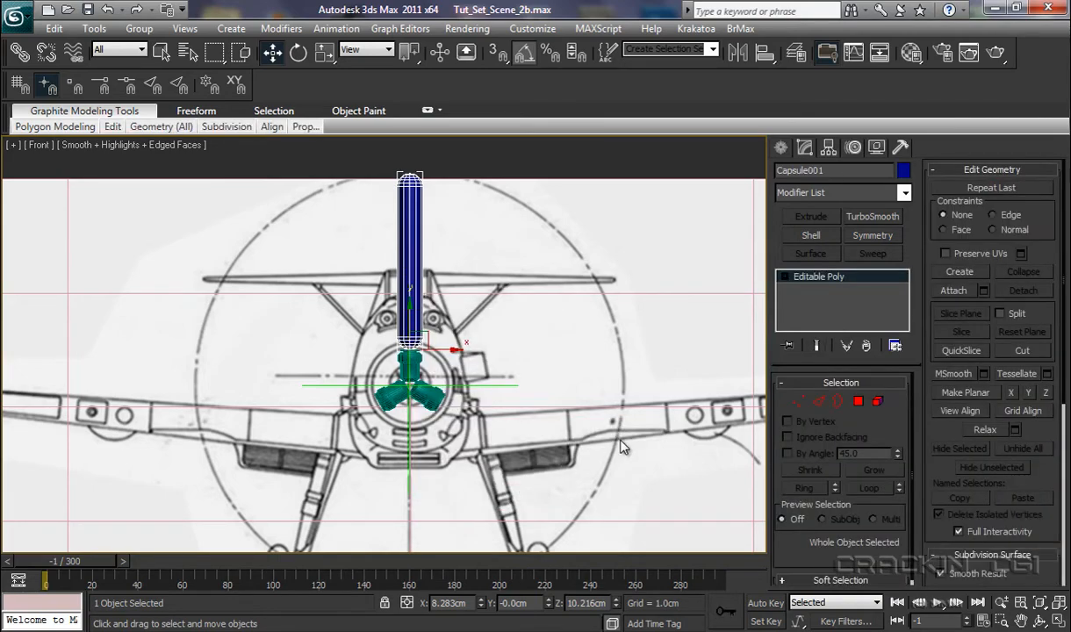
mouse_move(618, 451)
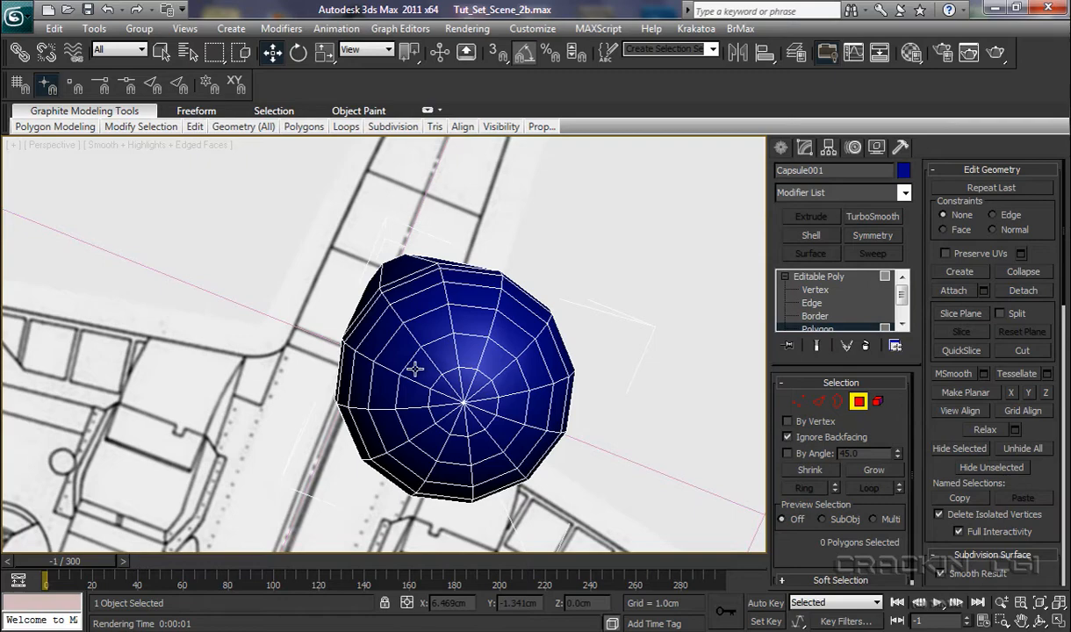
Select all 36 polygons of the blade's rounded bottom cap.
left_click(403, 355)
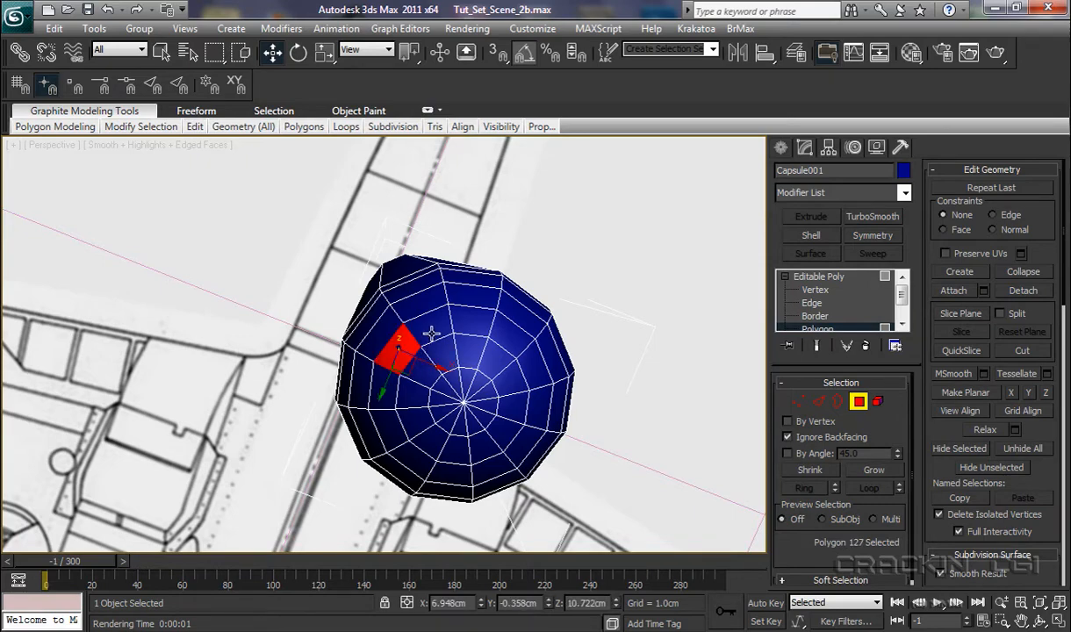
left_click(481, 329)
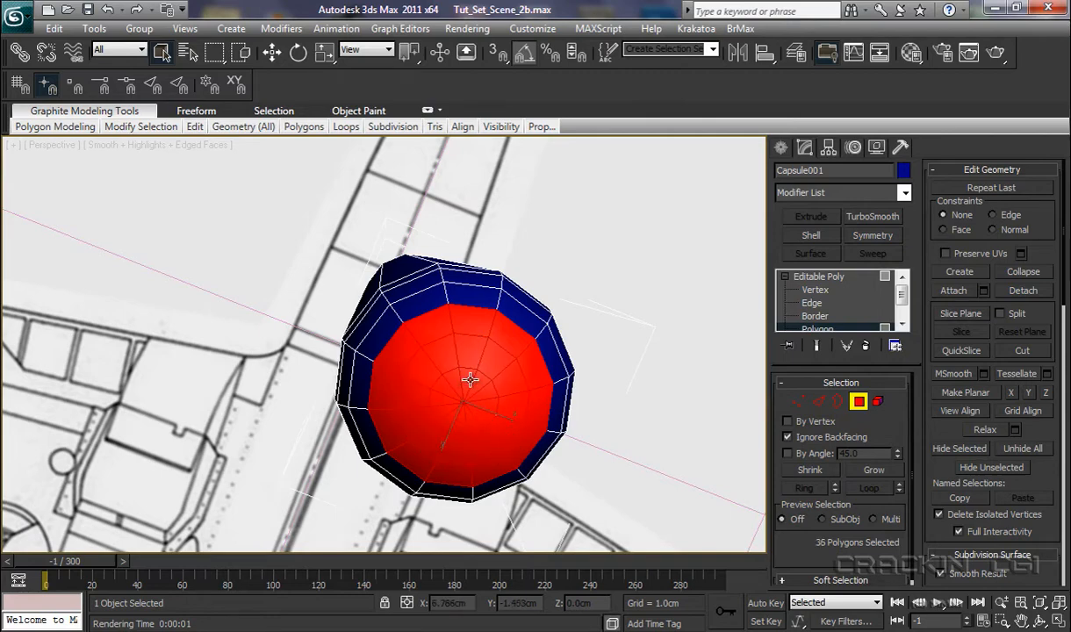
mouse_move(480, 427)
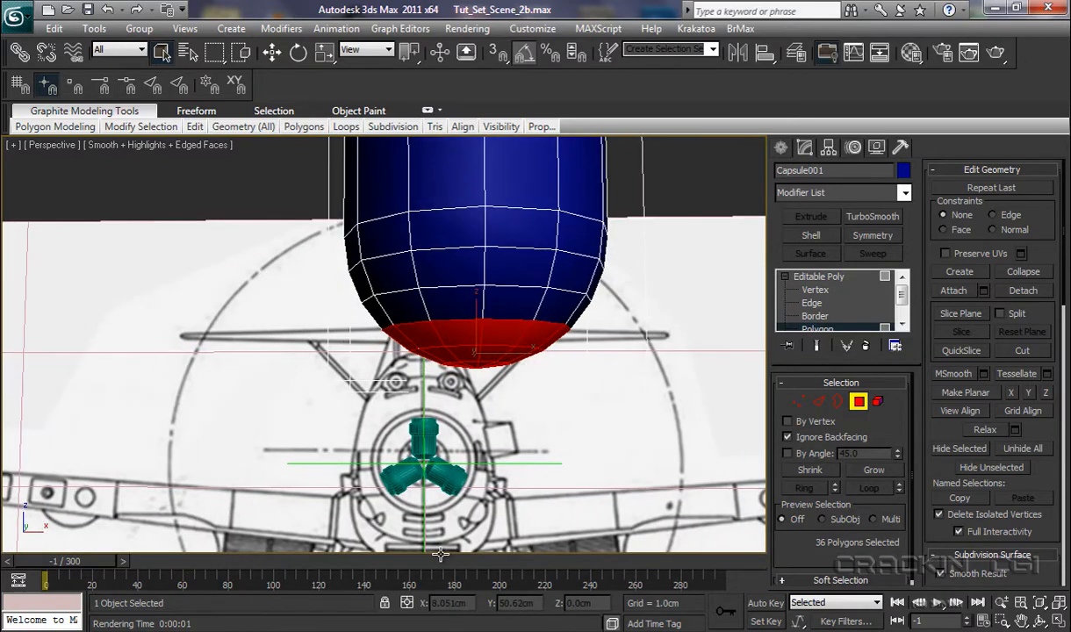
mouse_move(516, 504)
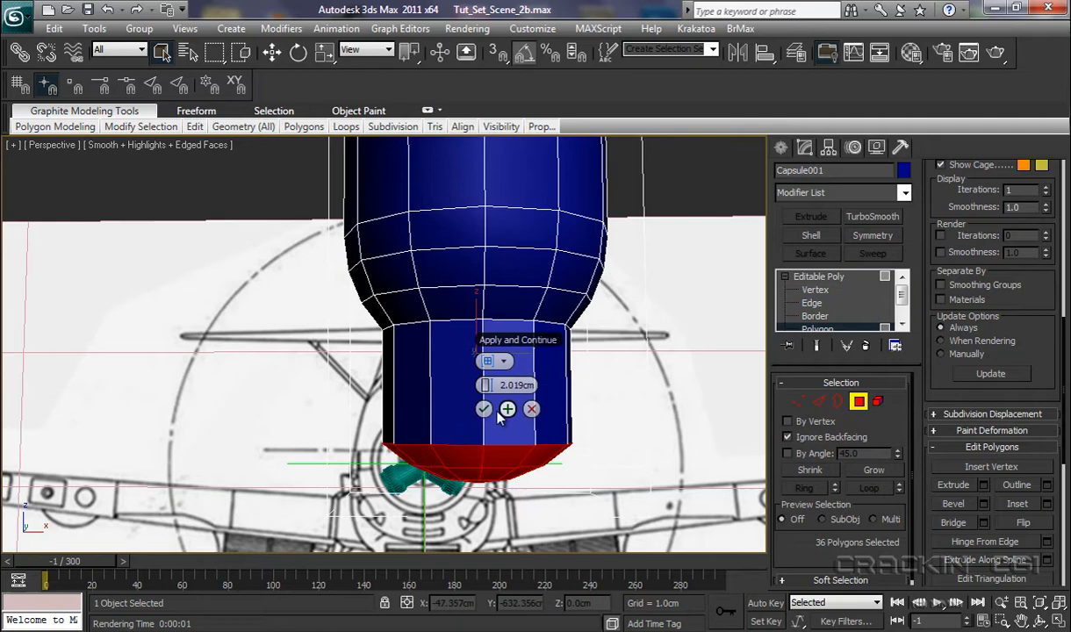
Extrude the cap polygons about 2 cm toward the hub, applying and continuing.
left_click(484, 409)
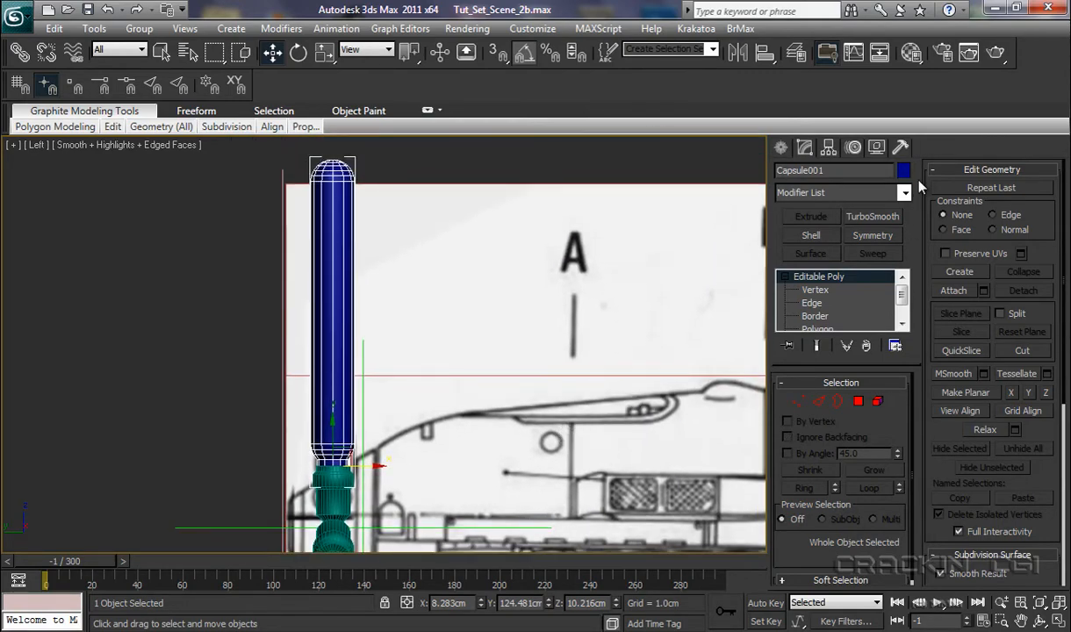
Add an FFD 2x2x2 modifier to Capsule001 and enter its Control Points level.
left_click(905, 191)
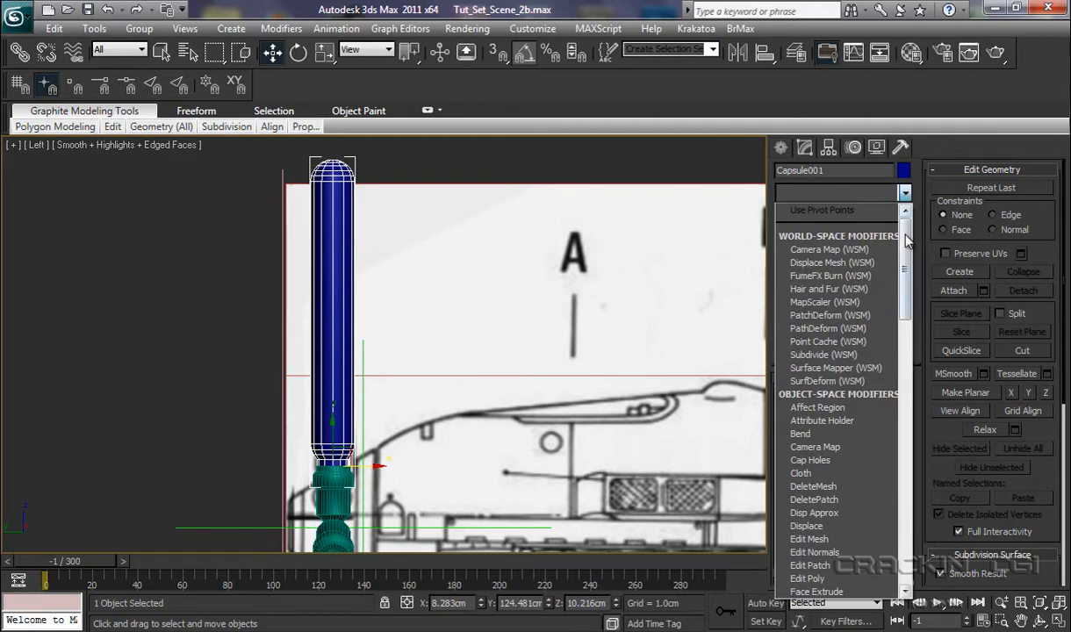
scroll("down", 3)
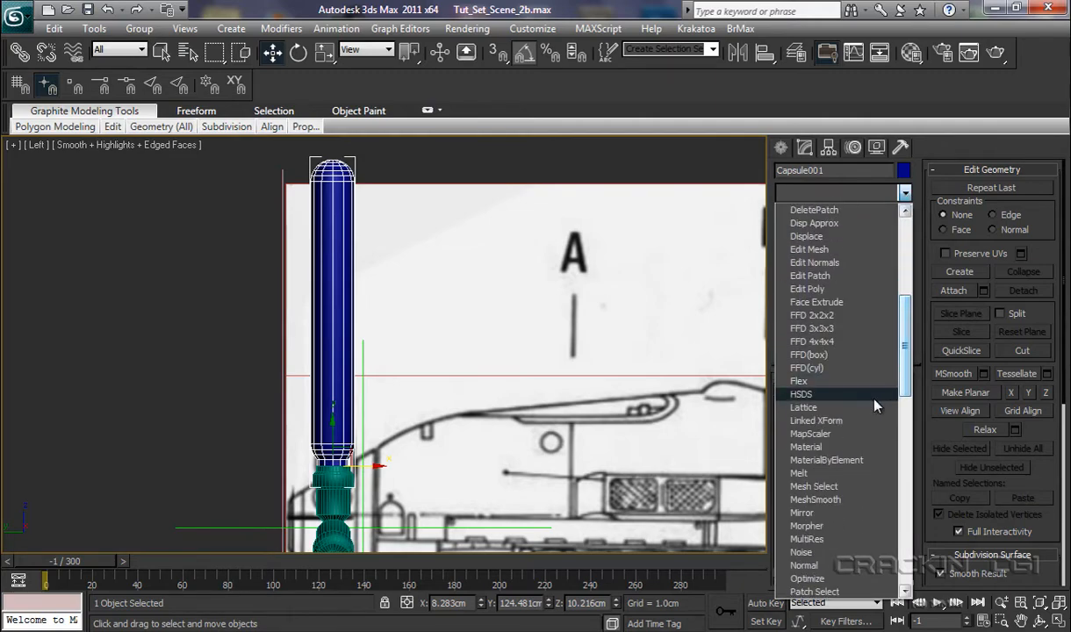
mouse_move(823, 314)
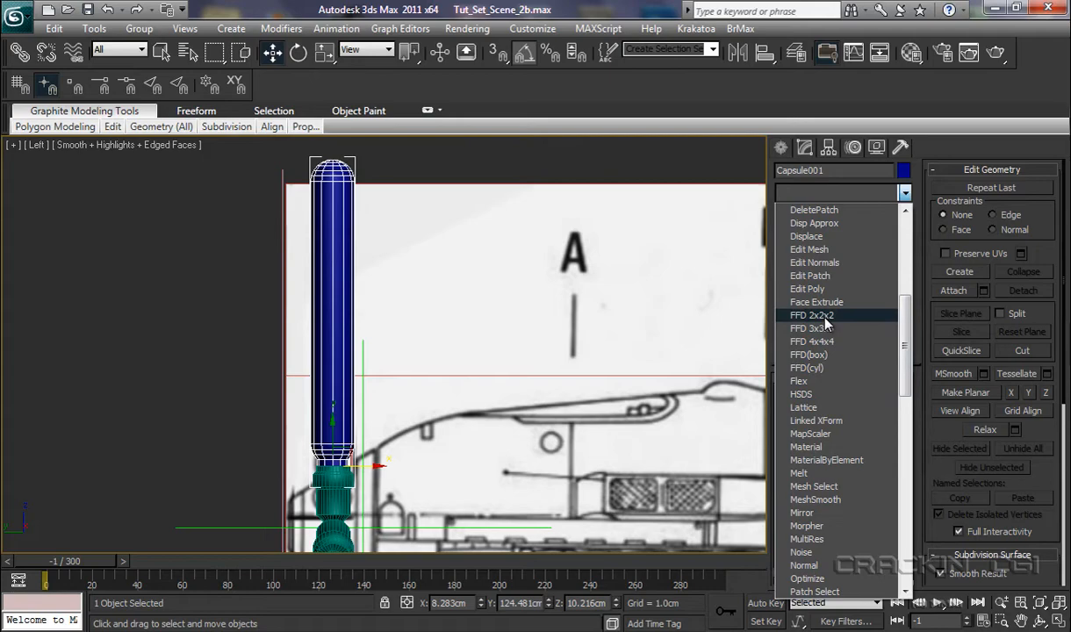
left_click(811, 314)
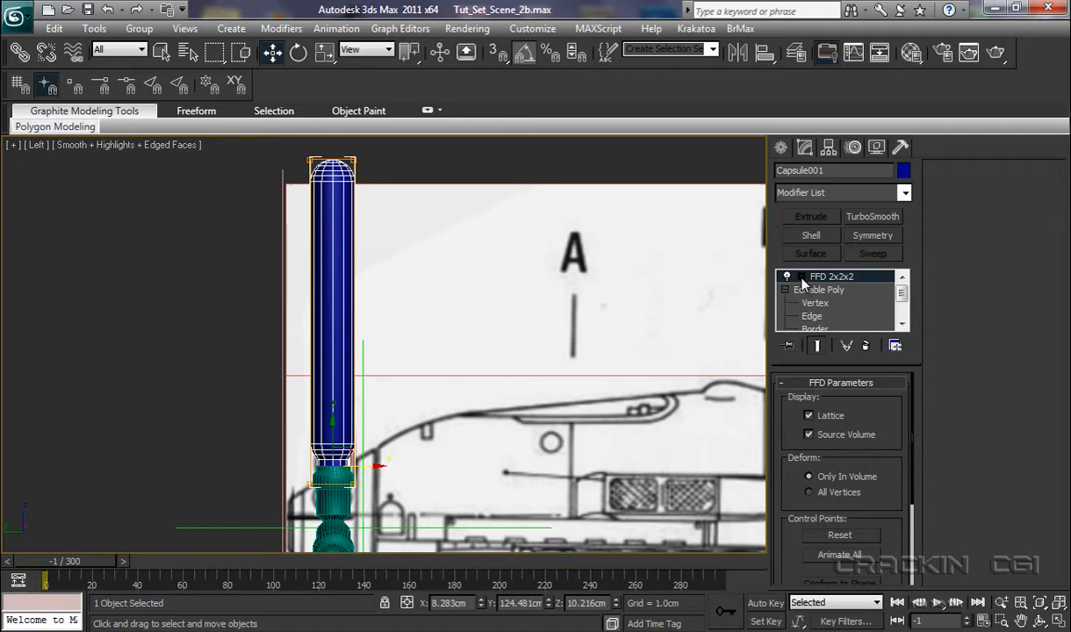
left_click(787, 275)
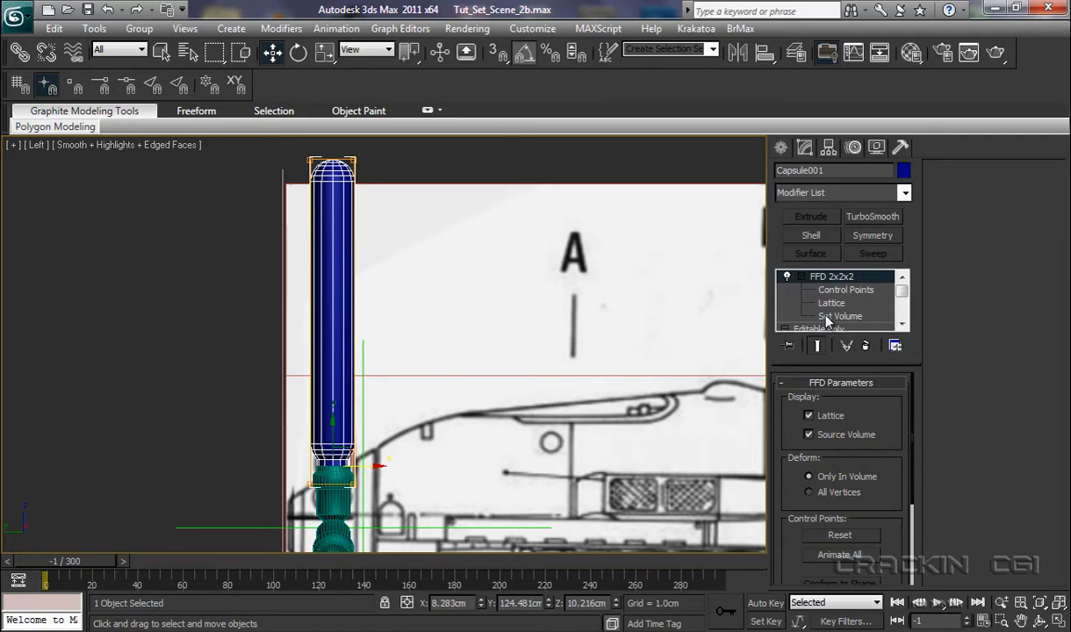
left_click(847, 290)
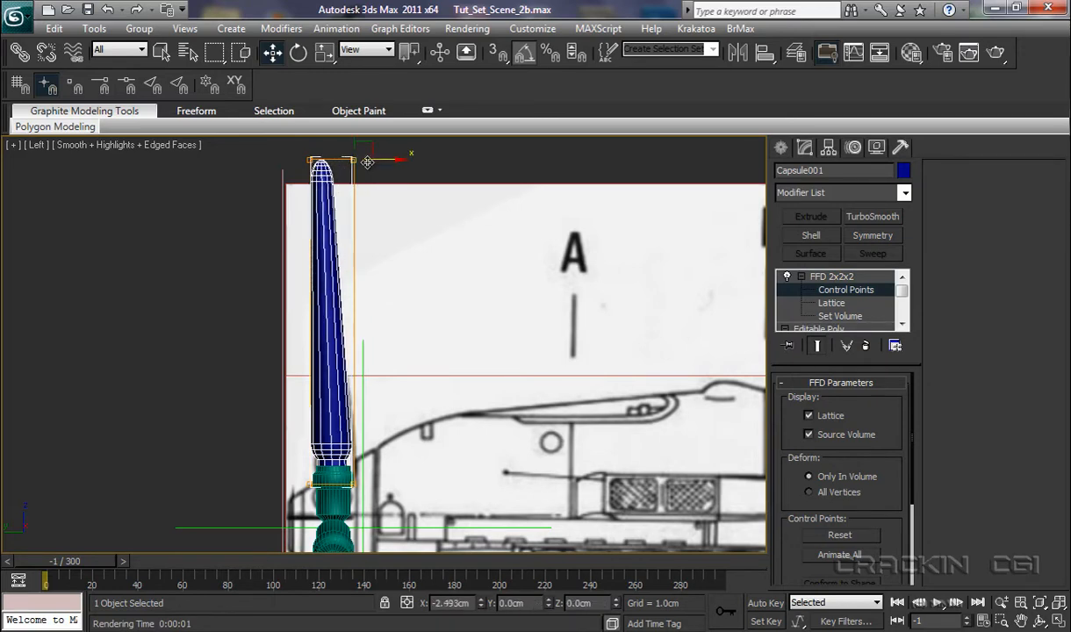
Pull the top control points inward so the blade tapers, checking it in Perspective.
left_click_drag(367, 161, 351, 162)
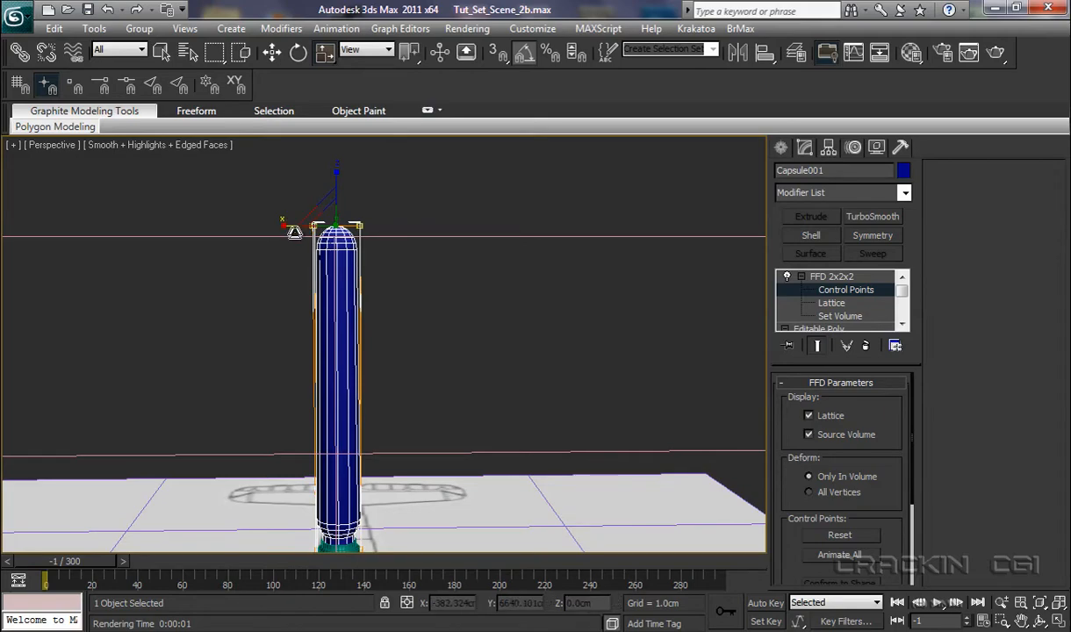
mouse_move(434, 446)
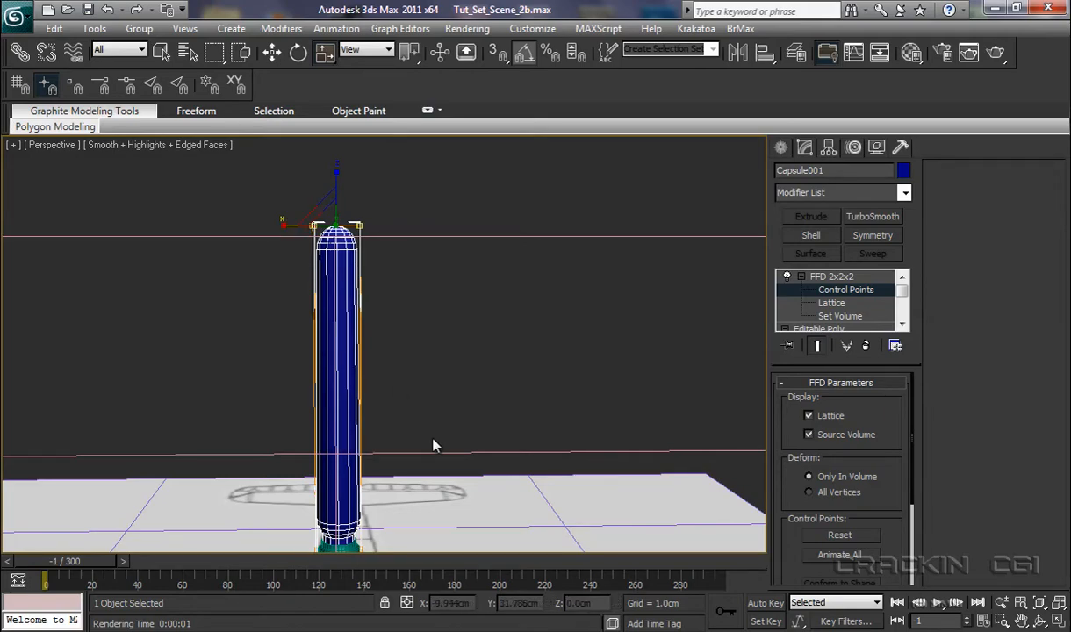
left_click_drag(430, 446, 404, 437)
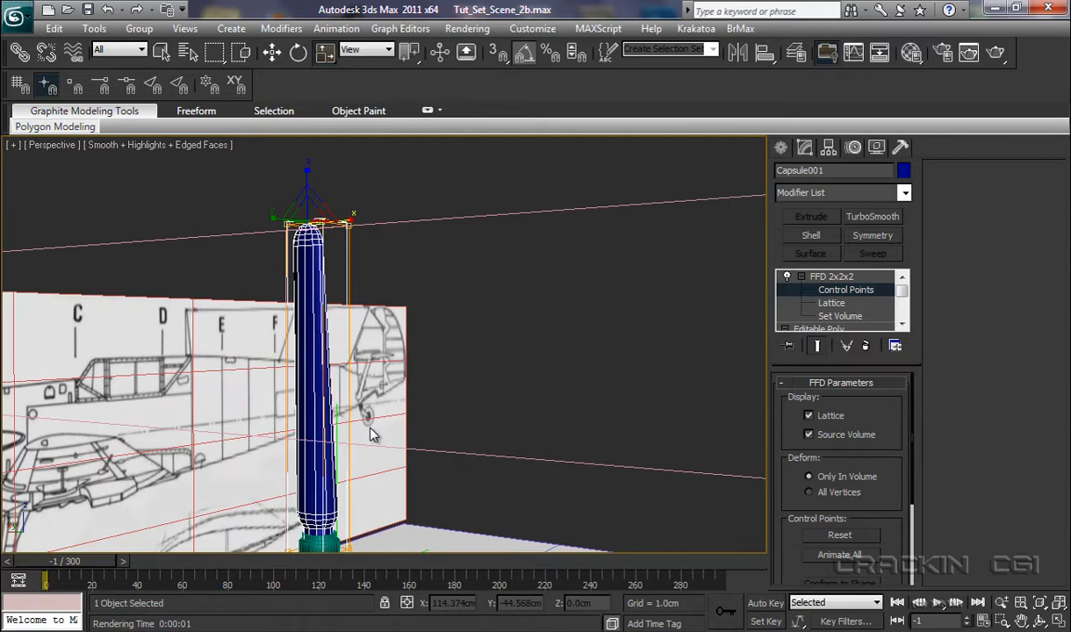
mouse_move(316, 402)
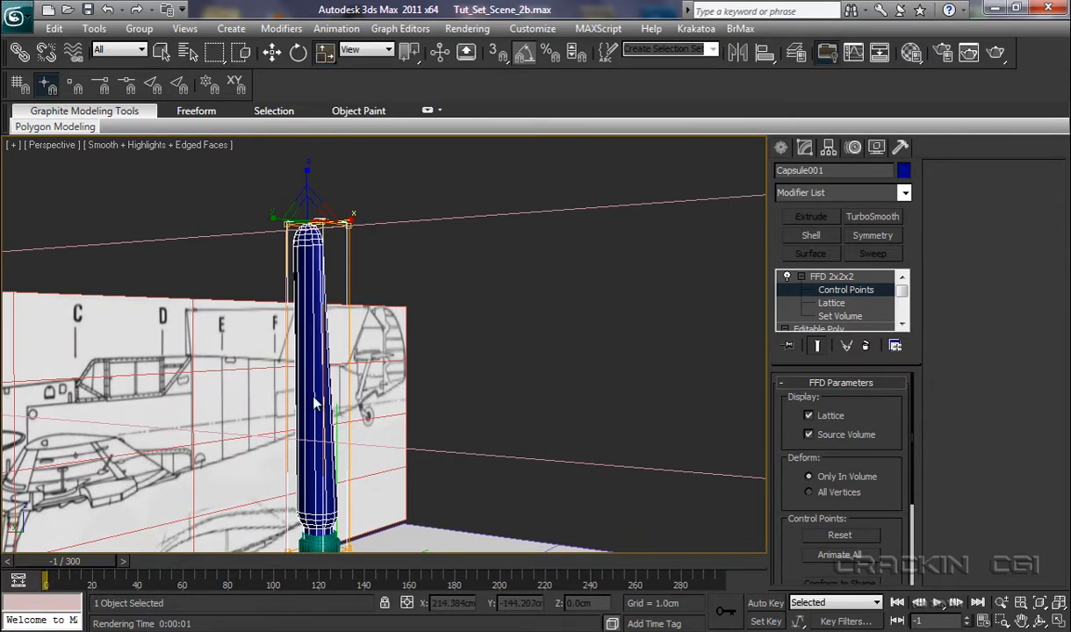
Collapse Capsule001 to Editable Poly, baking in the FFD taper toward the base.
right_click(316, 402)
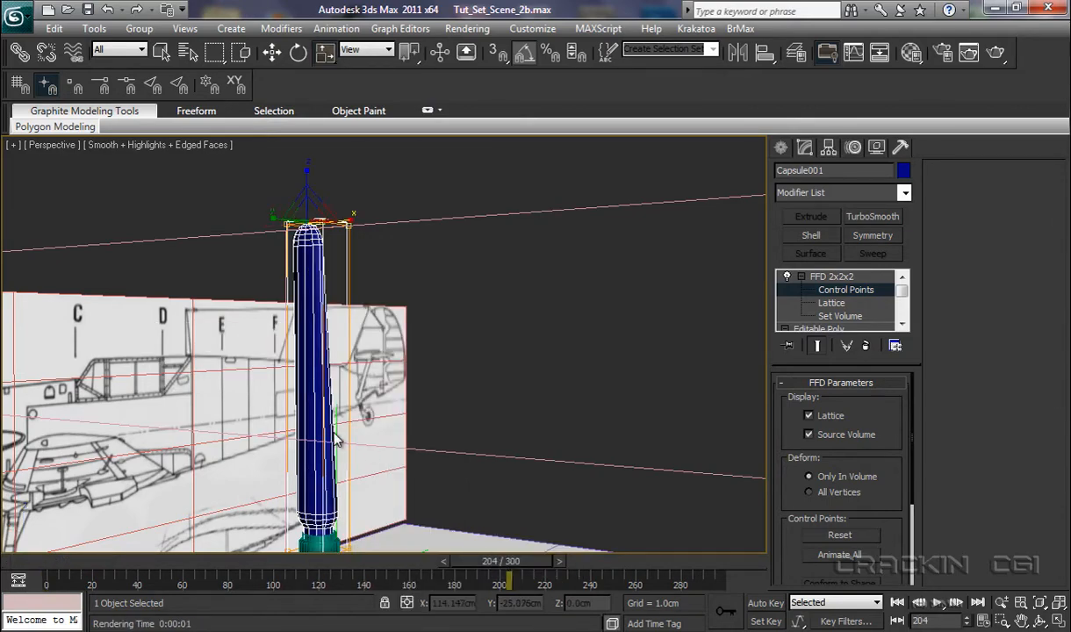
right_click(337, 438)
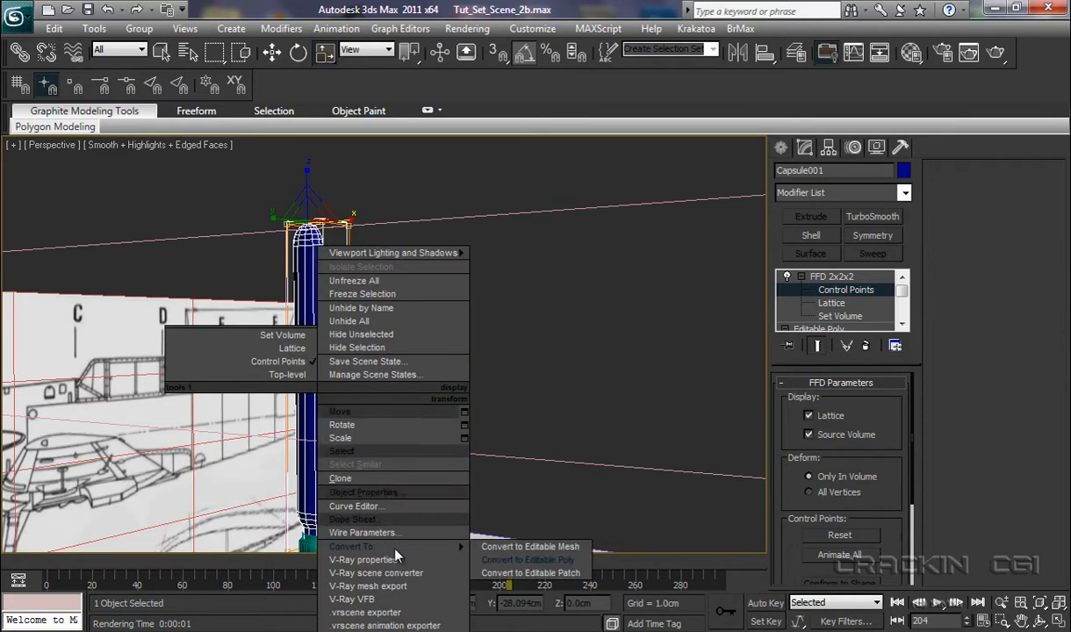
left_click(531, 546)
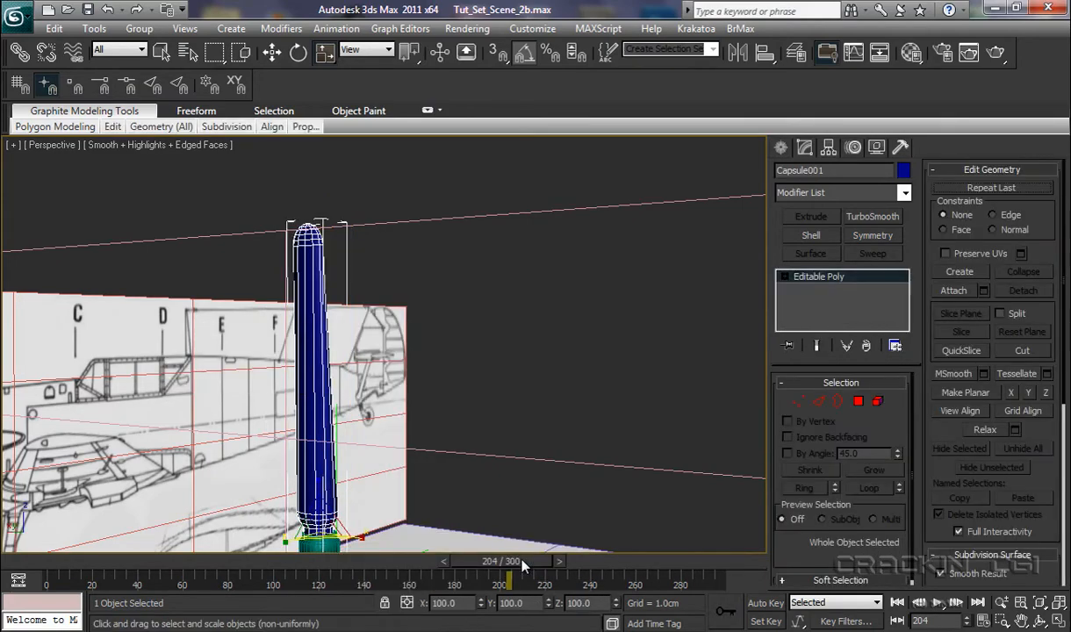
mouse_move(472, 513)
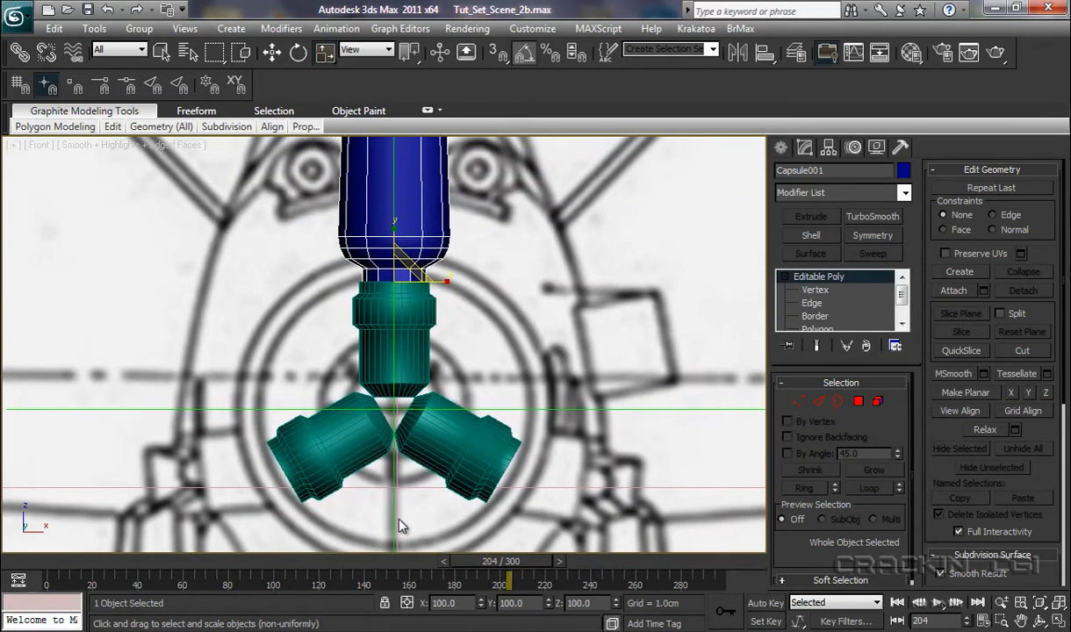
mouse_move(506, 393)
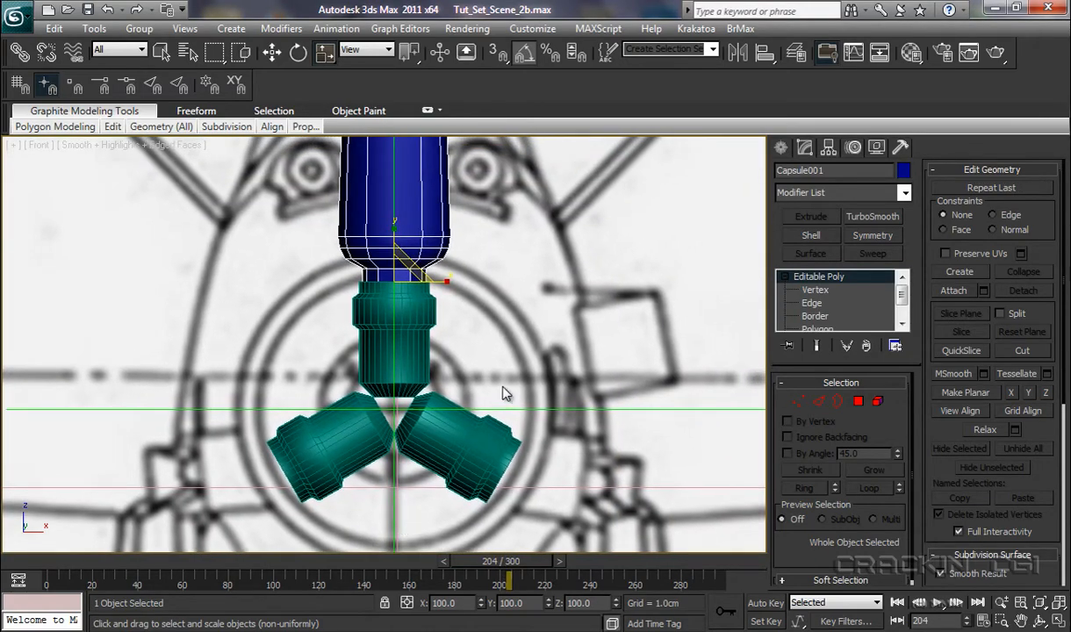
left_click(814, 290)
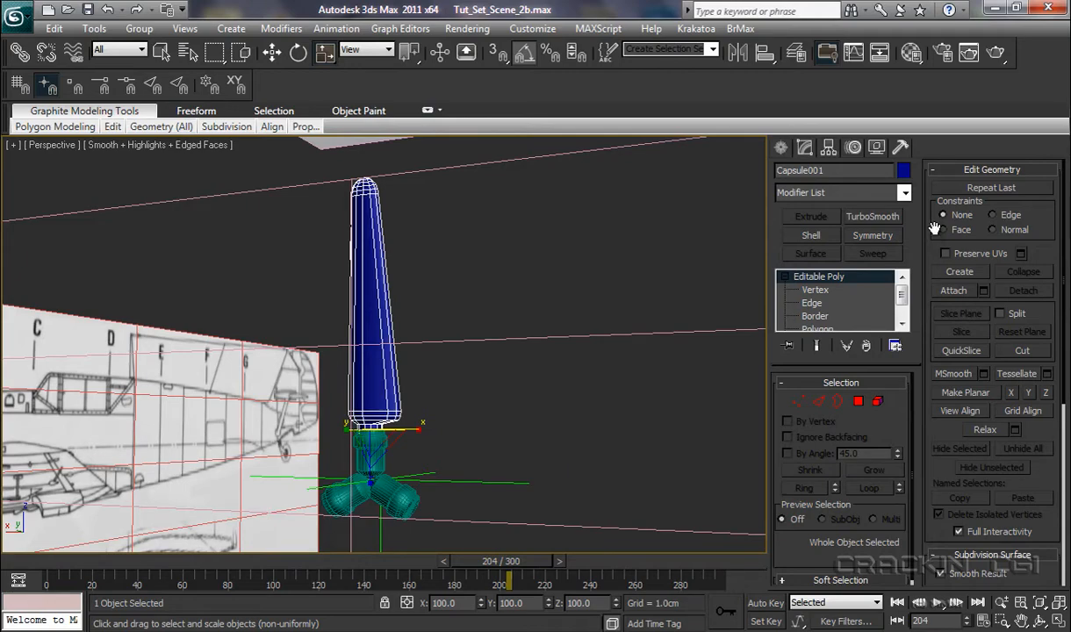
Add a fresh FFD 2x2x2 modifier to the blade and enter Control Points.
left_click(904, 191)
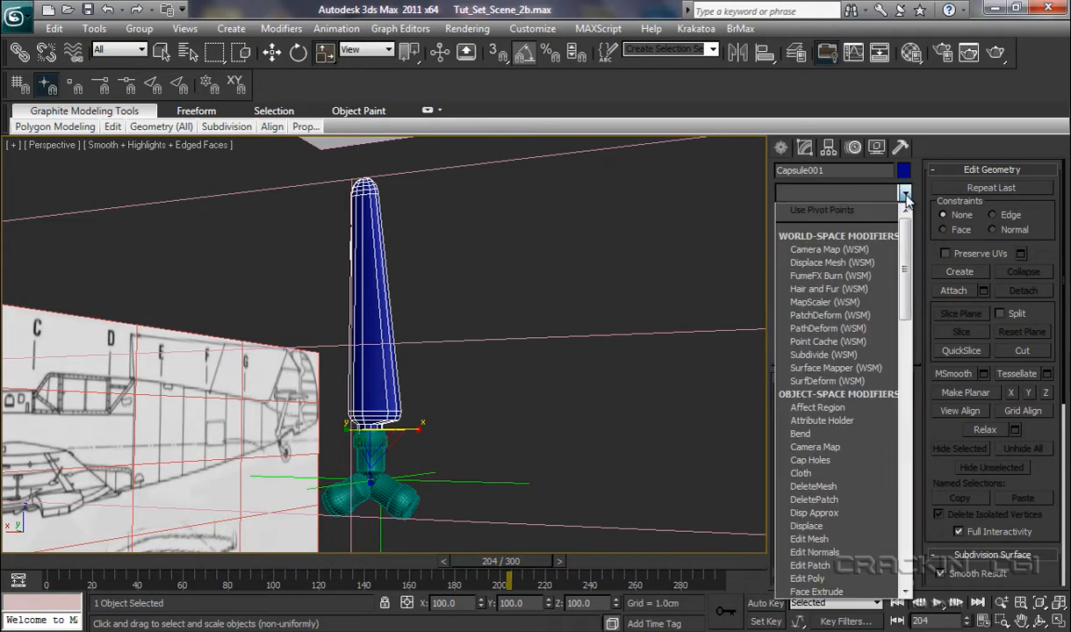
scroll("down", 3)
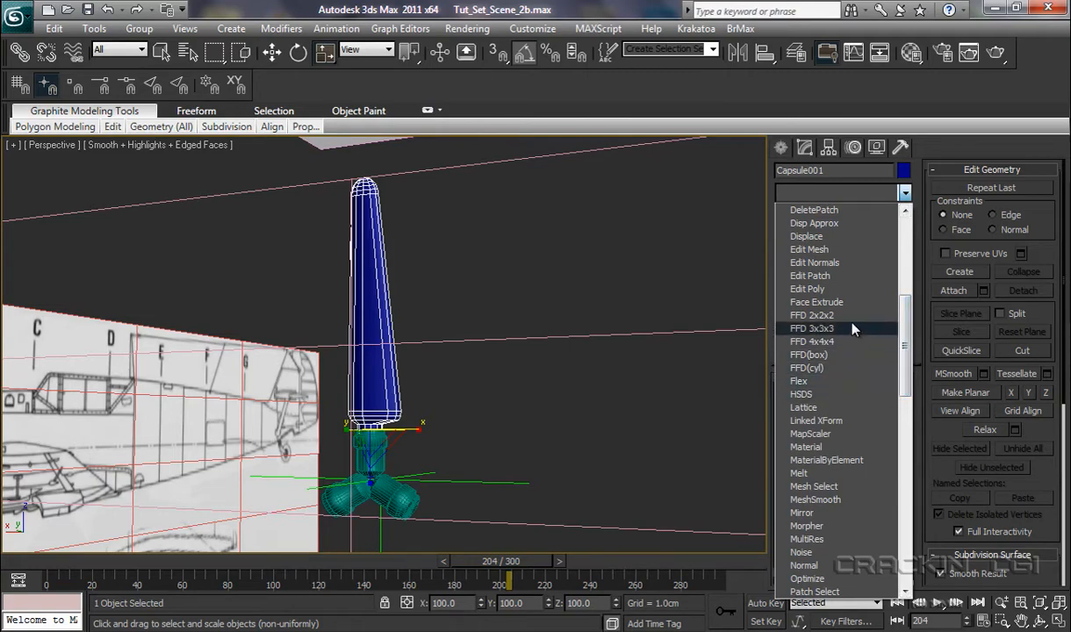
left_click(811, 316)
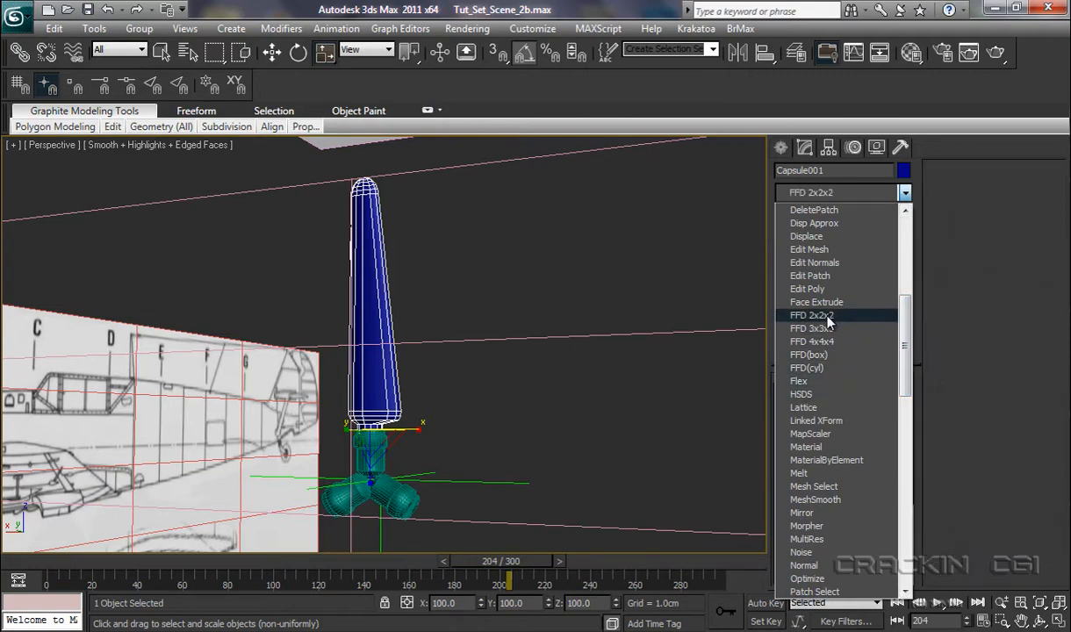
left_click(811, 316)
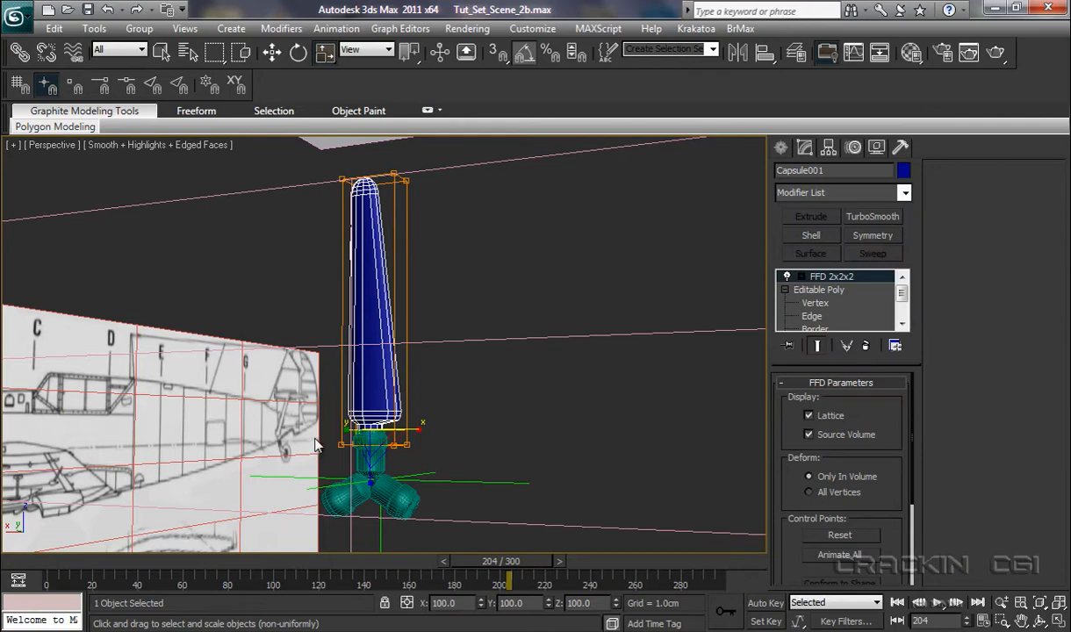
left_click(787, 276)
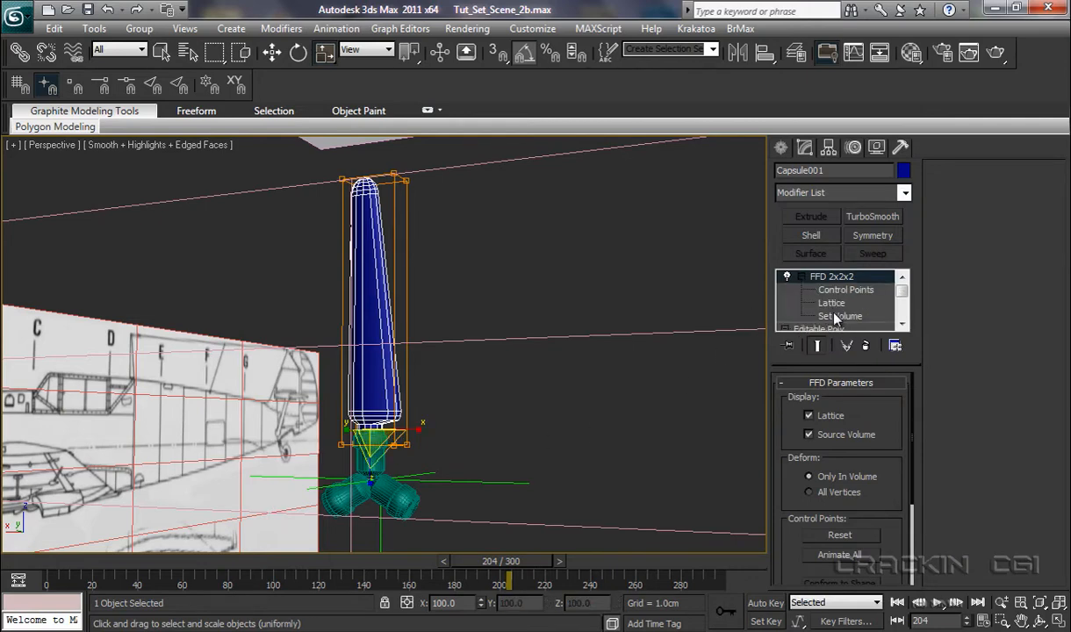
left_click(846, 290)
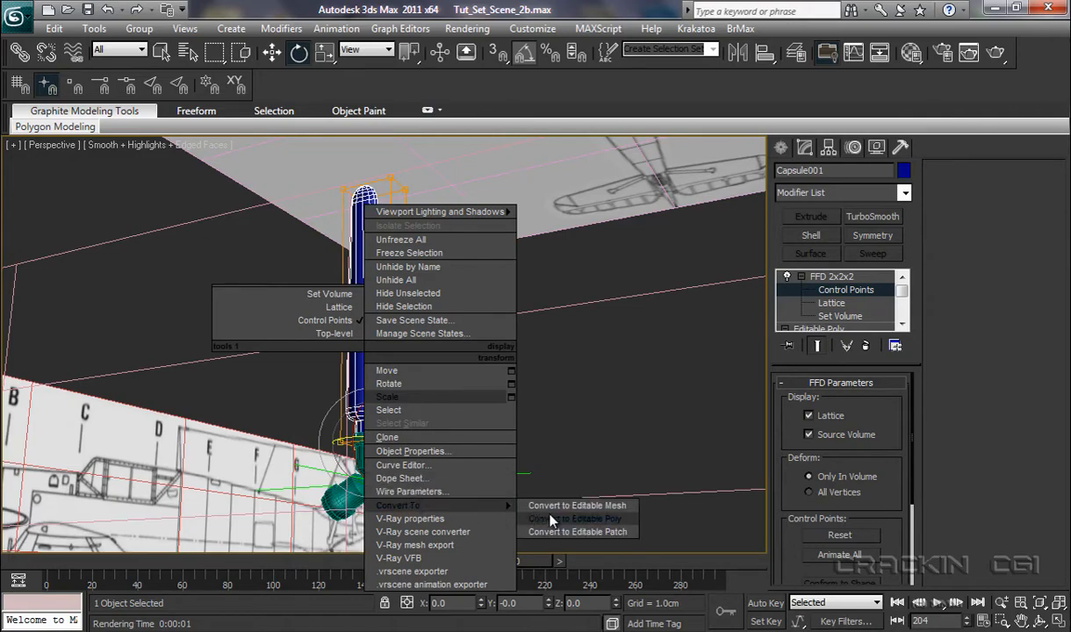
Collapse Capsule001 to Editable Poly and switch to Vertex level at the hub base.
left_click(576, 518)
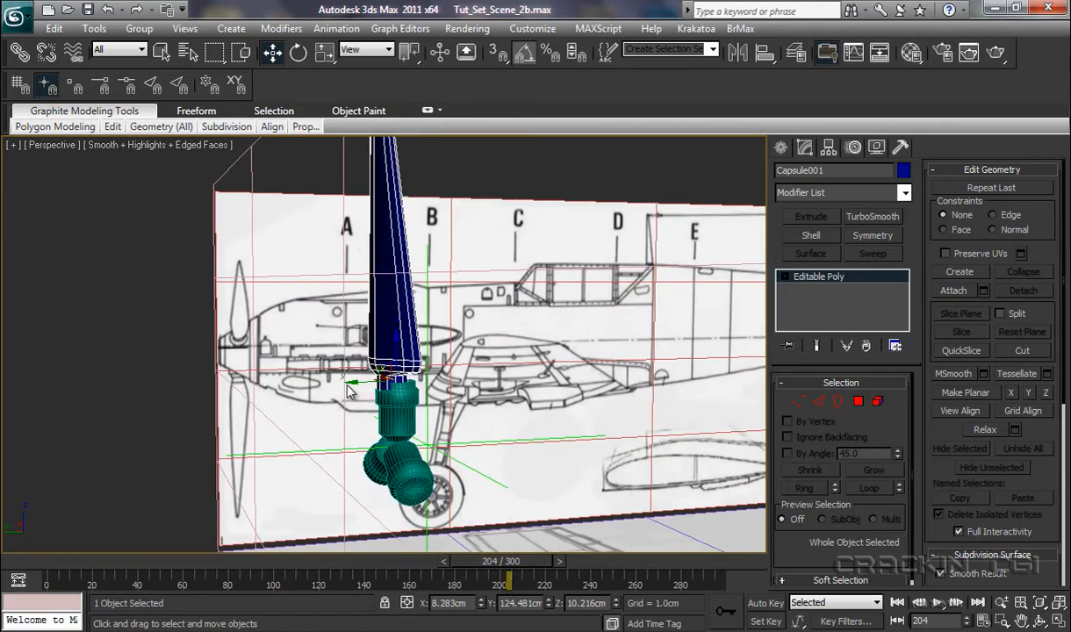
left_click_drag(350, 390, 358, 383)
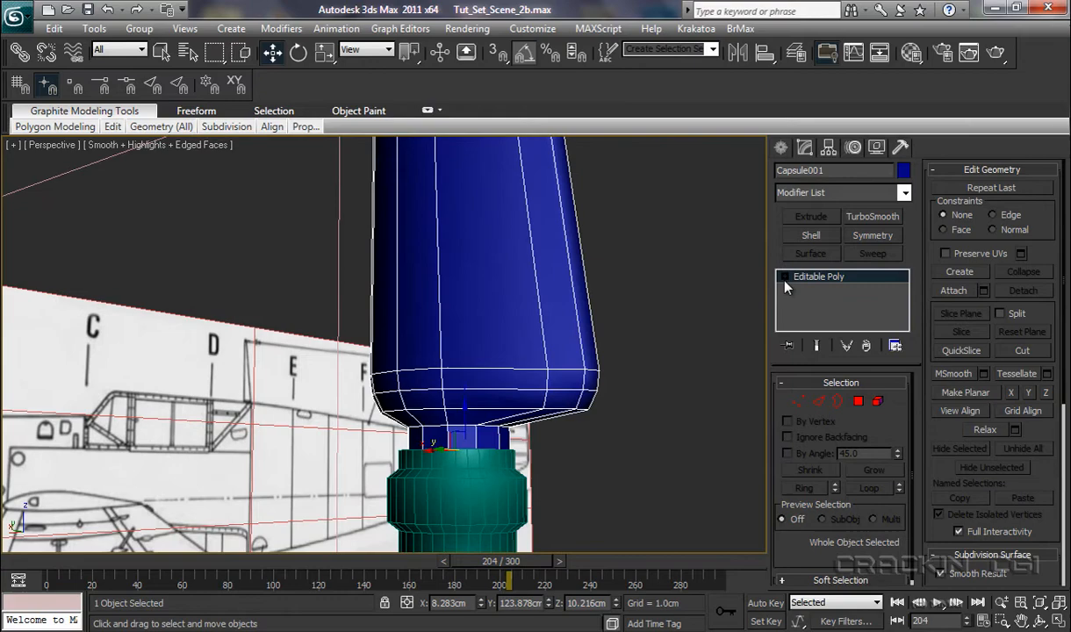
left_click(783, 277)
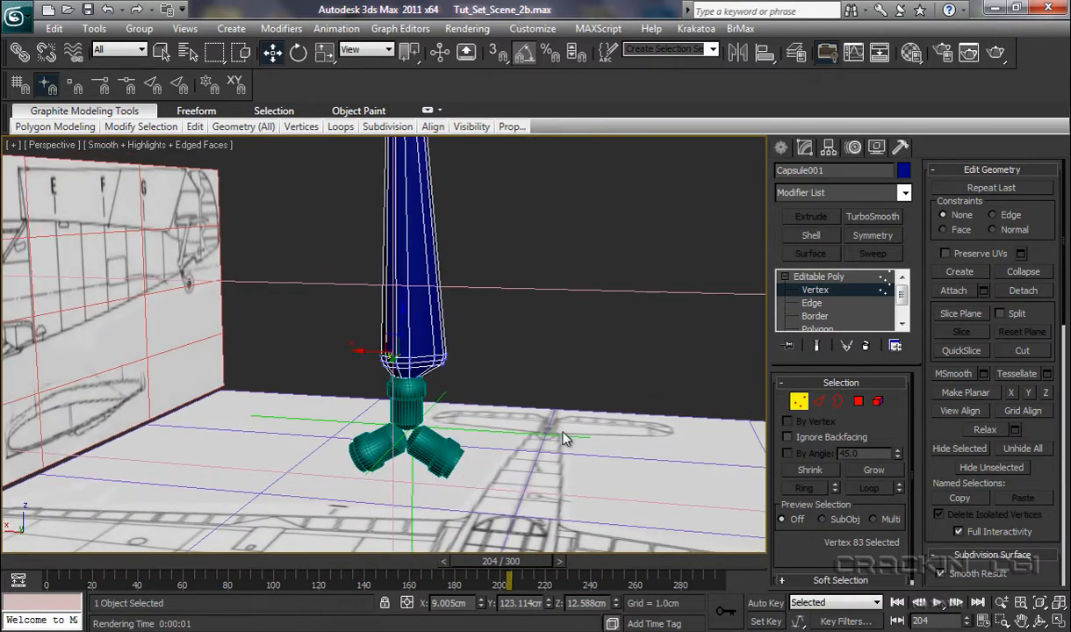
Leave Vertex level and apply TurboSmooth with 2 iterations to the Capsule001 blade.
left_click(818, 278)
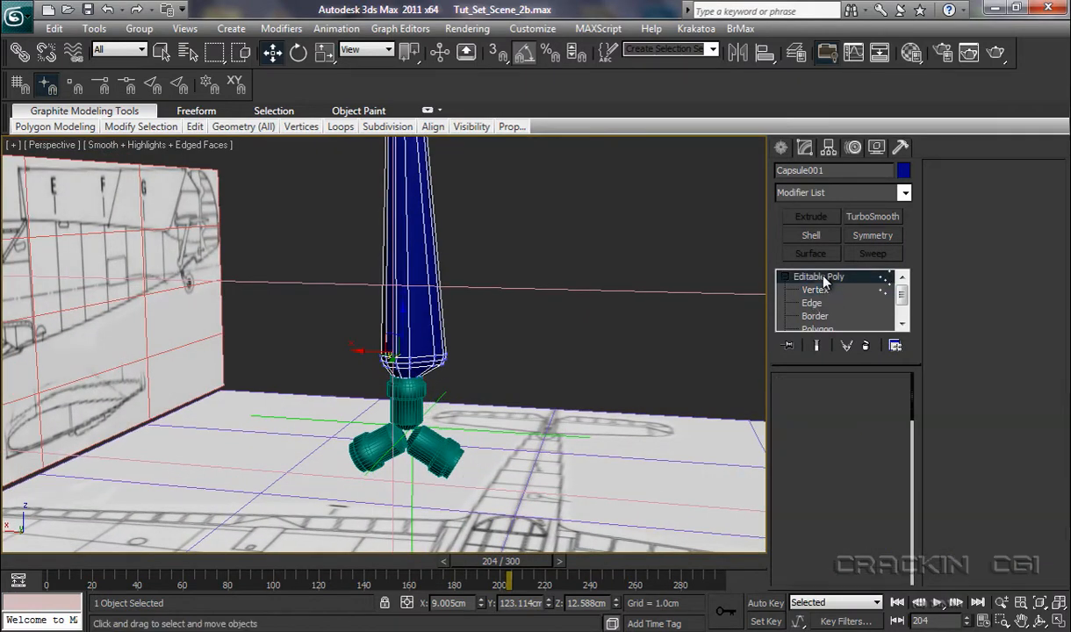
left_click(817, 276)
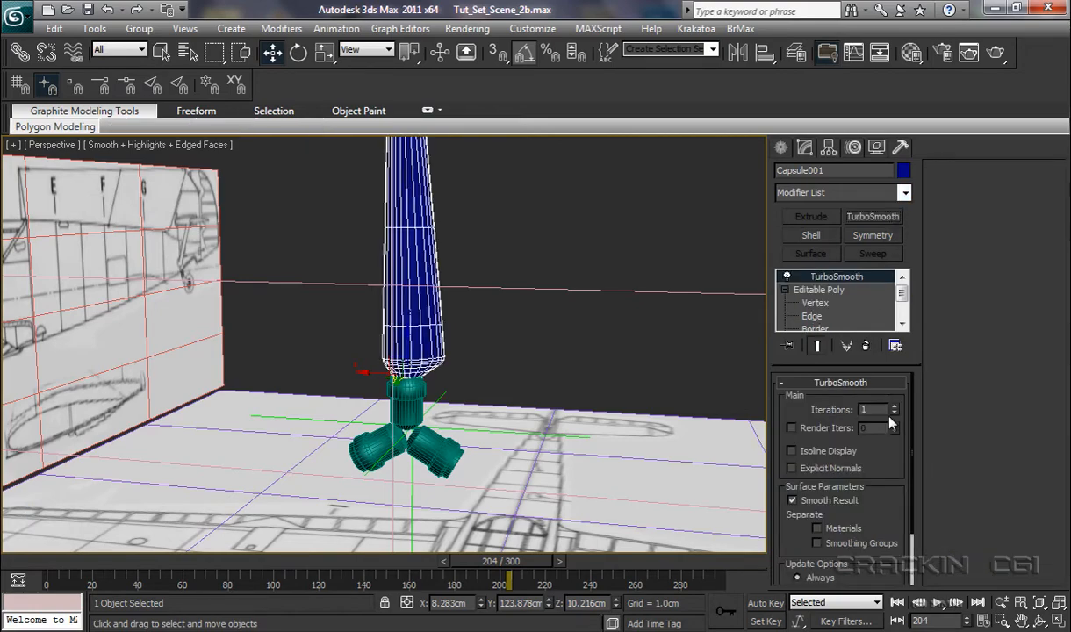
left_click(895, 403)
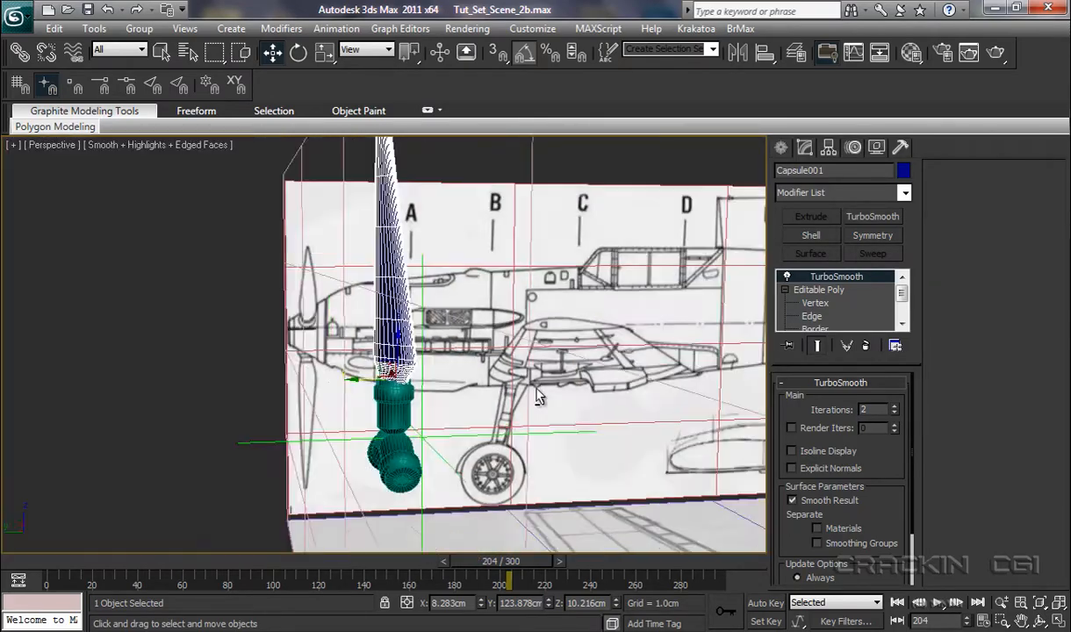
scroll("up", 3)
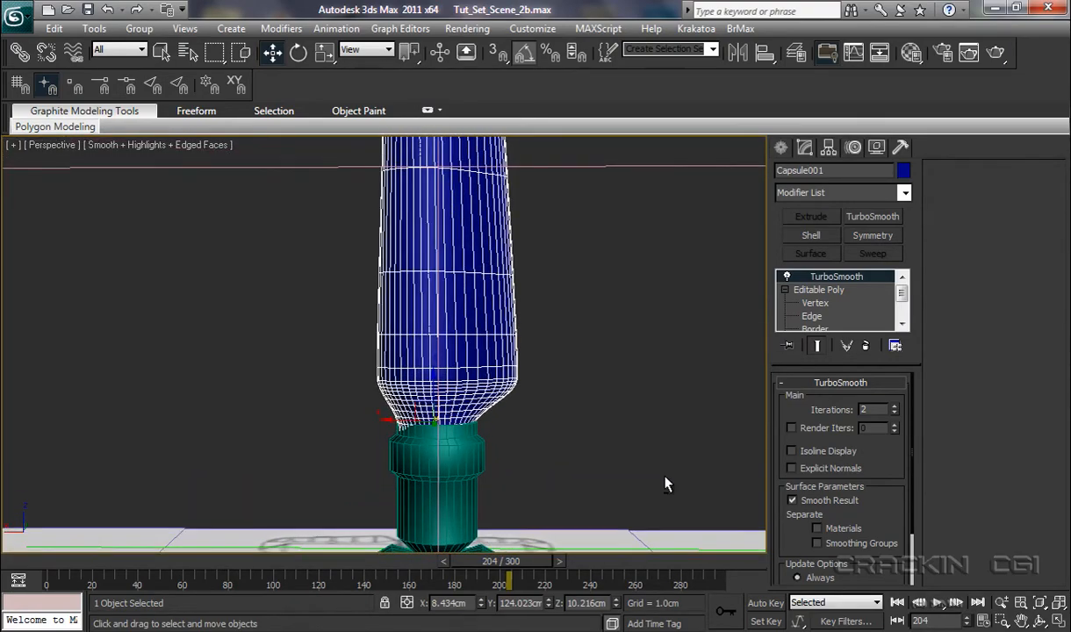
mouse_move(385, 430)
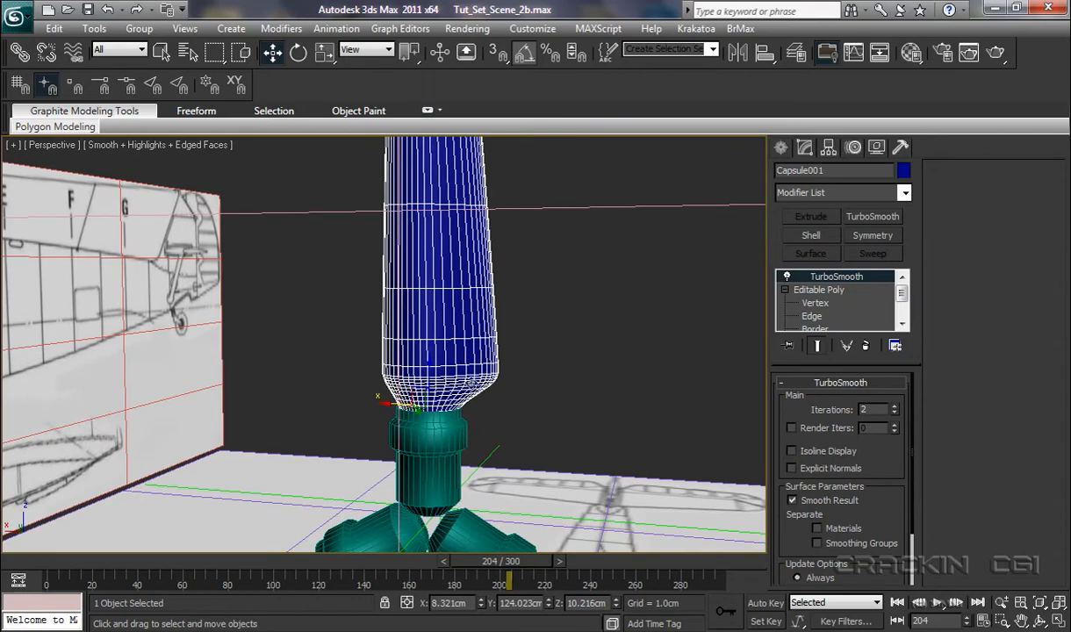
Convert the smoothed Capsule001 blade to an Editable Poly via its context menu.
right_click(413, 404)
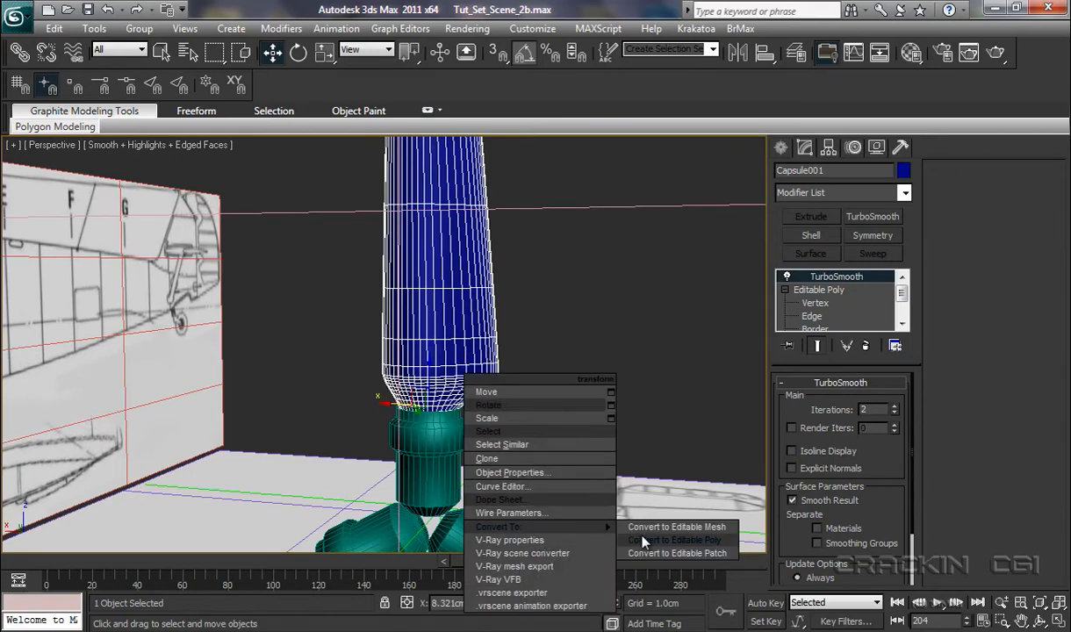
left_click(674, 527)
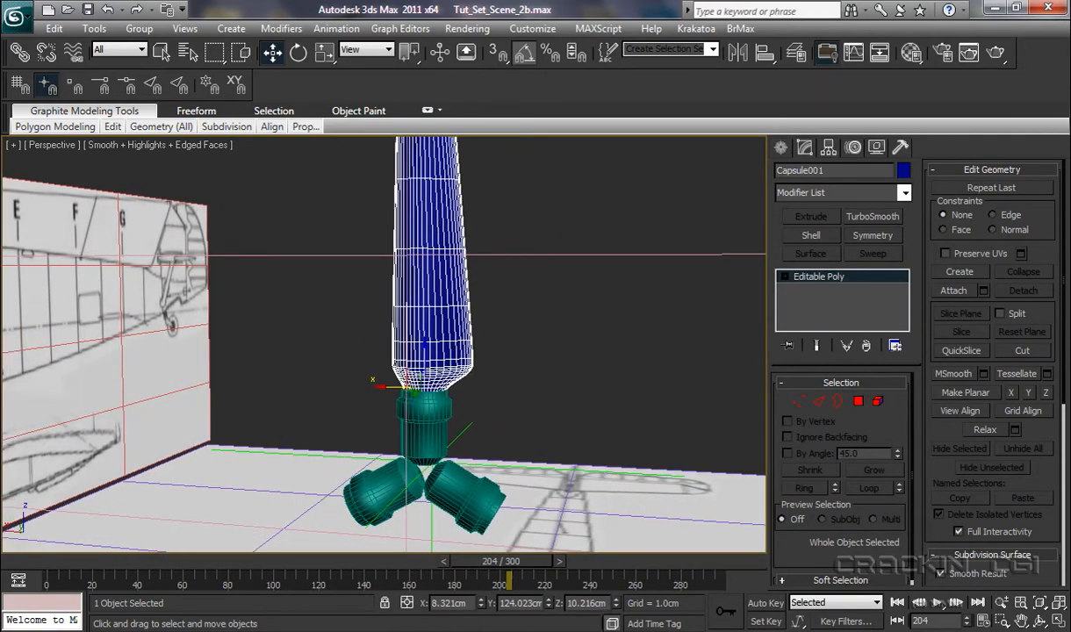
Switch to the Back view and enable Affect Pivot Only for the blade in the Hierarchy panel.
left_click(51, 144)
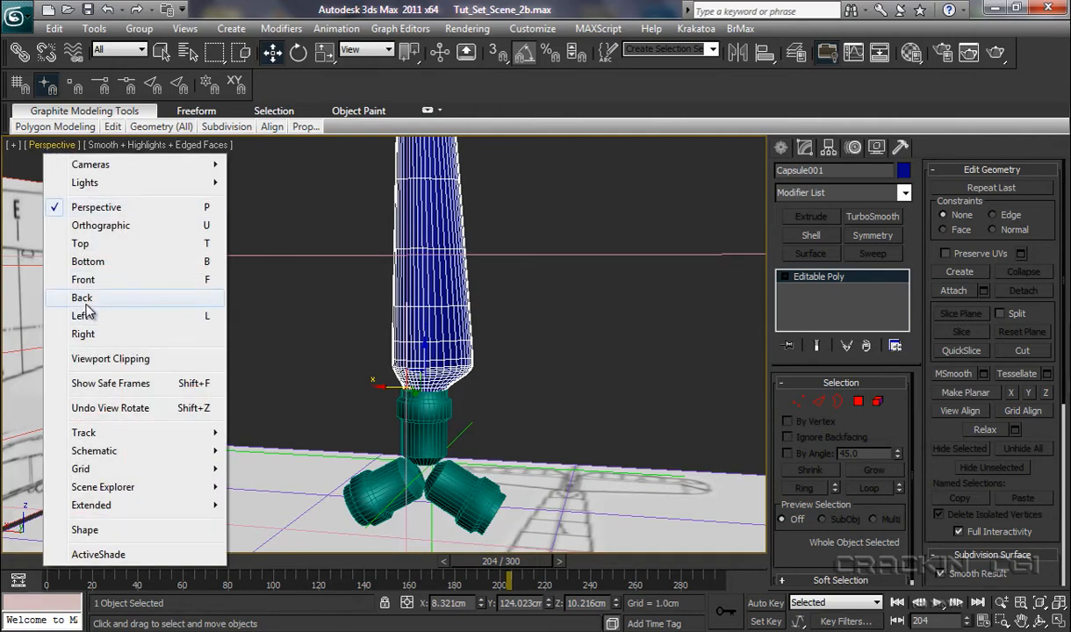
left_click(80, 298)
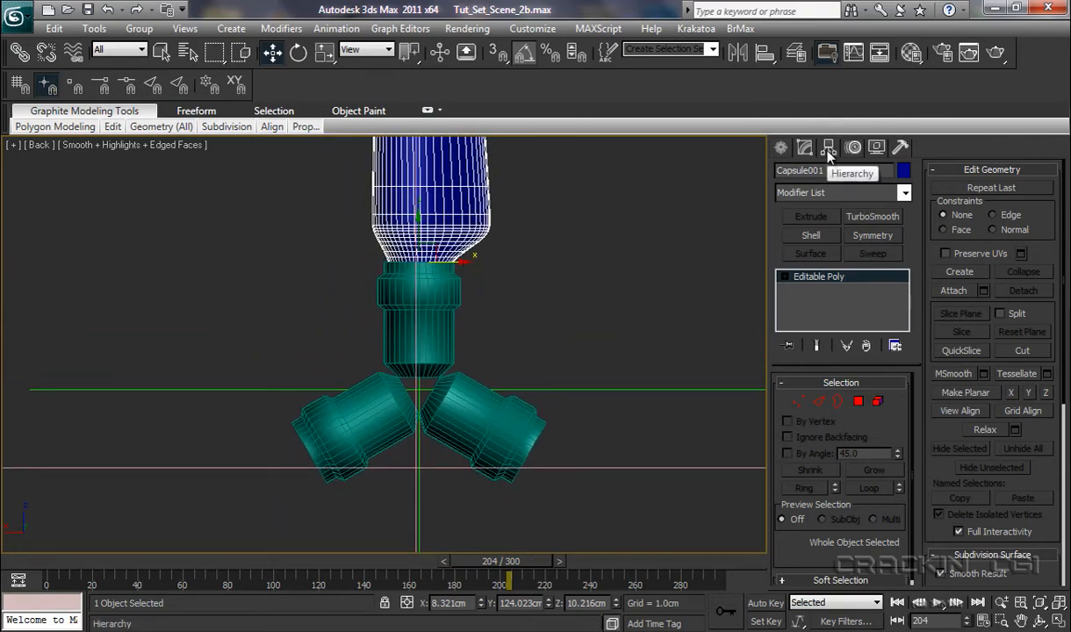
left_click(829, 148)
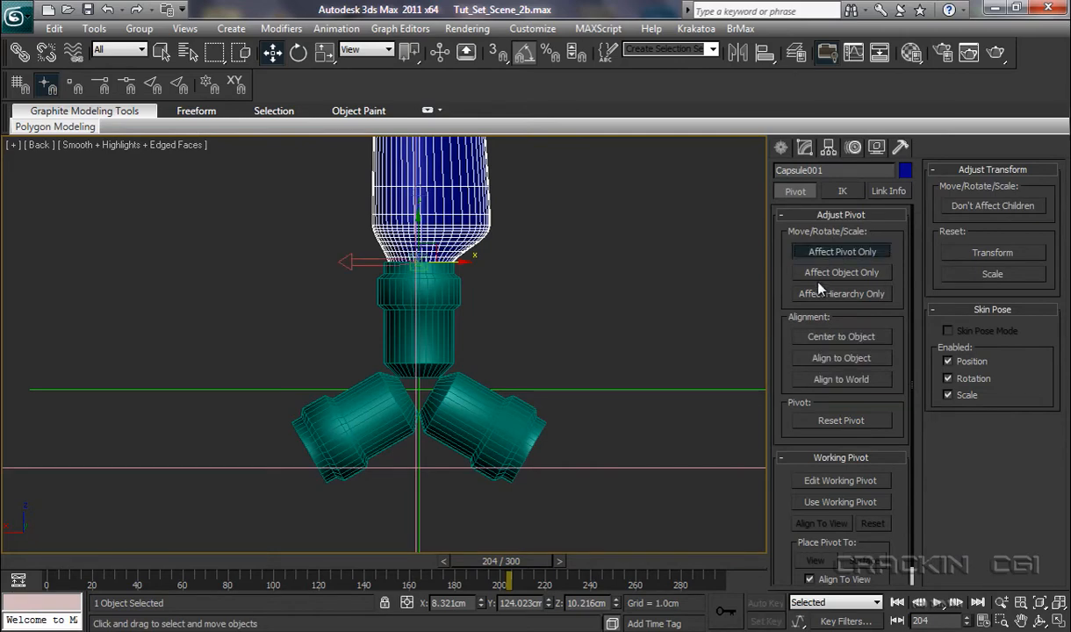
left_click(839, 251)
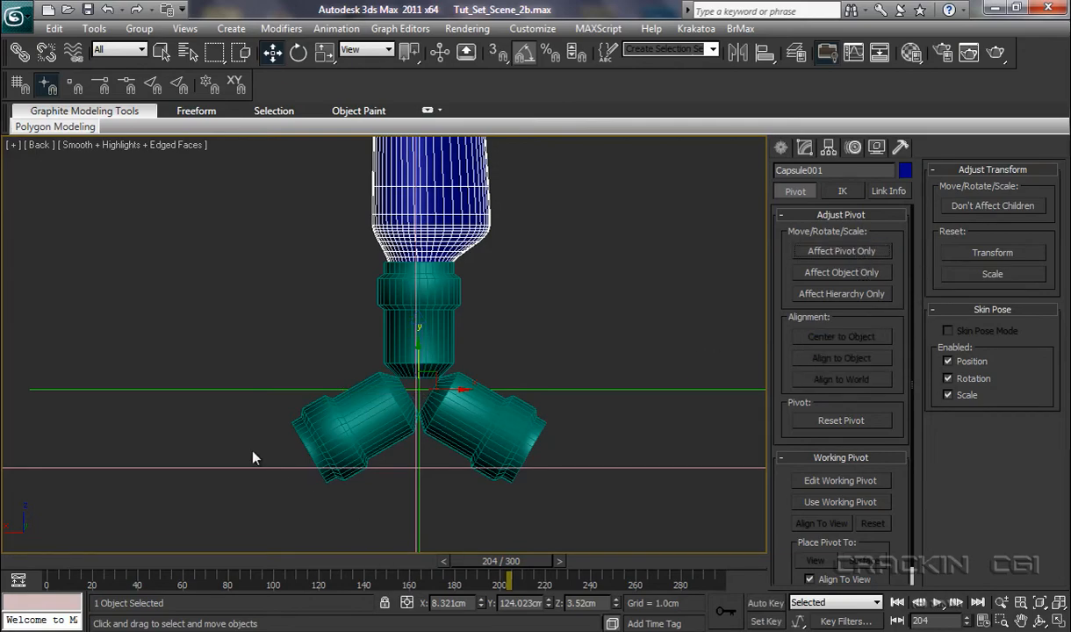
Array the blade into three copies spaced evenly around the hub pivot and confirm.
left_click(95, 29)
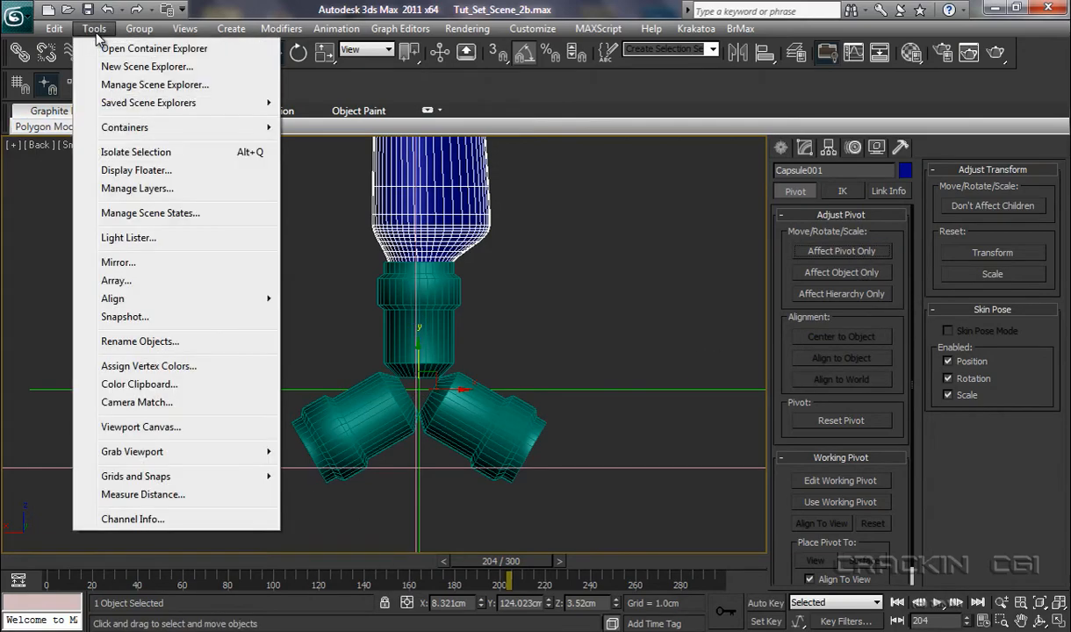
left_click(116, 281)
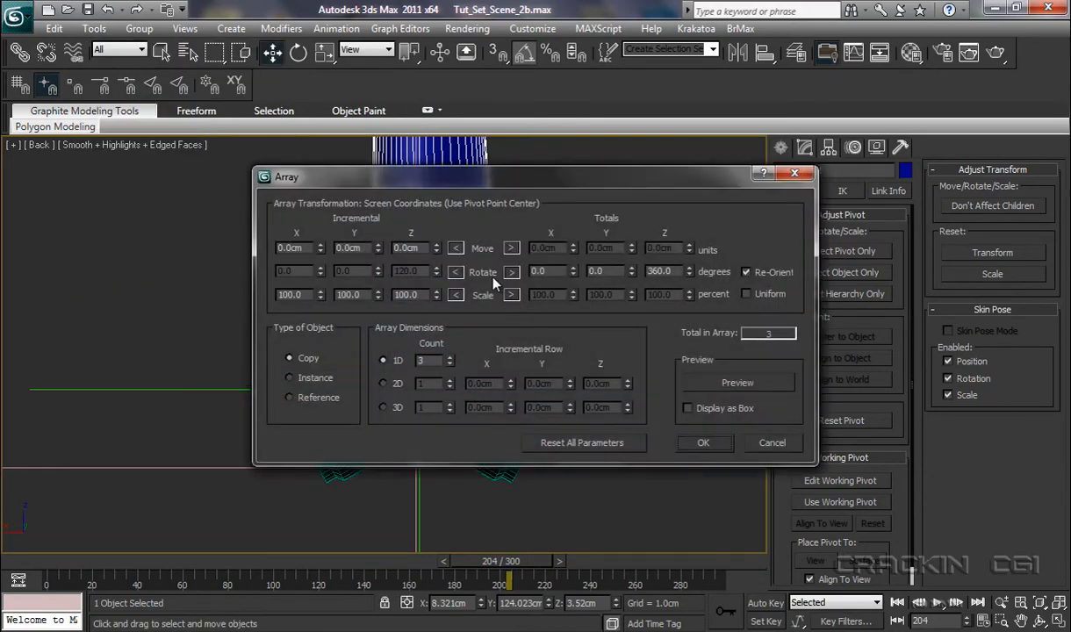
mouse_move(641, 232)
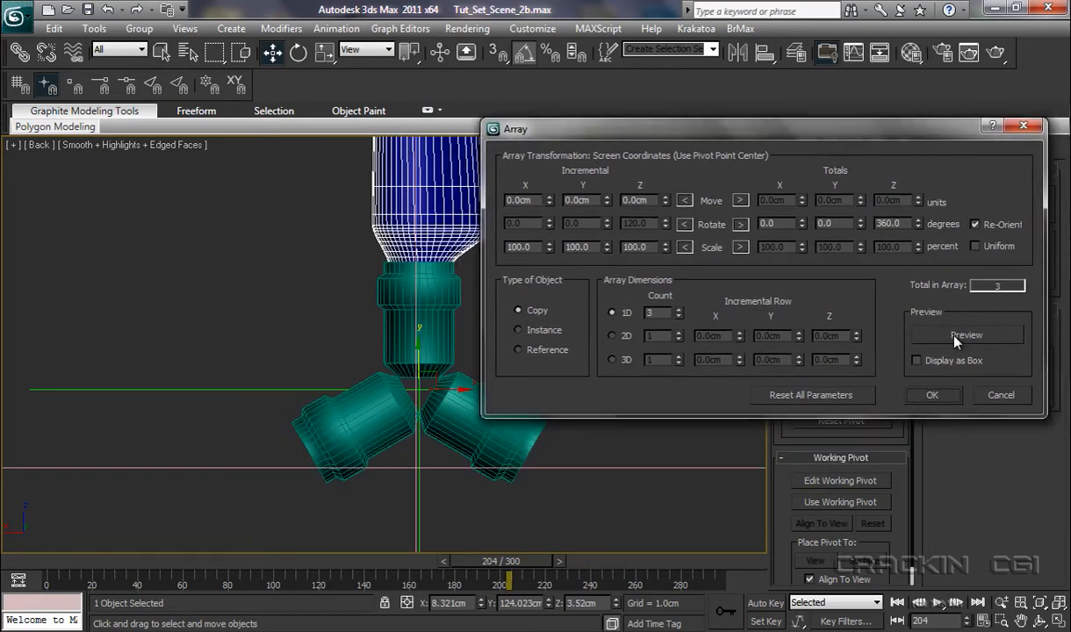
left_click(965, 335)
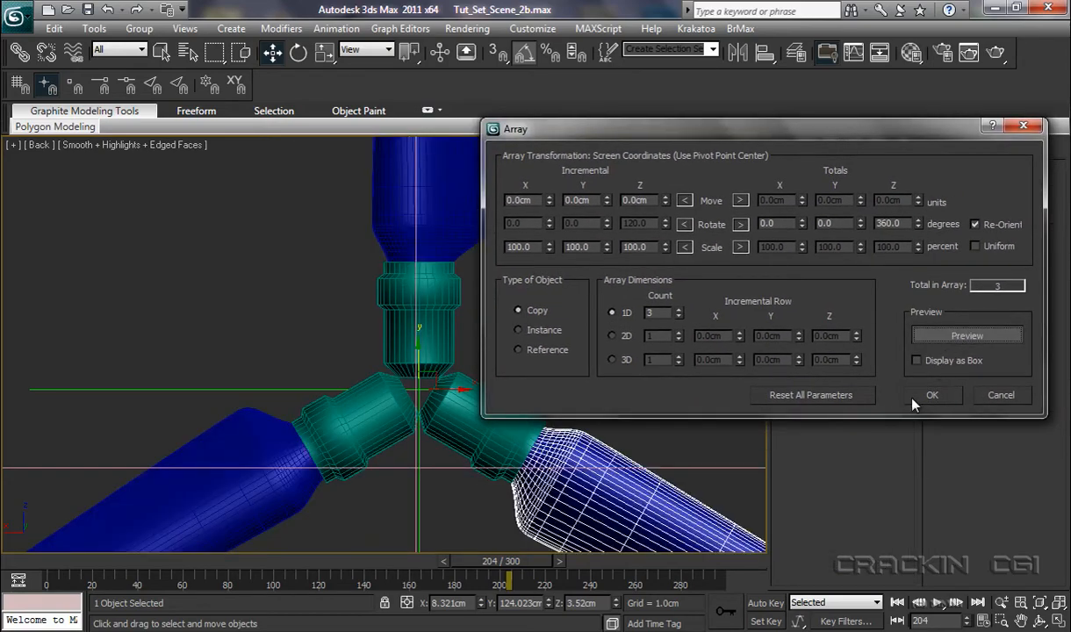
left_click(932, 393)
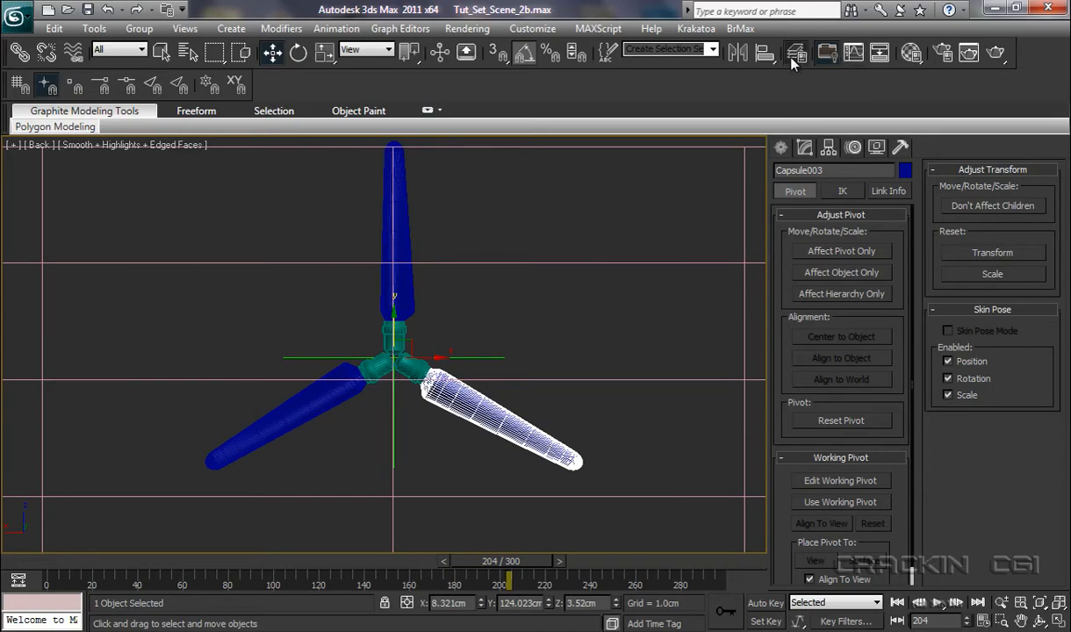
Unhide the tail section and Fuselage layers plus the exhaust and air intake parts in the Layer Manager.
left_click(795, 53)
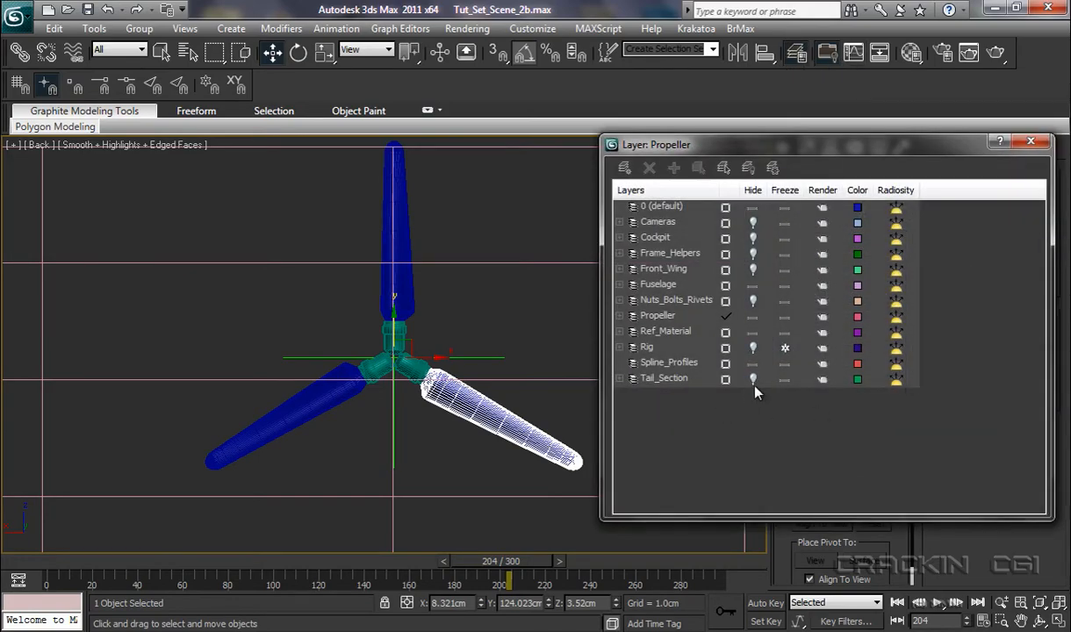
left_click(663, 377)
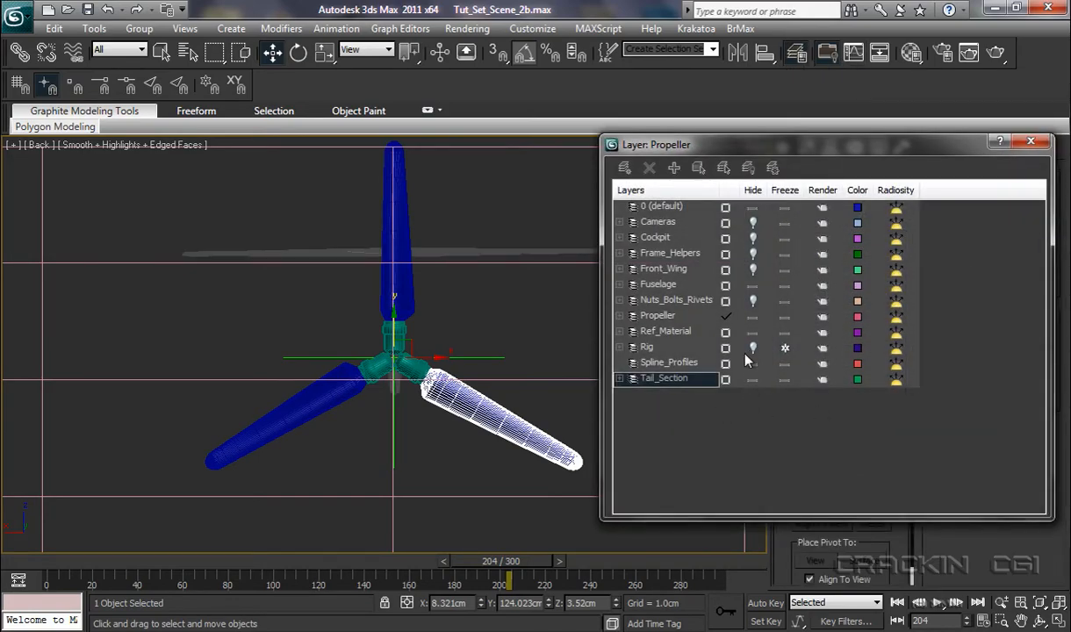
left_click(620, 284)
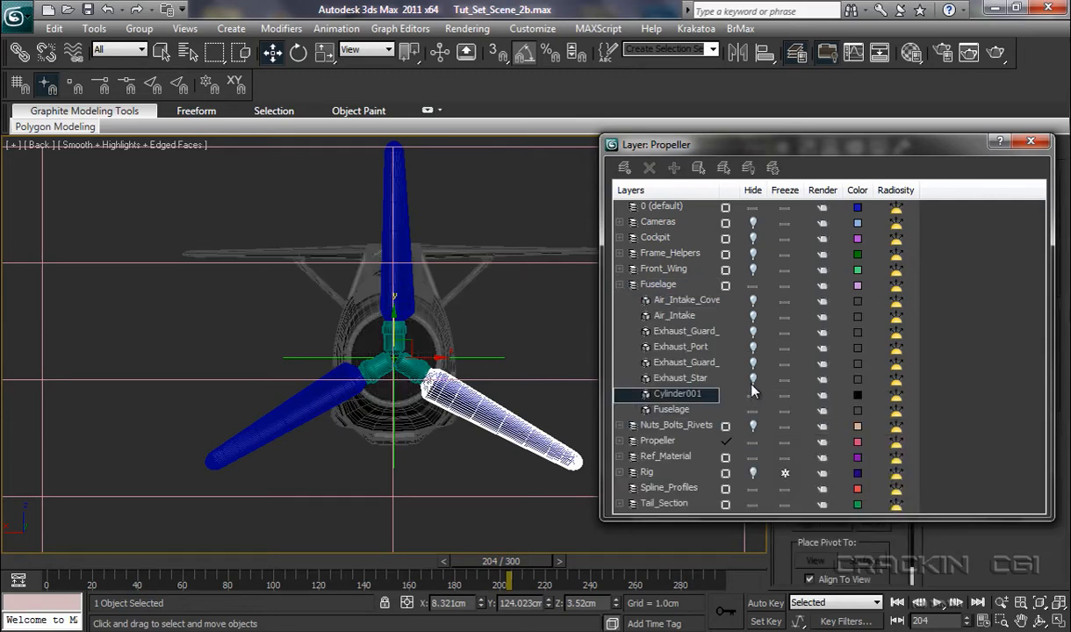
left_click(681, 346)
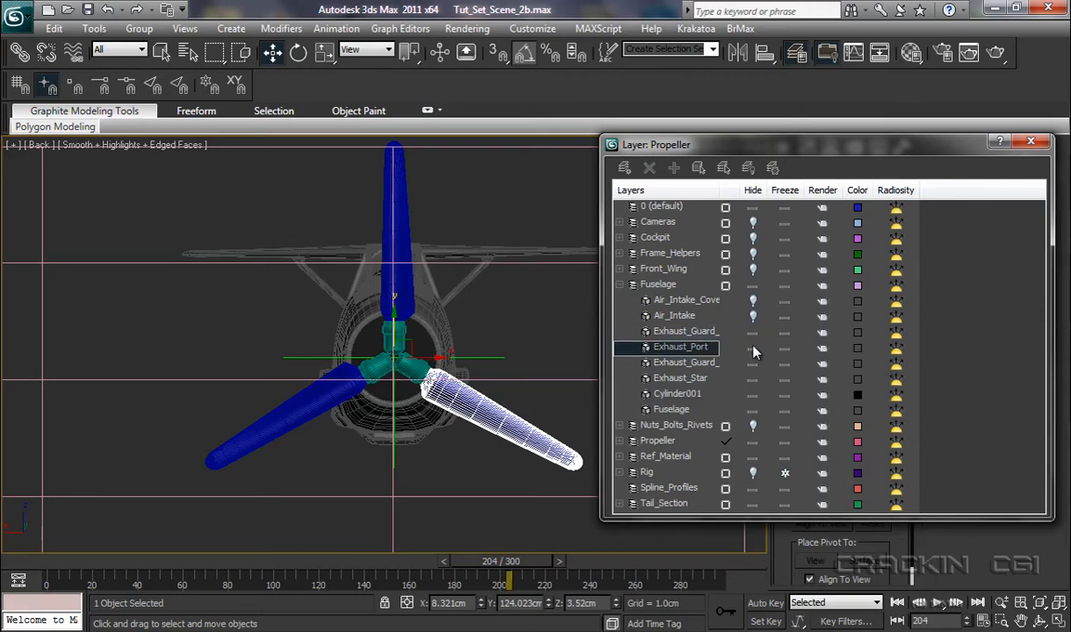
left_click(688, 298)
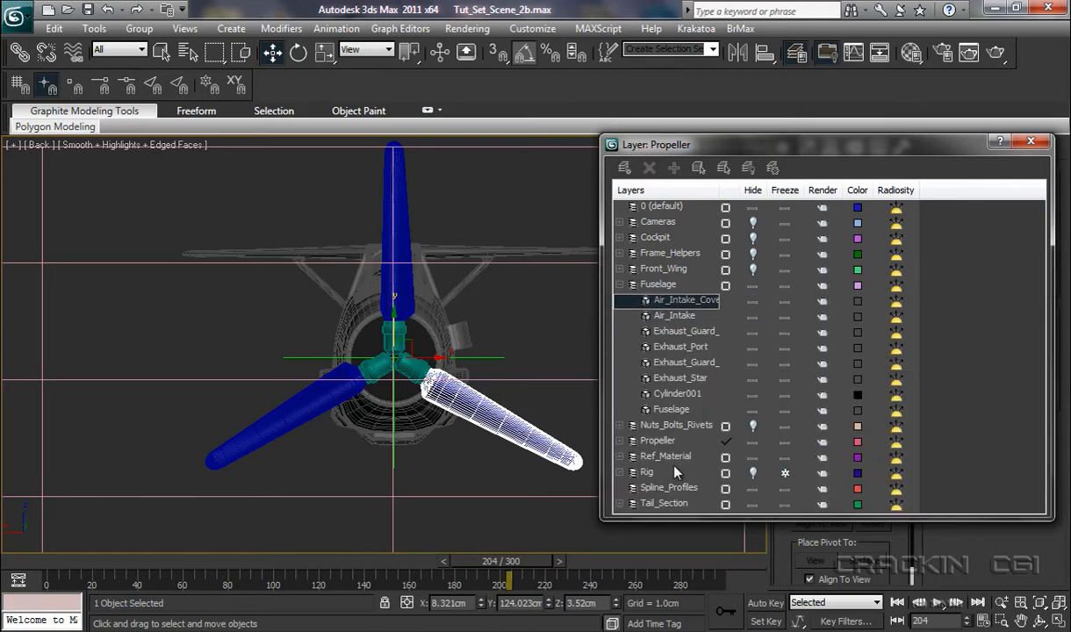
Expand the Propeller layer and unhide the nose cone around the hub.
left_click(620, 439)
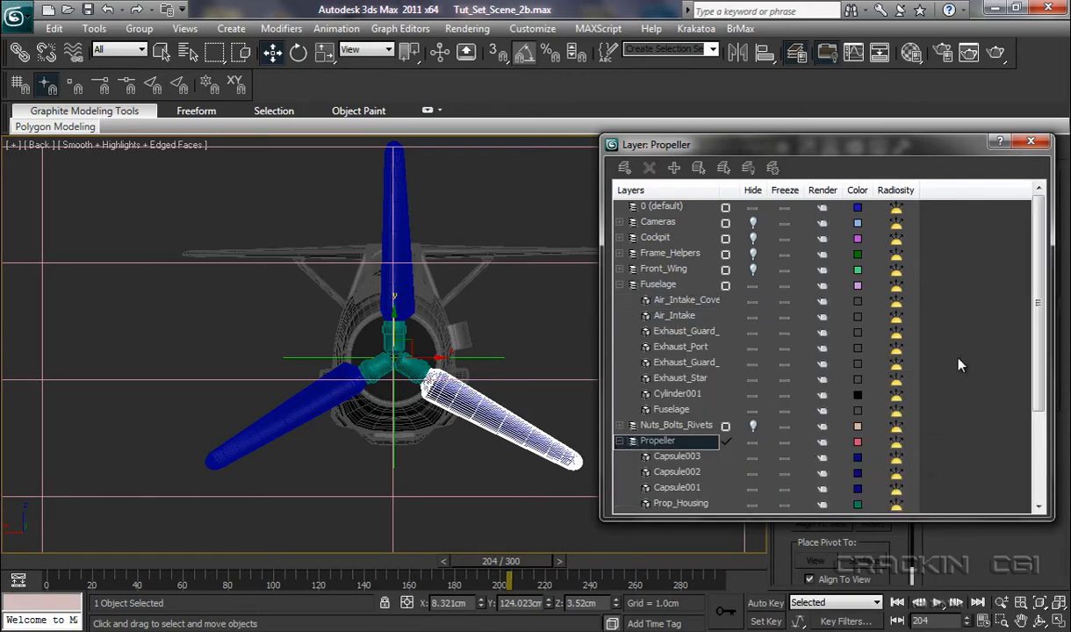
scroll("down", 3)
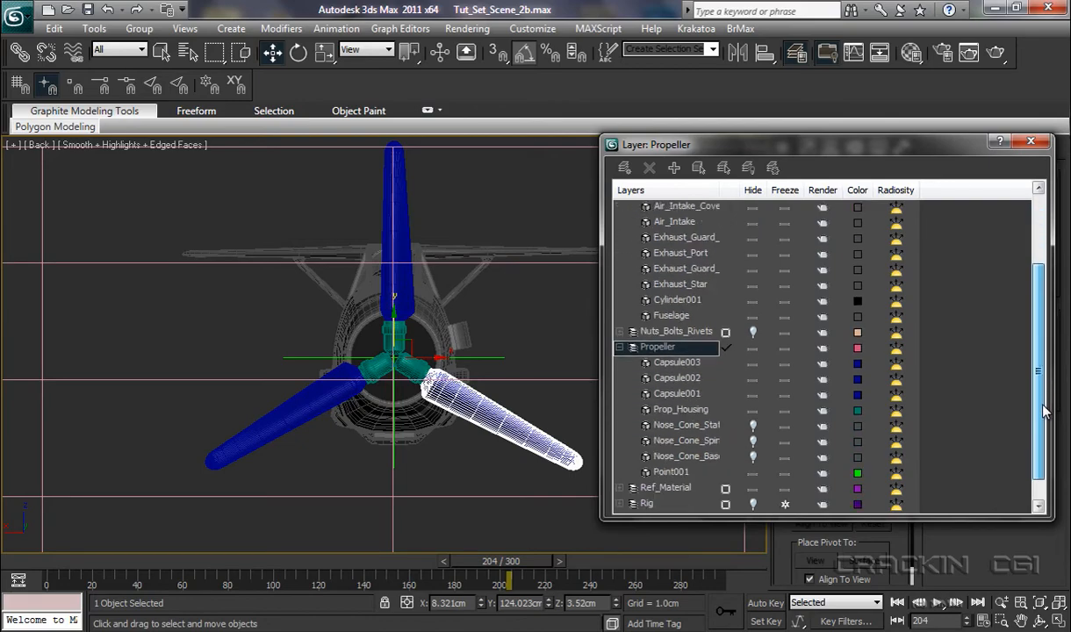
scroll("down", 3)
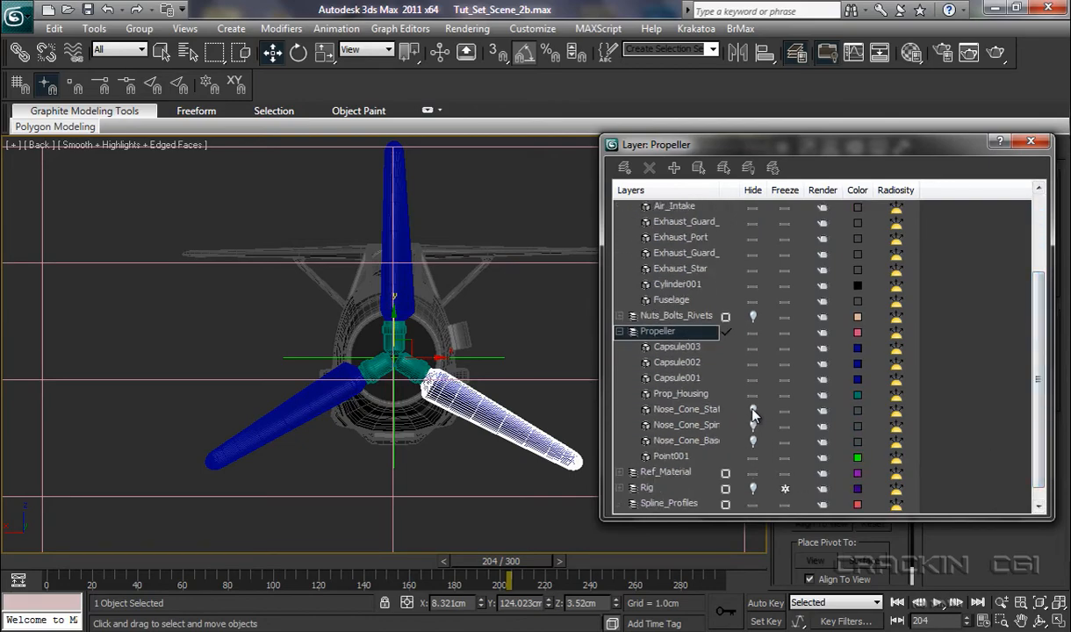
left_click(687, 439)
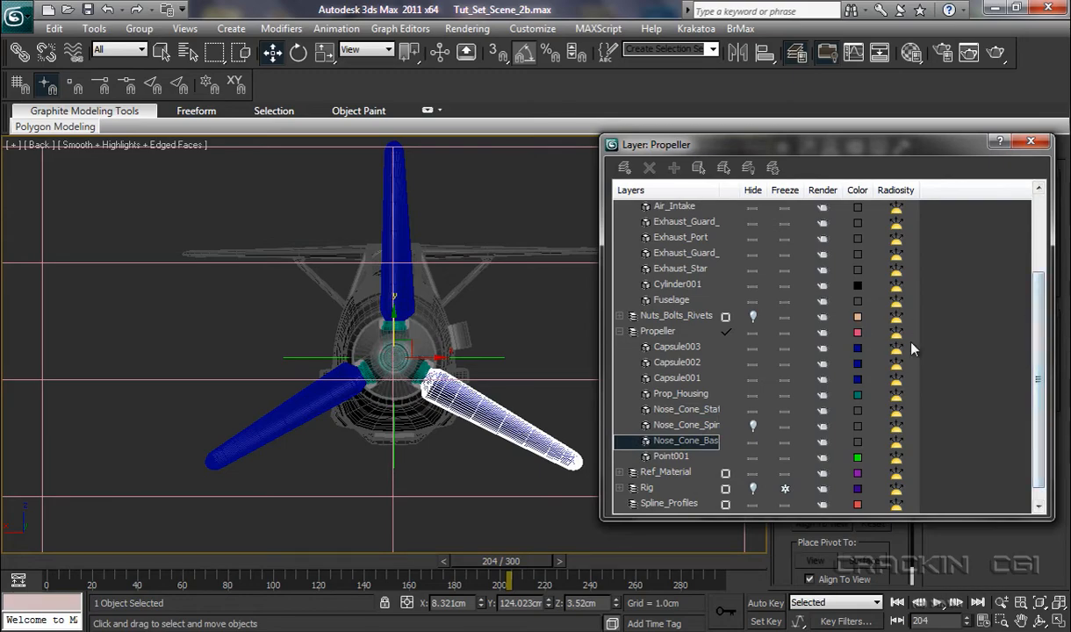
scroll("up", 3)
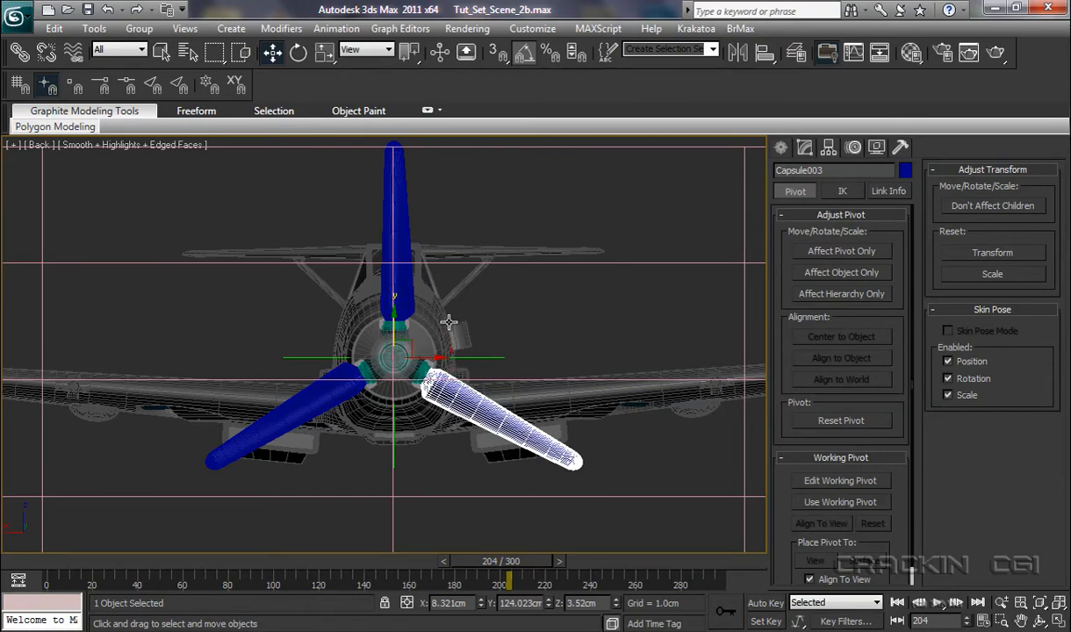
Select the three propeller blades and orbit the Perspective view to see the aircraft from the side.
left_click(393, 219)
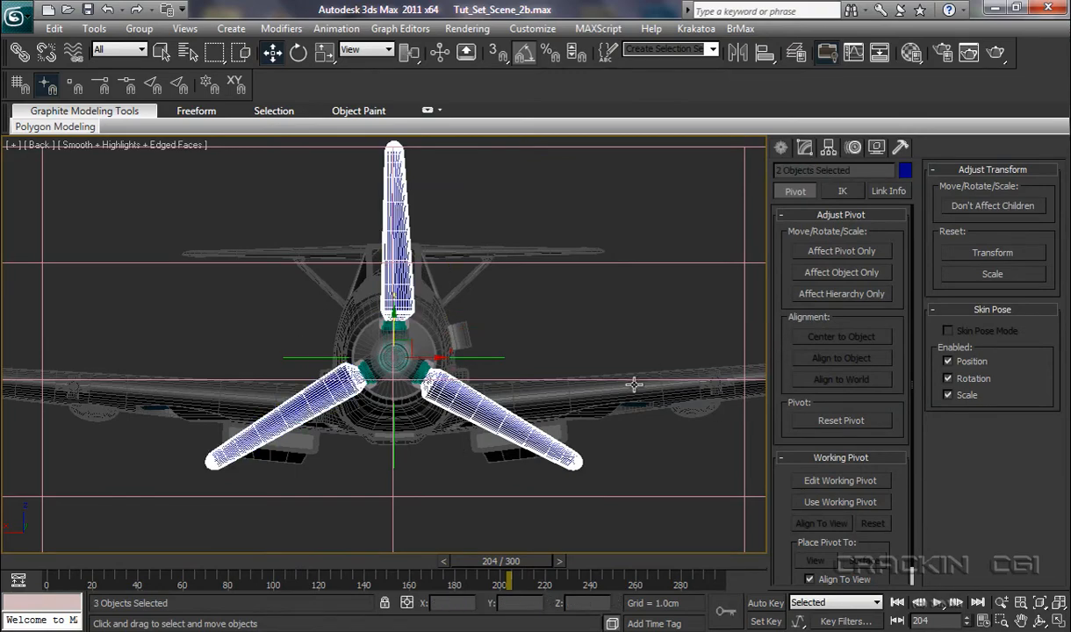
left_click(381, 400)
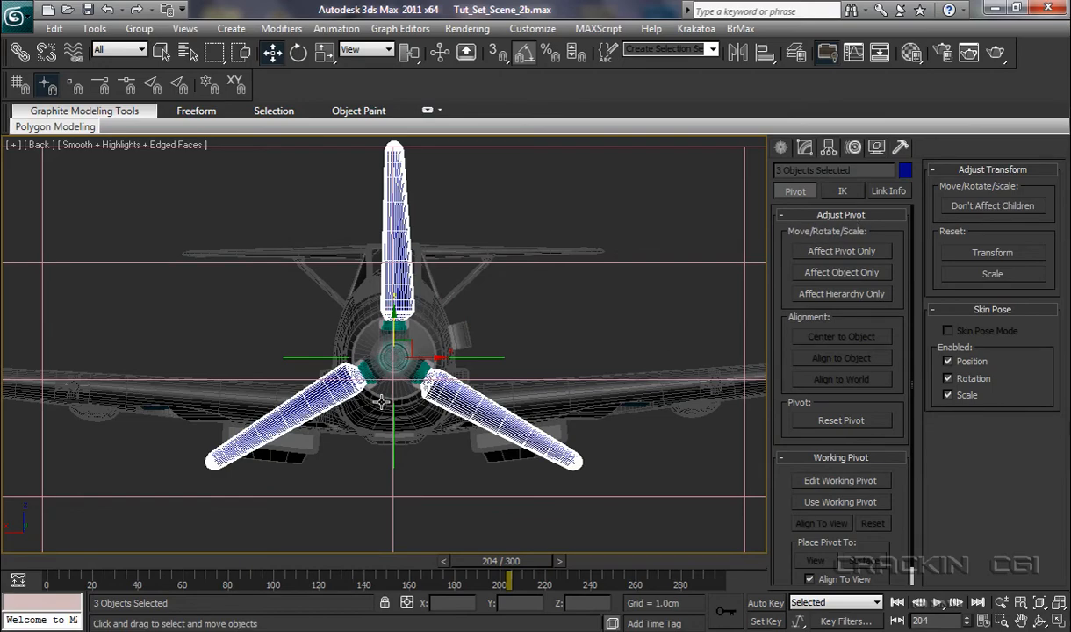
mouse_move(395, 330)
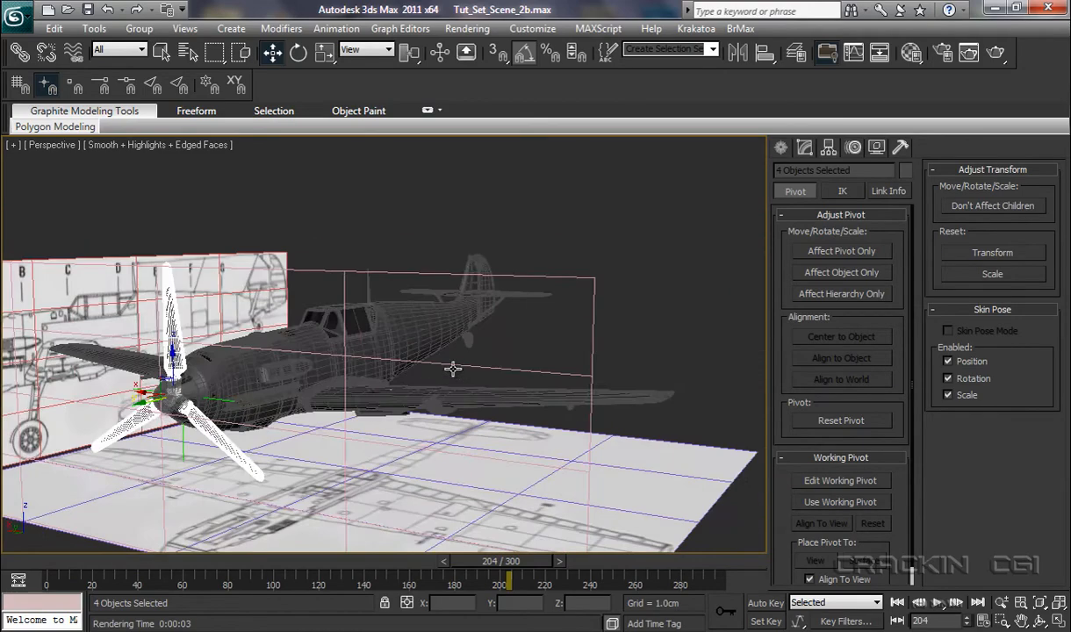
left_click_drag(453, 369, 499, 383)
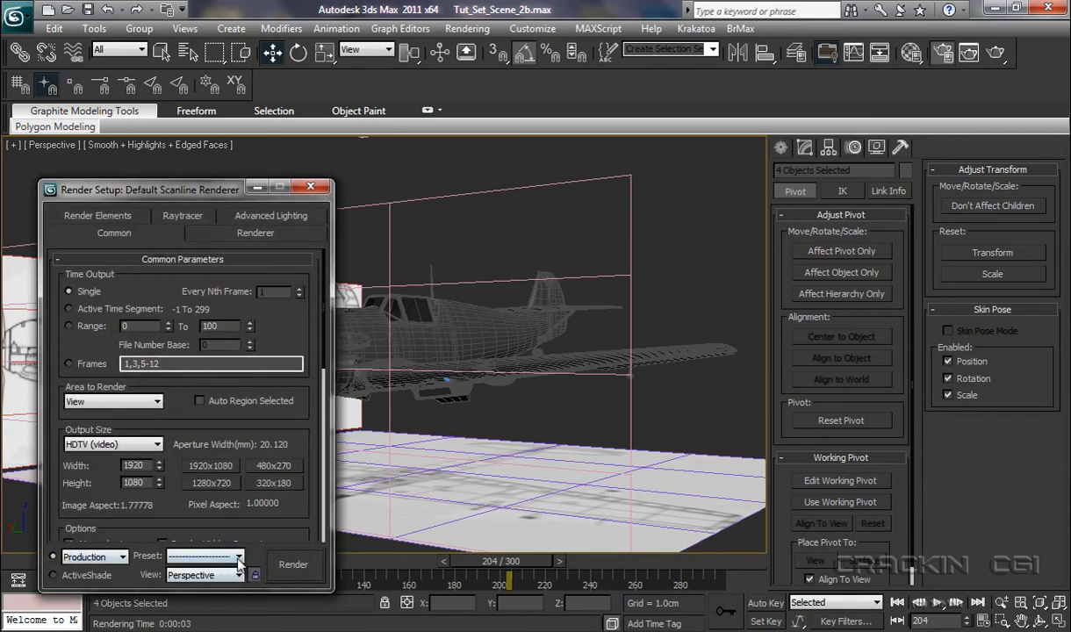
Render the Perspective view at HDTV 1920x1080 production settings.
left_click(230, 576)
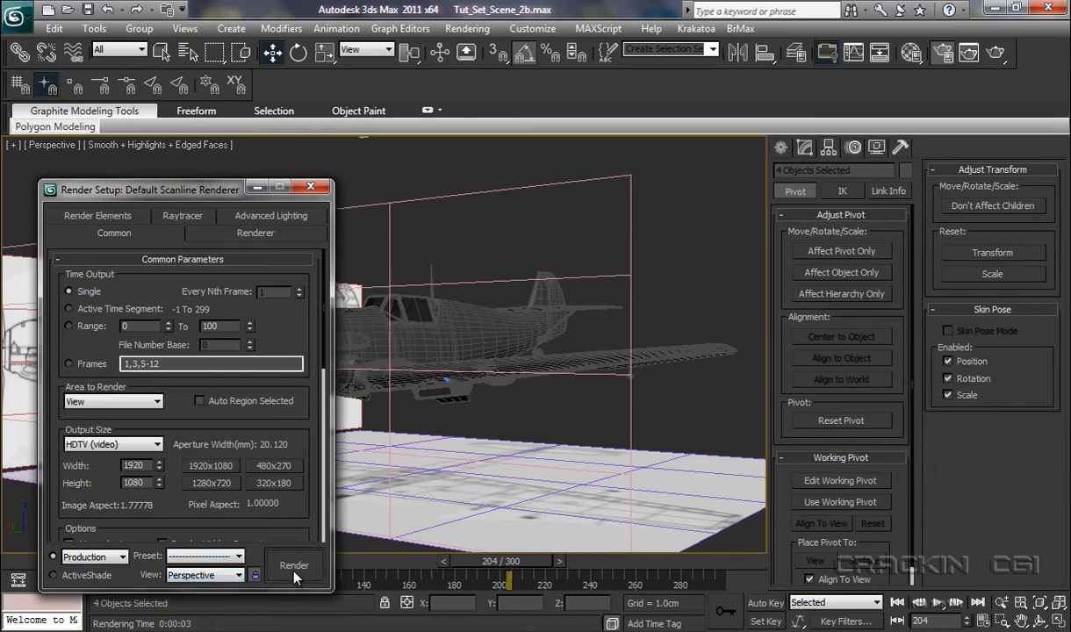
left_click(293, 565)
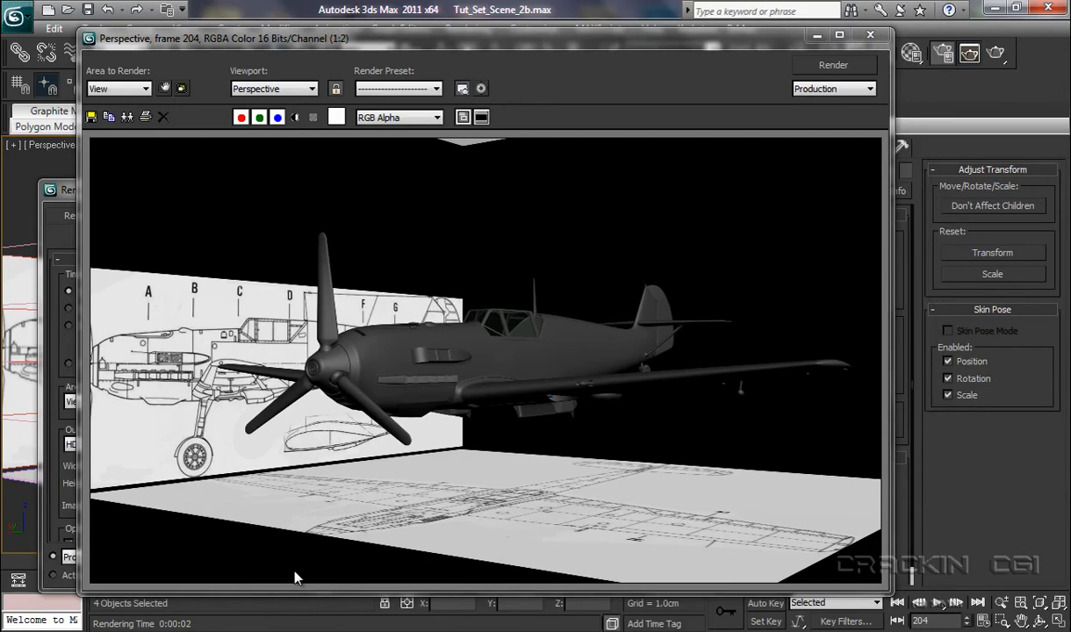
mouse_move(260, 429)
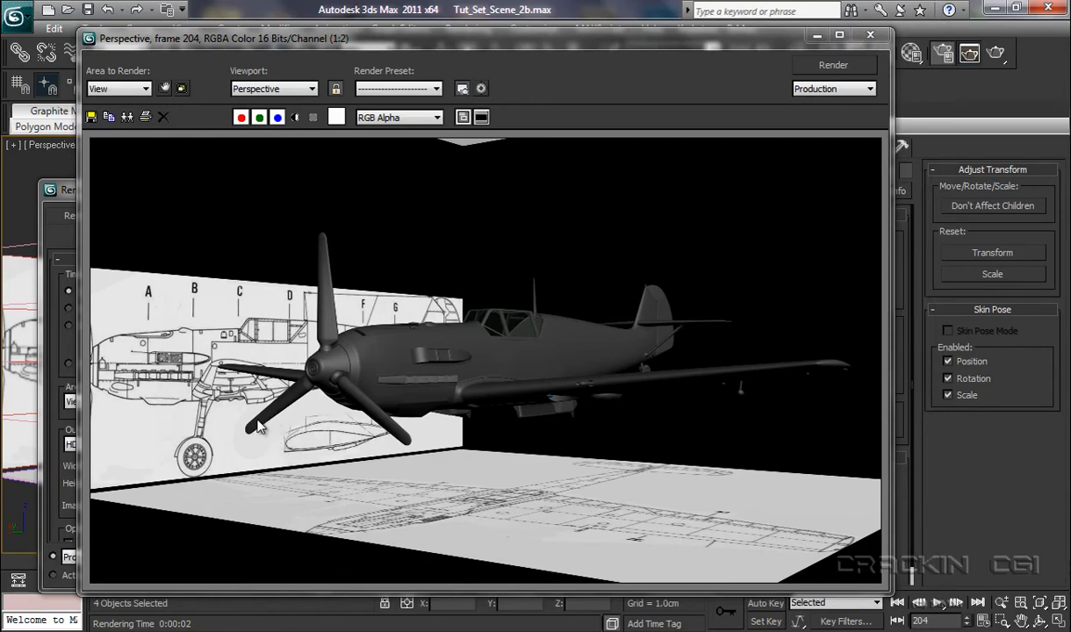
mouse_move(361, 408)
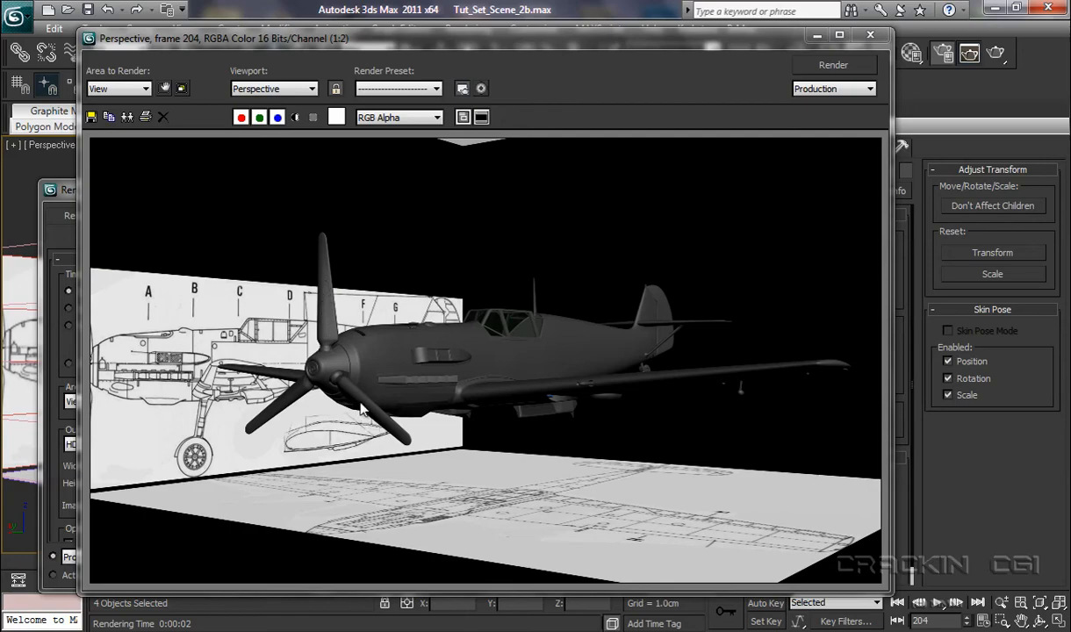
mouse_move(390, 430)
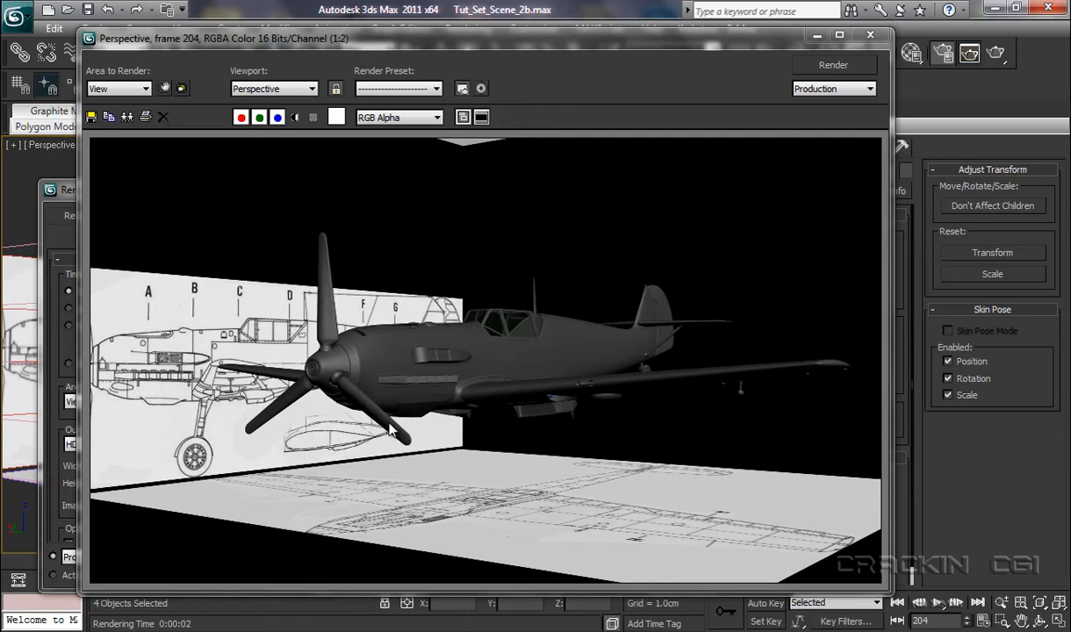
mouse_move(325, 323)
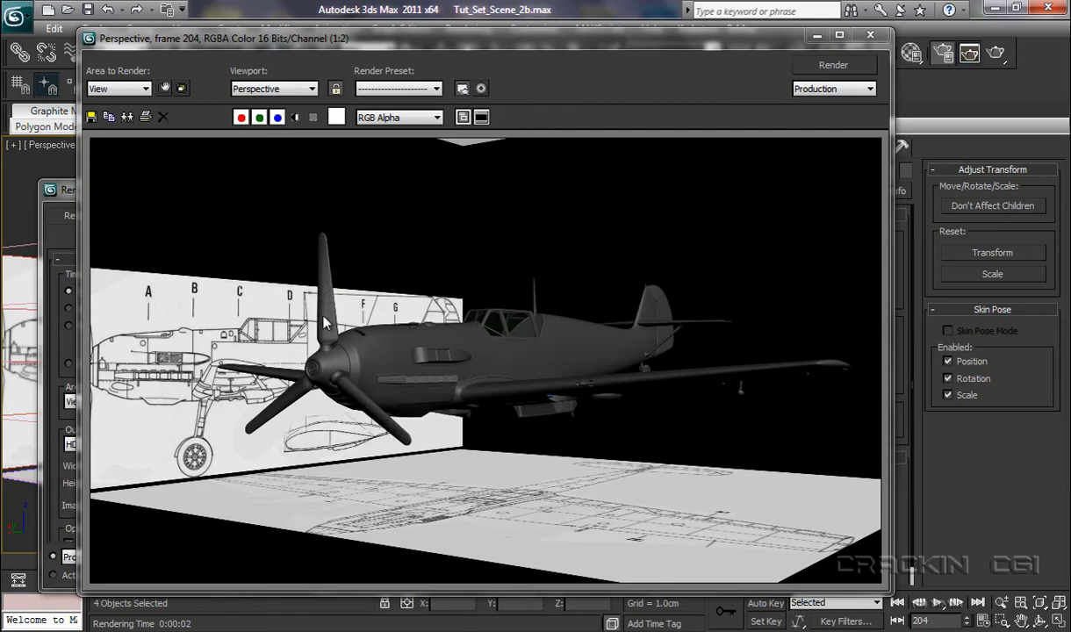
mouse_move(318, 305)
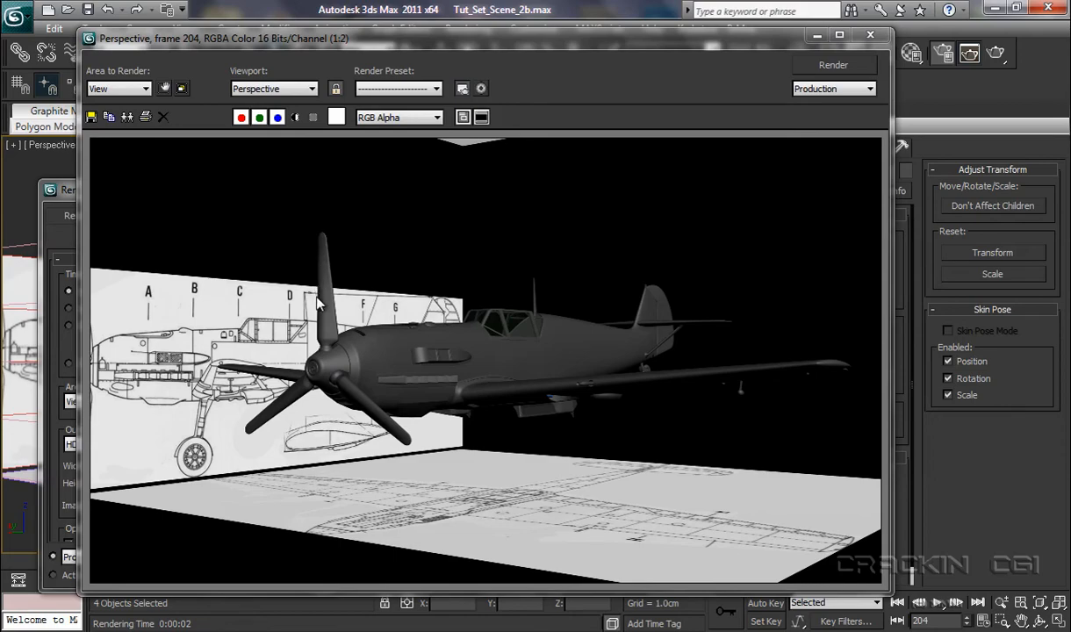
mouse_move(337, 317)
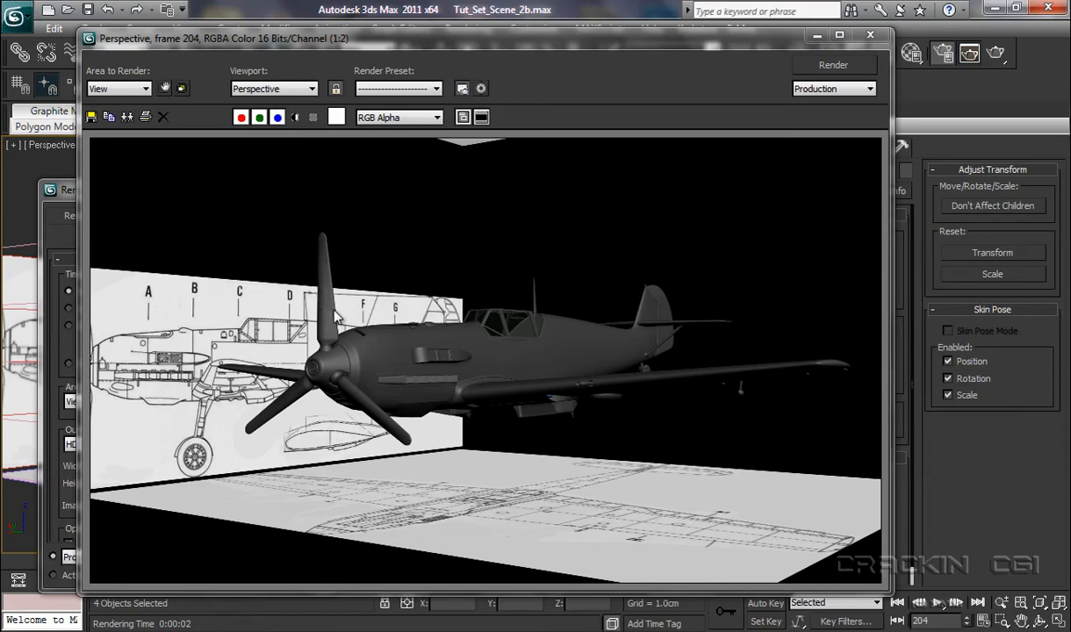
mouse_move(341, 351)
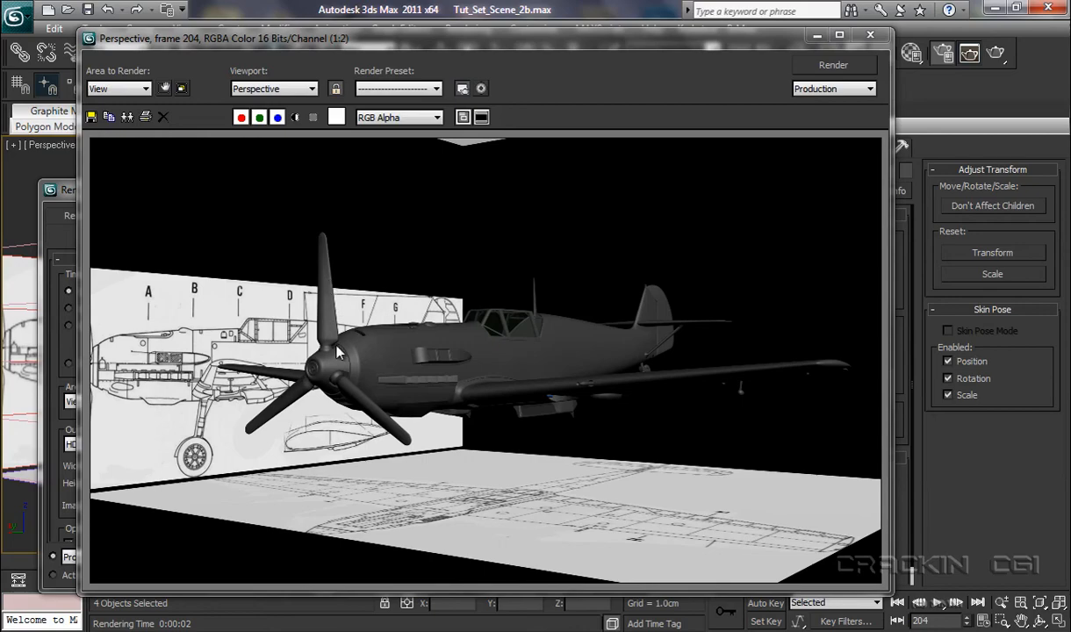
mouse_move(316, 349)
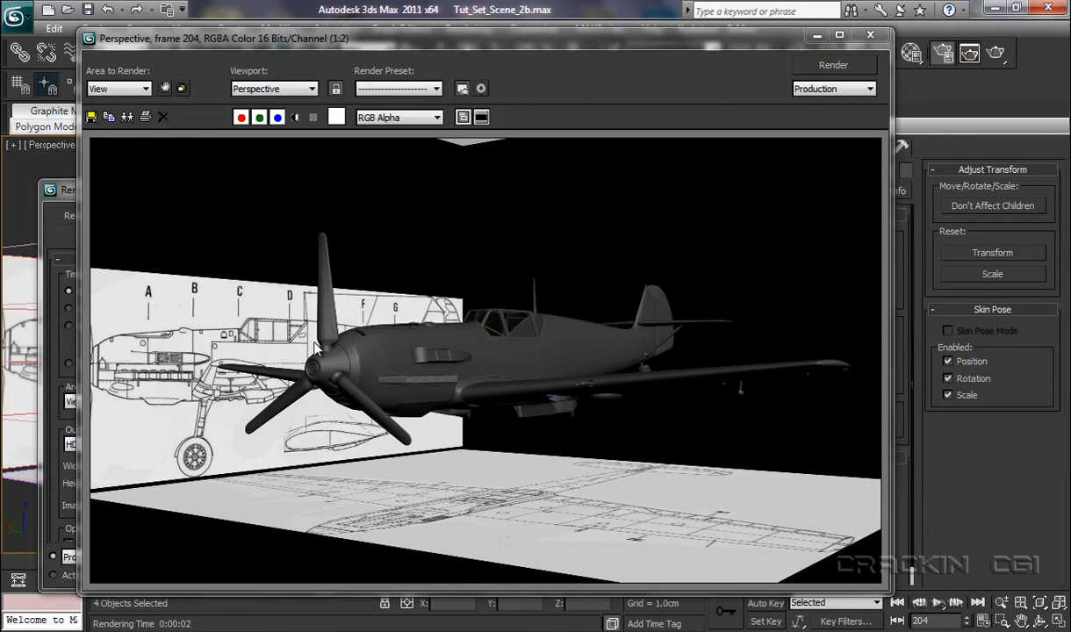
mouse_move(344, 344)
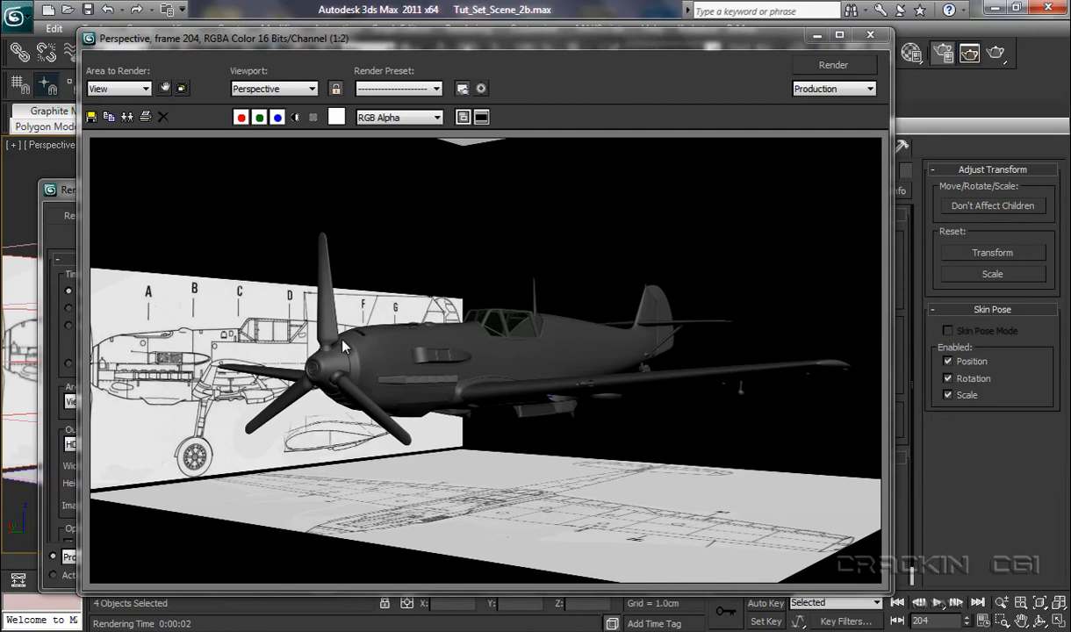
mouse_move(463, 404)
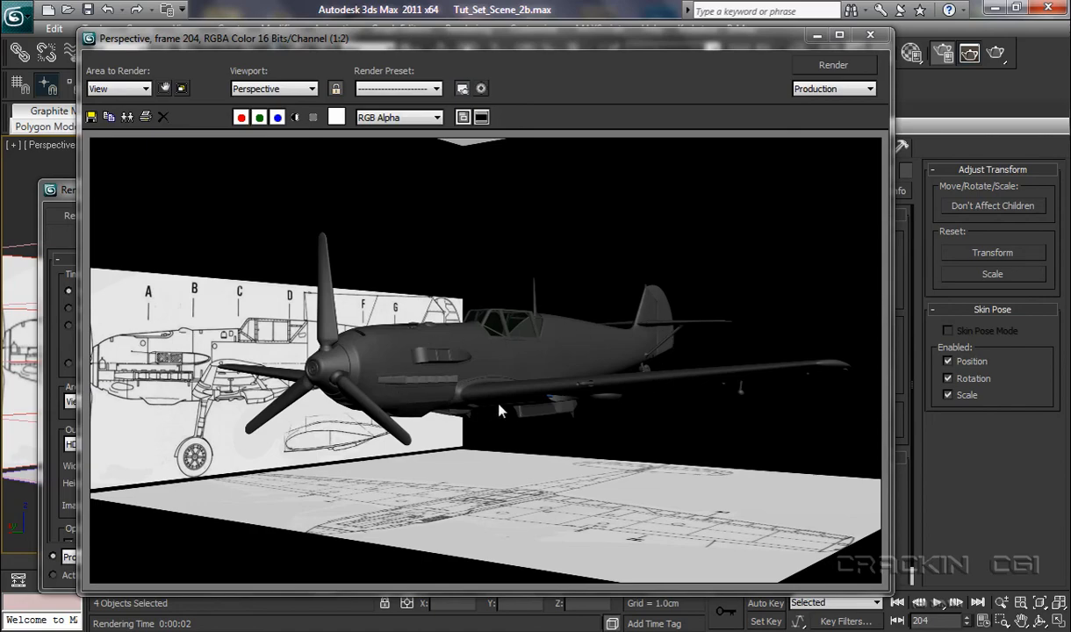
mouse_move(566, 363)
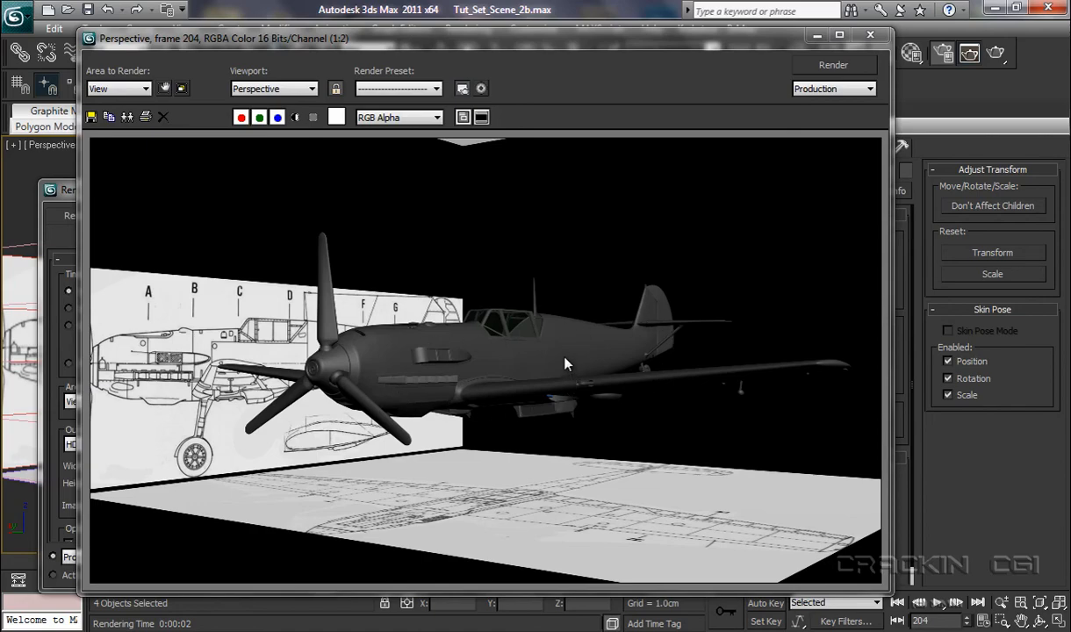